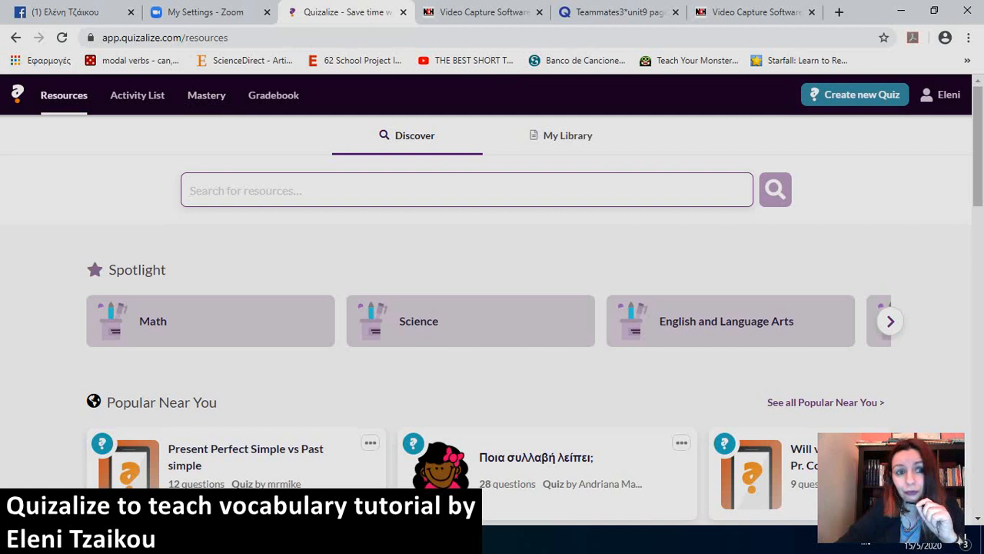
Go to the D SENIOR class activity list and open the class dropdown.
left_click(467, 190)
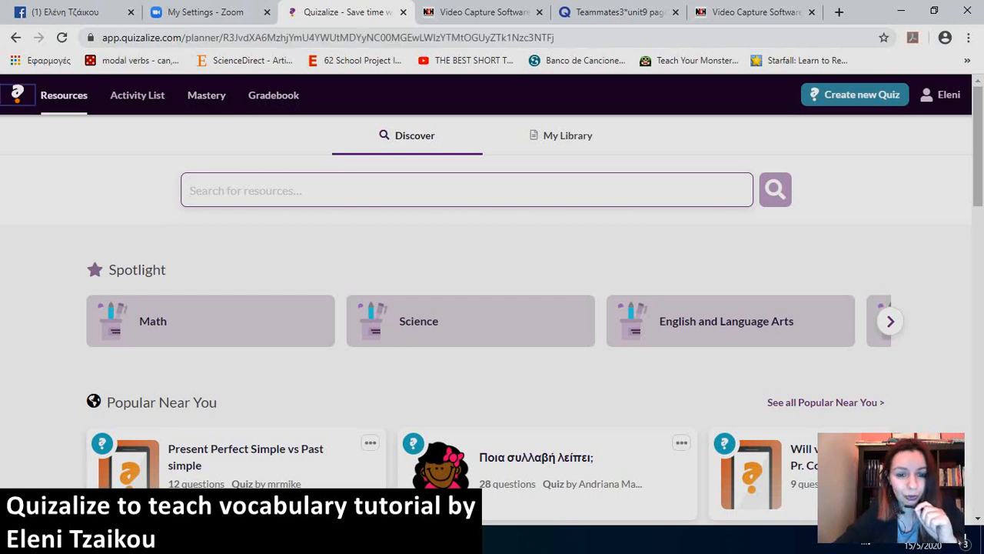
left_click(136, 95)
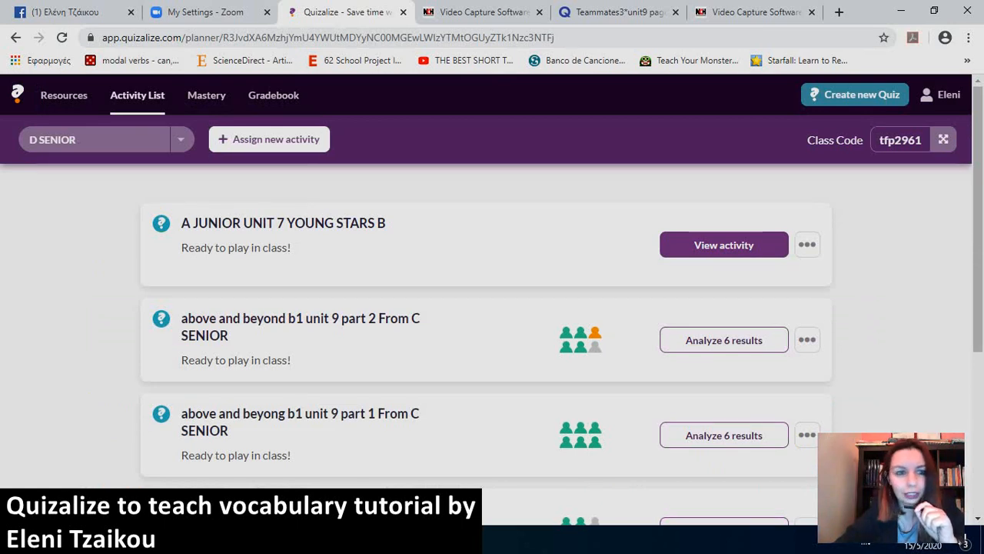
left_click(100, 140)
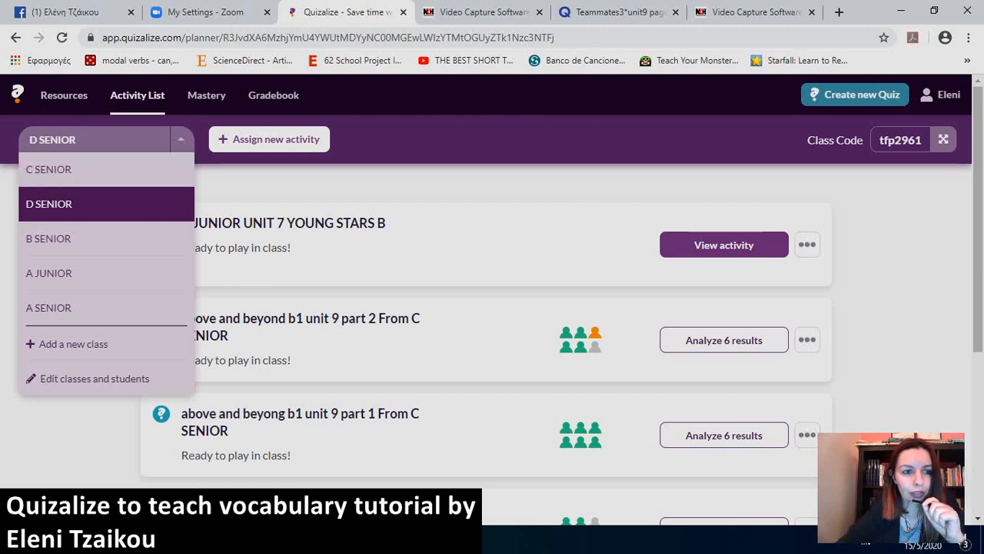
Choose 'Add a new class' and enter 'B2 level' as the class name.
left_click(73, 344)
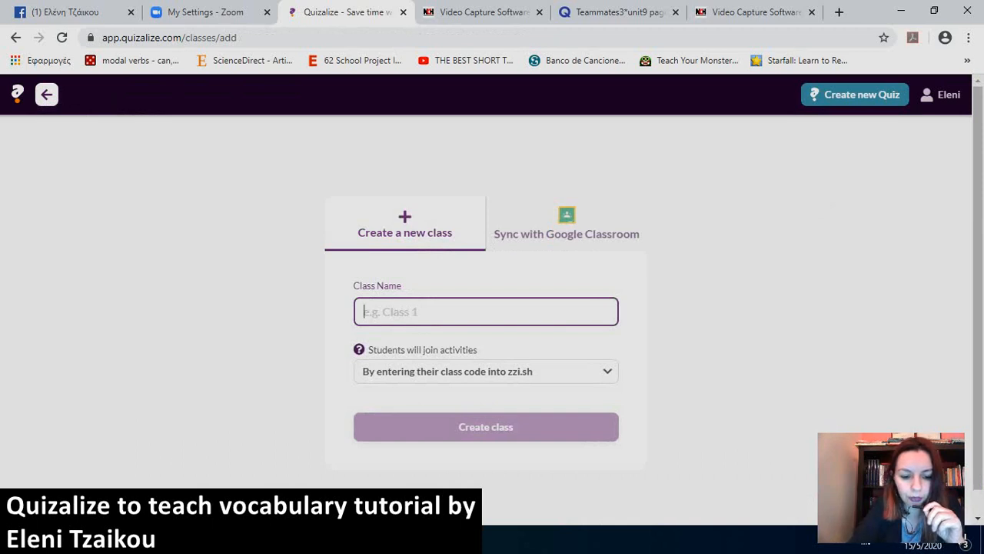
type("b")
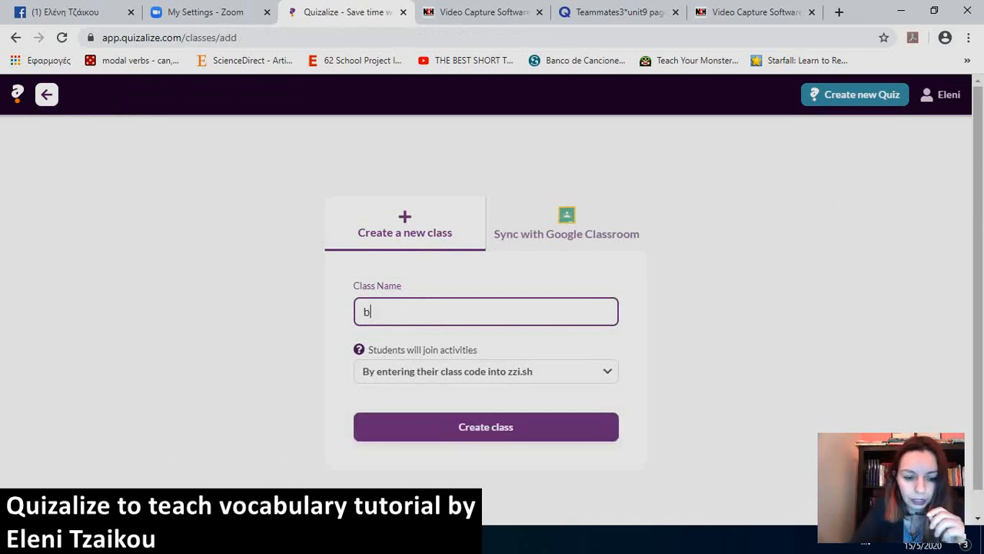
type("B")
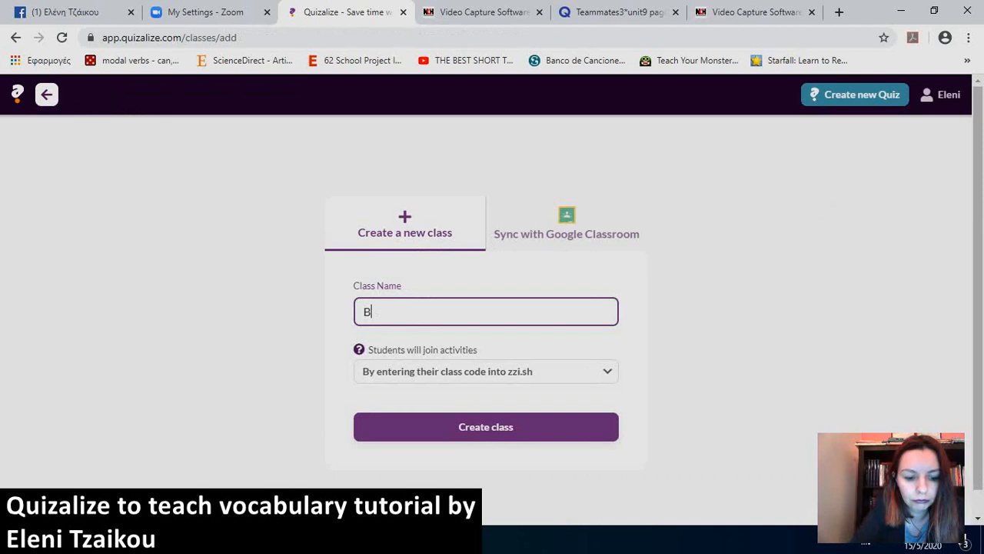
type("2 level")
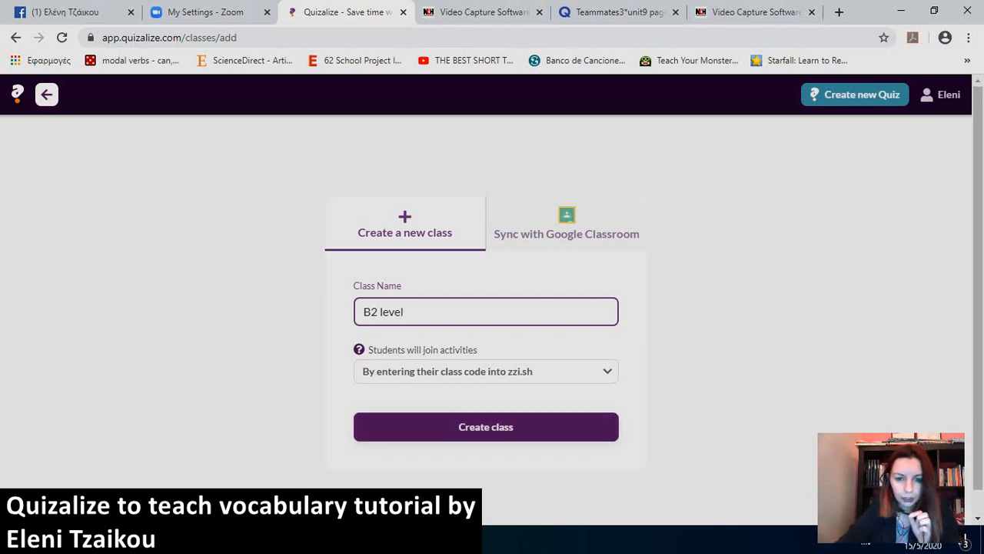
Create the B2 level class with a CEFR, Linguistic Competences, General grade course.
left_click(485, 427)
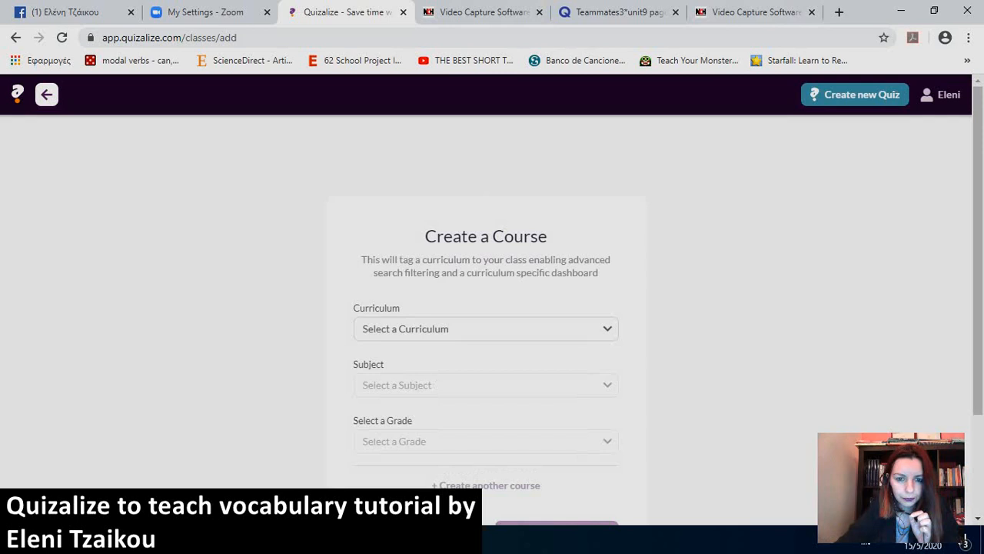
scroll("down", 3)
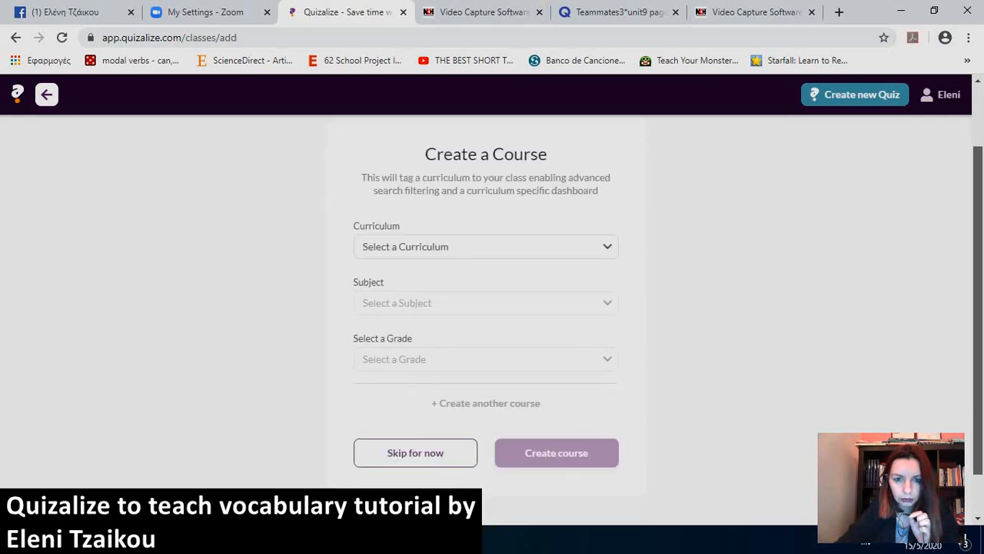
left_click(486, 246)
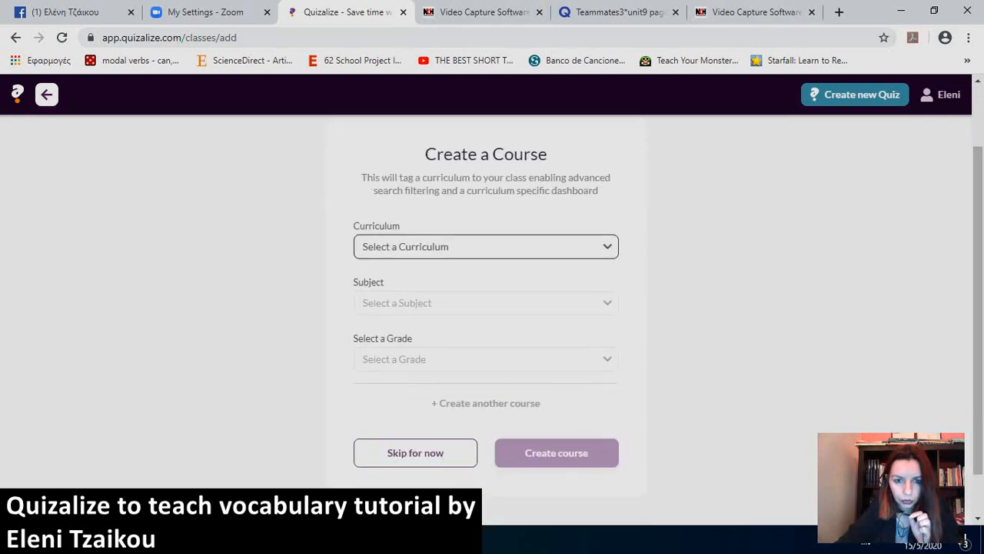
left_click(485, 246)
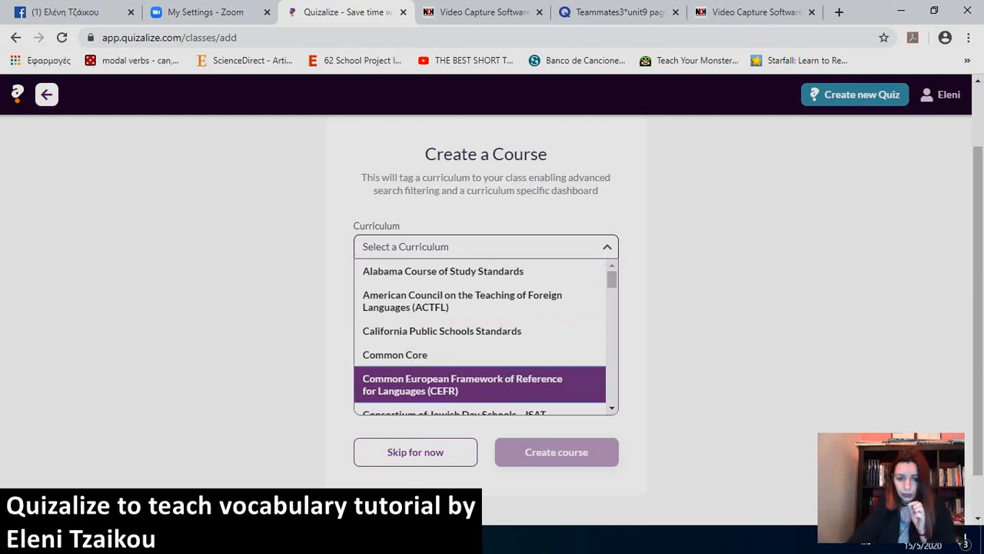
left_click(463, 384)
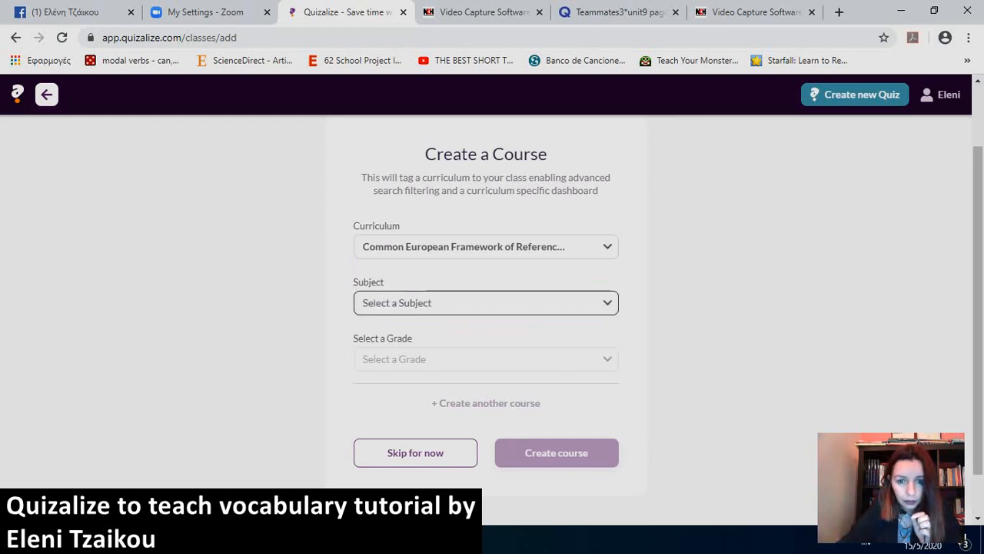
left_click(485, 303)
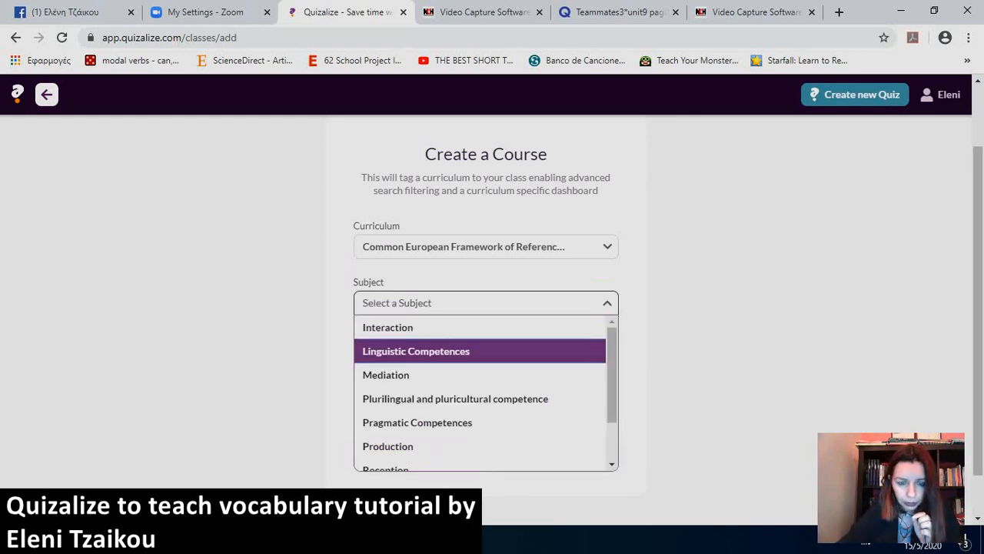
left_click(415, 350)
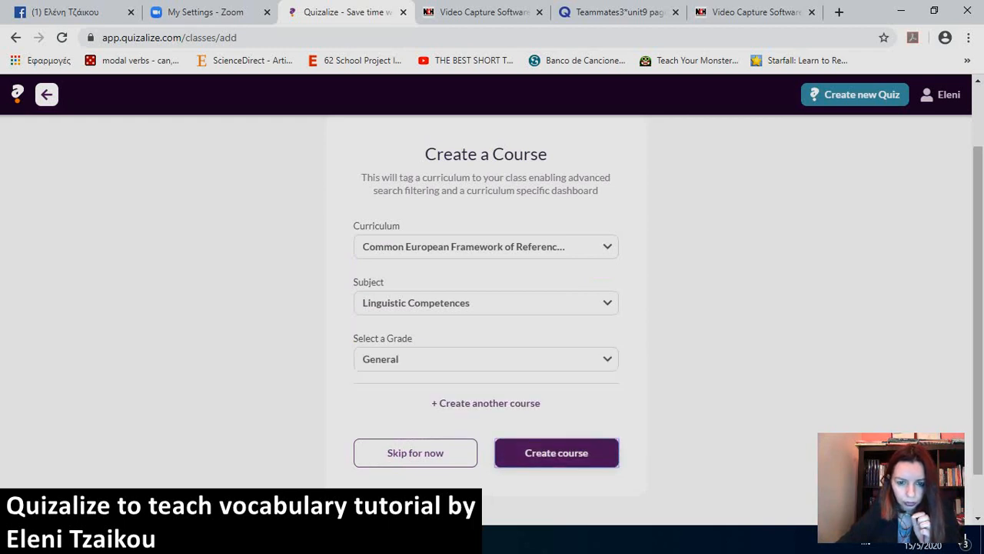
left_click(556, 452)
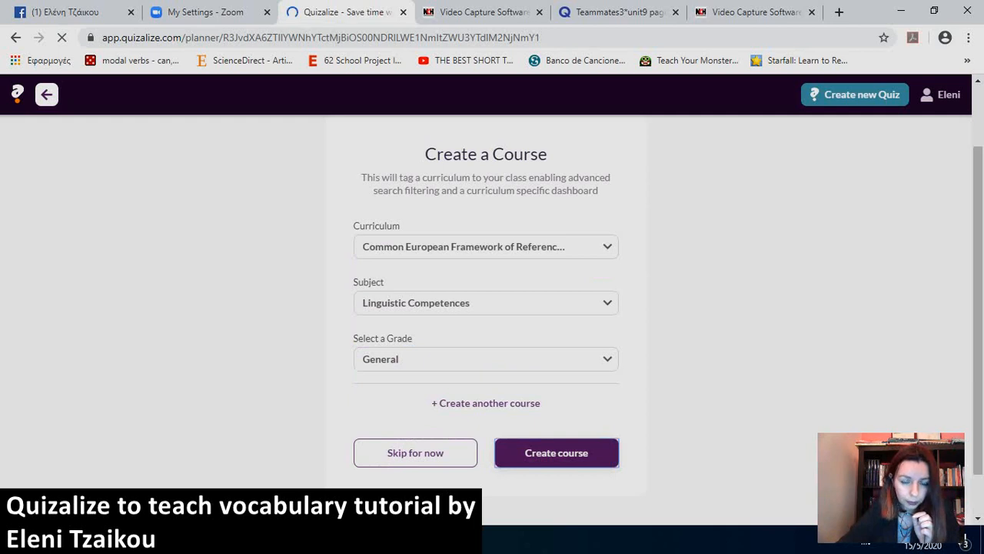
Start a new quiz and upload the 'cat' picture as its cover image.
left_click(556, 453)
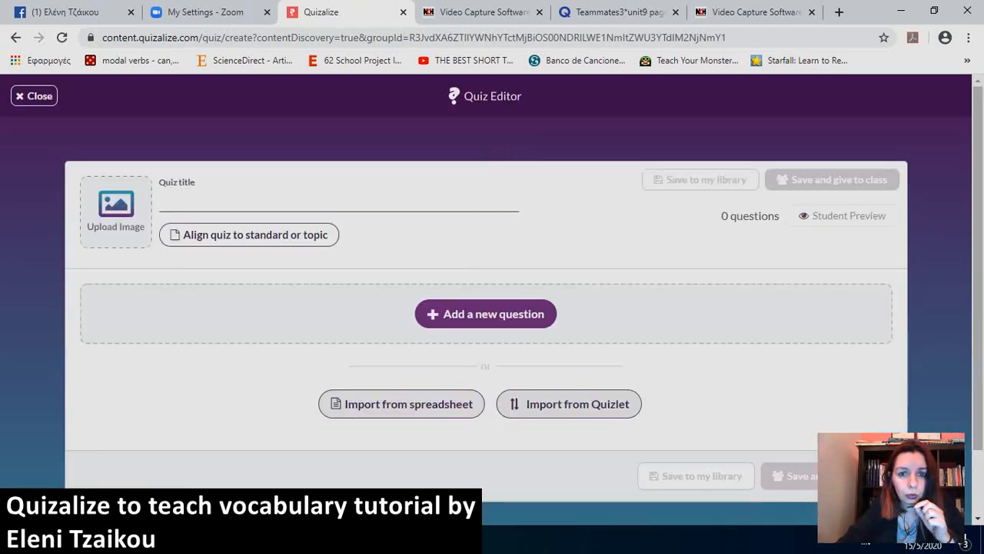
scroll("down", 3)
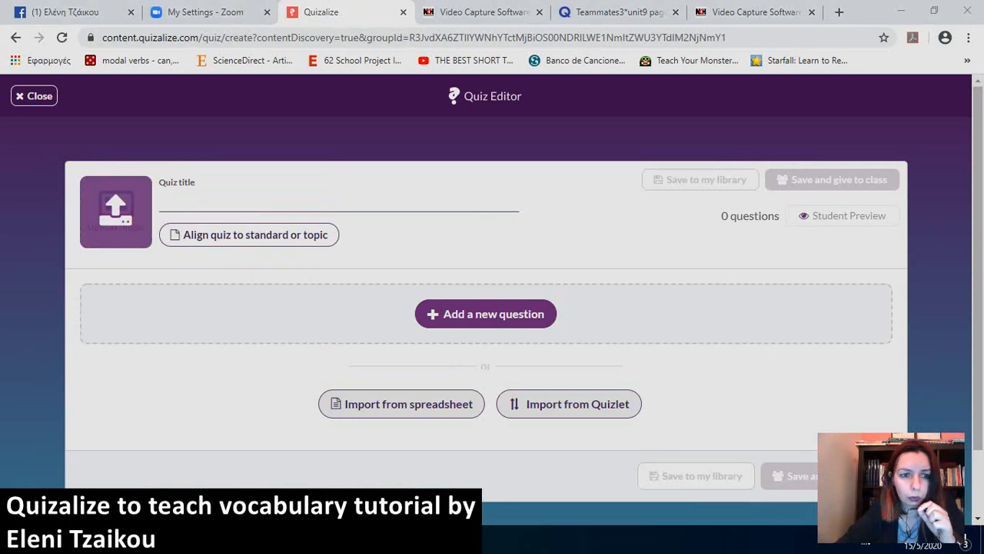
left_click(116, 211)
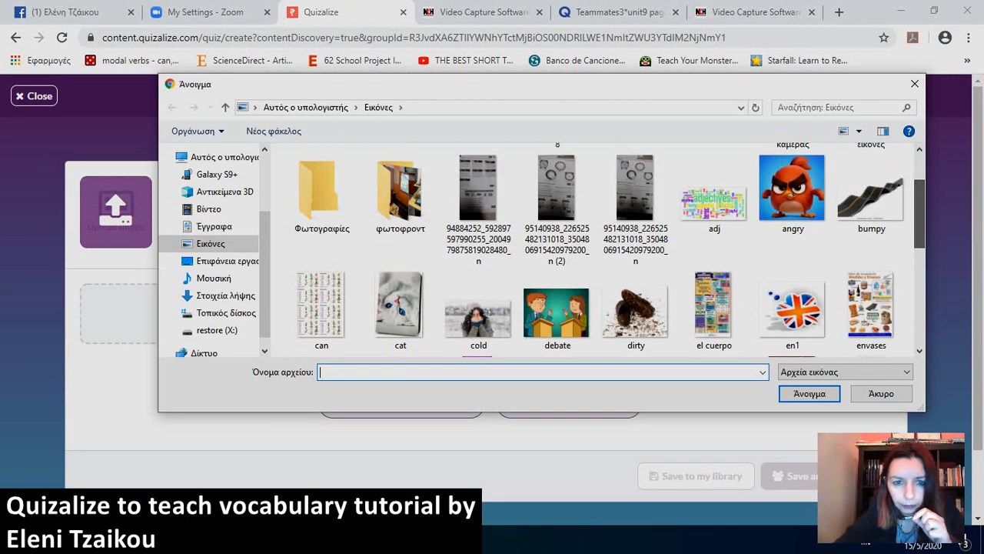
left_click(400, 306)
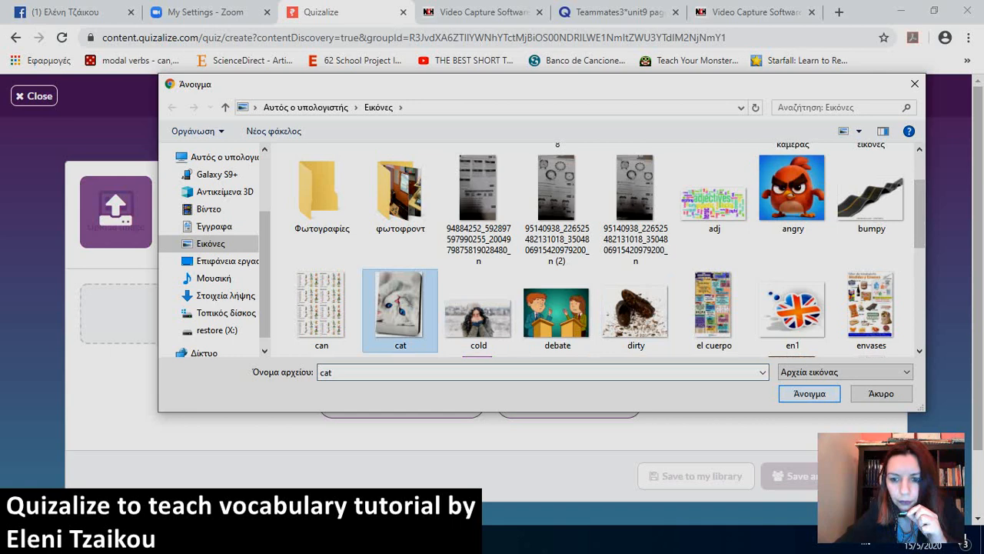
left_click(809, 393)
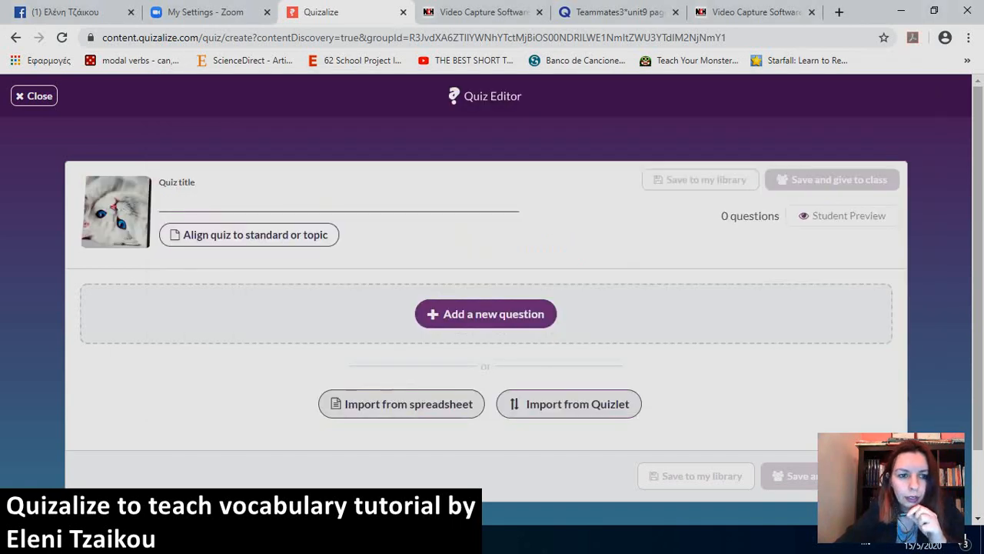
left_click(338, 202)
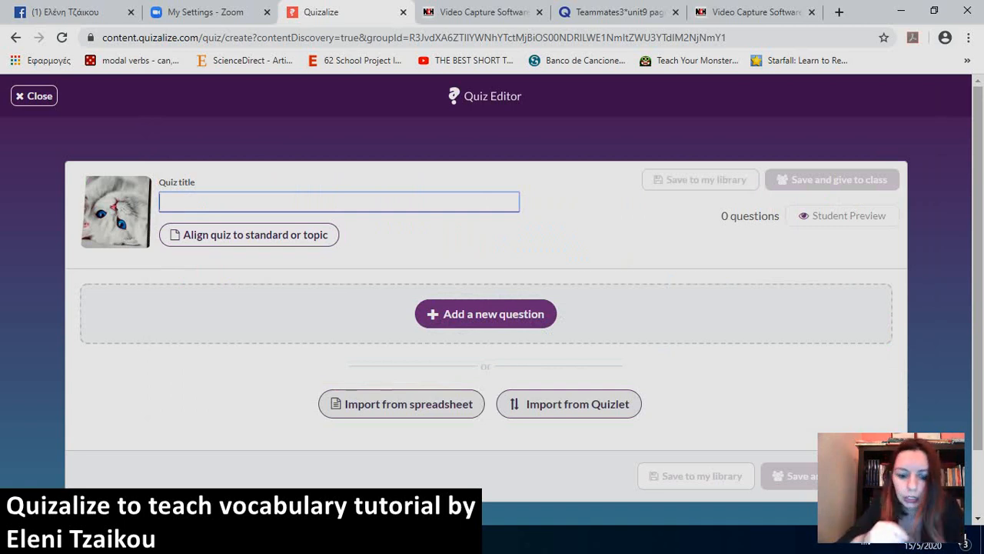
Enter 'B2 Above and Beyond unit 1 part1 ex1' as the quiz title.
type("B")
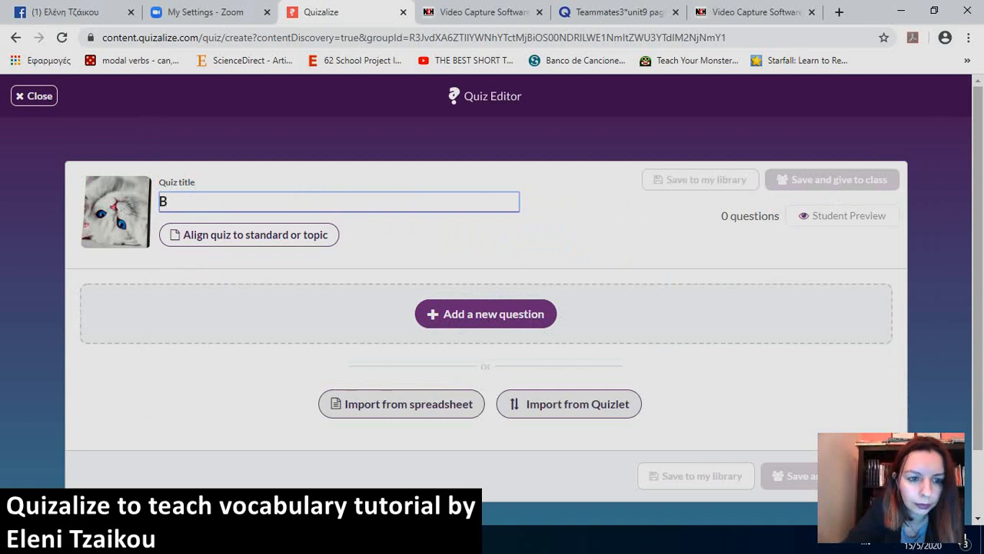
type("2")
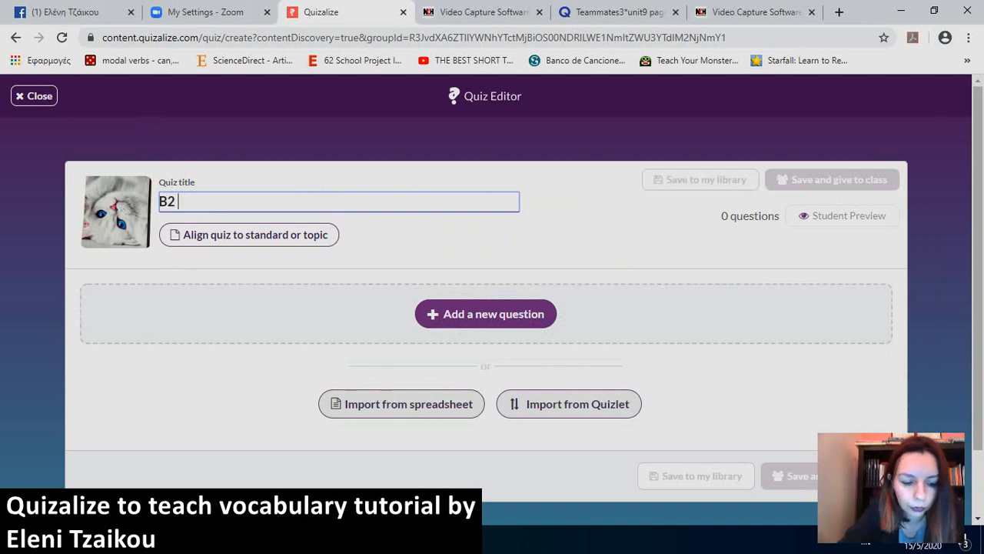
type("Abov")
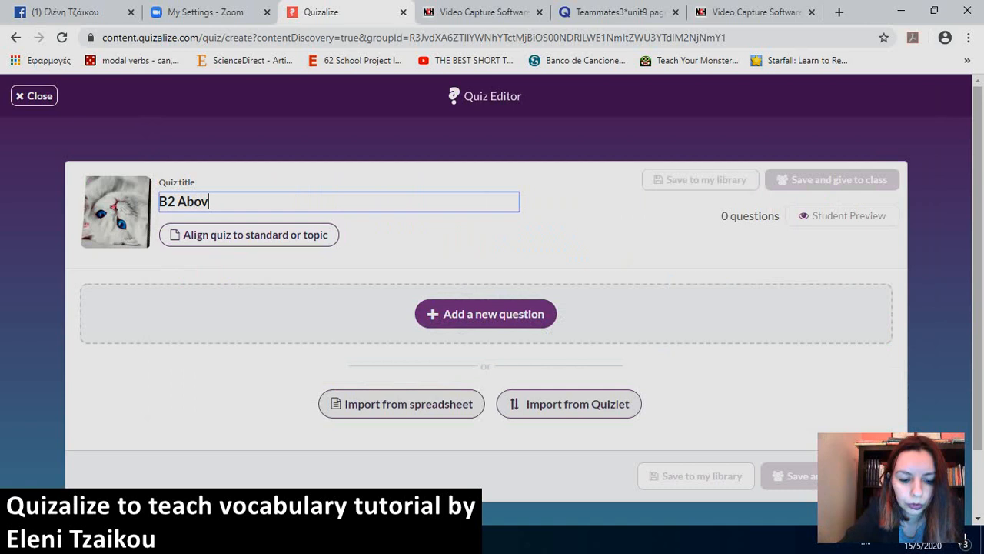
type("e and Bey")
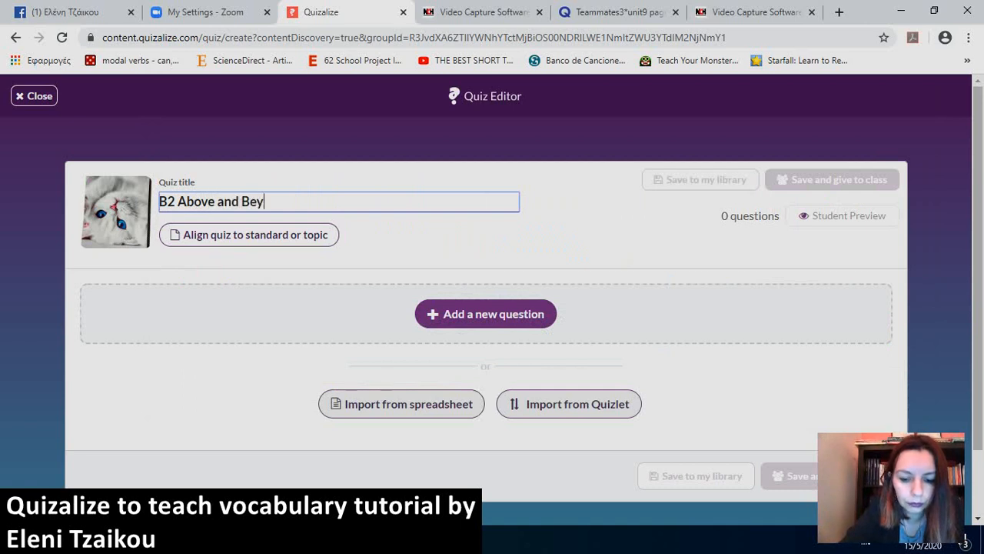
type("ond")
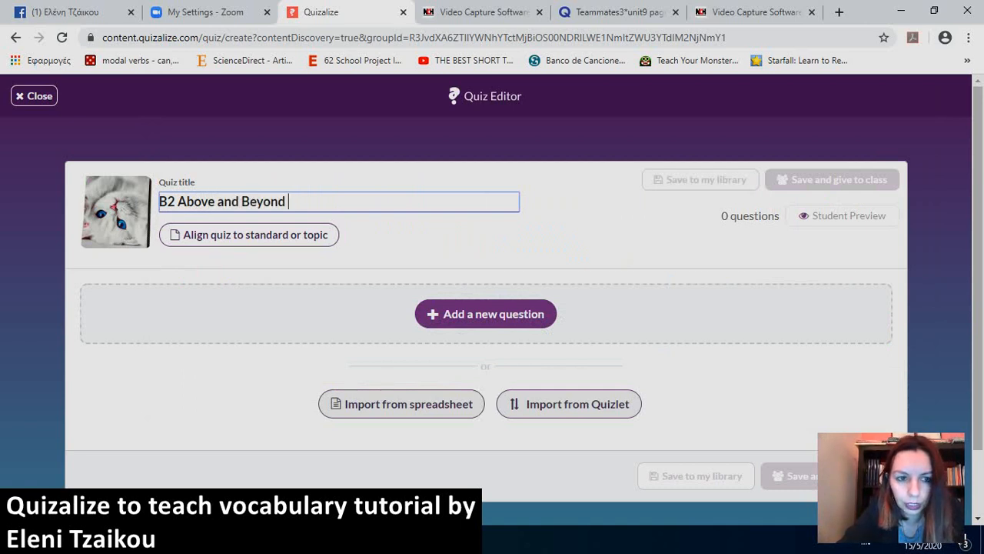
type("unit")
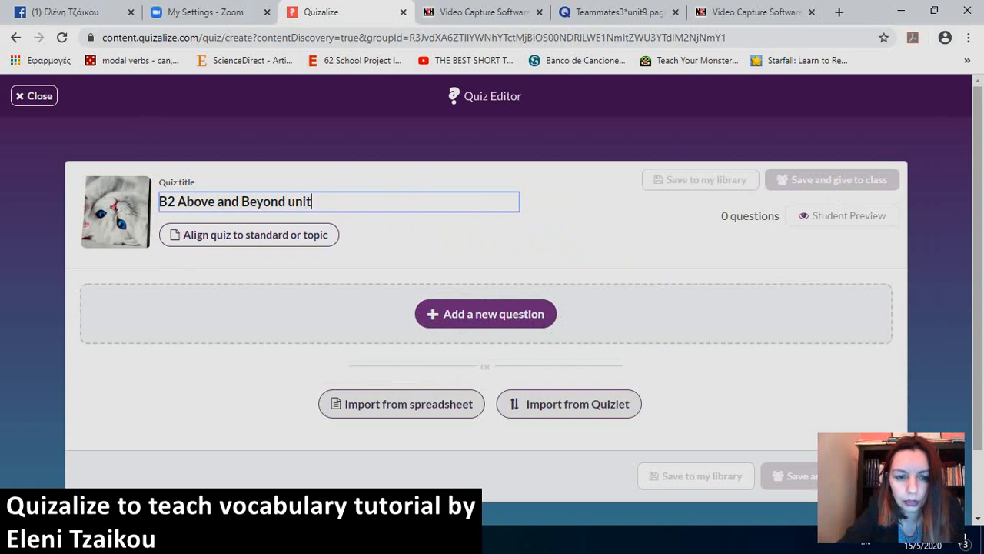
type("1")
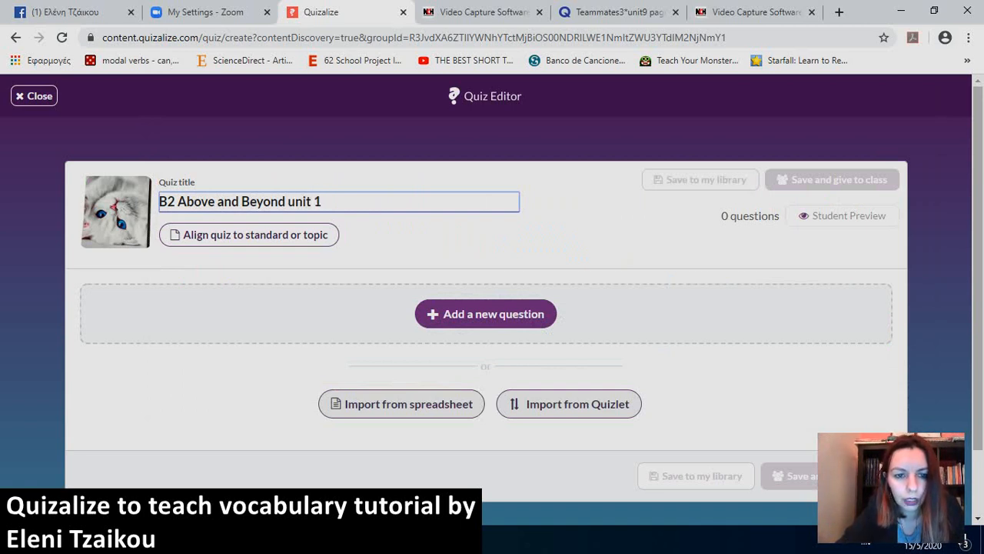
type("part")
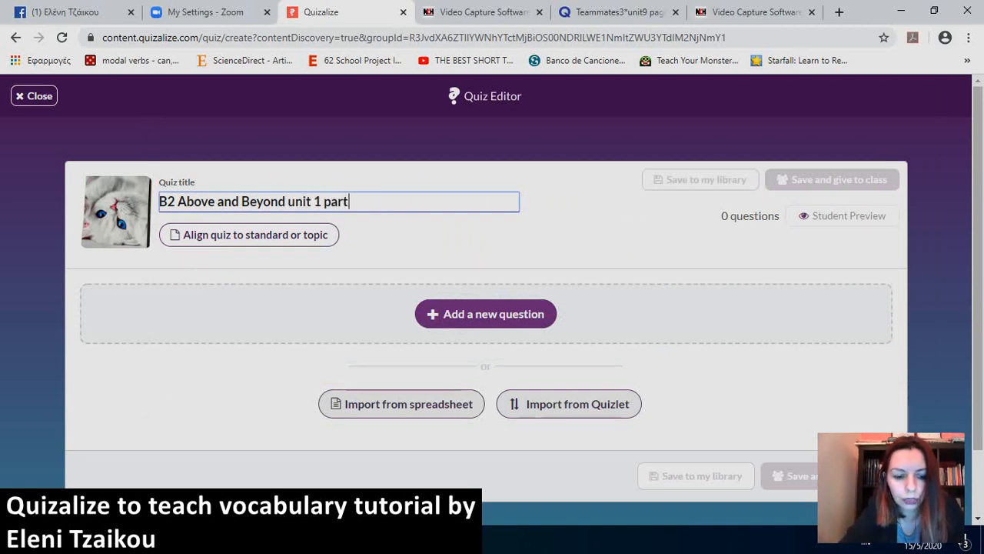
type("1 ex1")
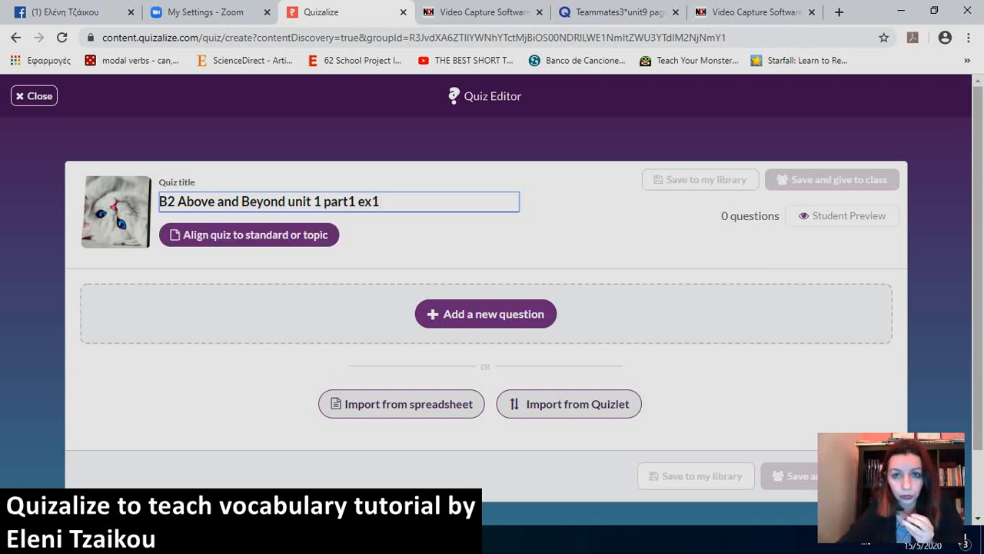
Align the quiz to the CEFR curriculum with the Linguistic Competences subject.
left_click(248, 235)
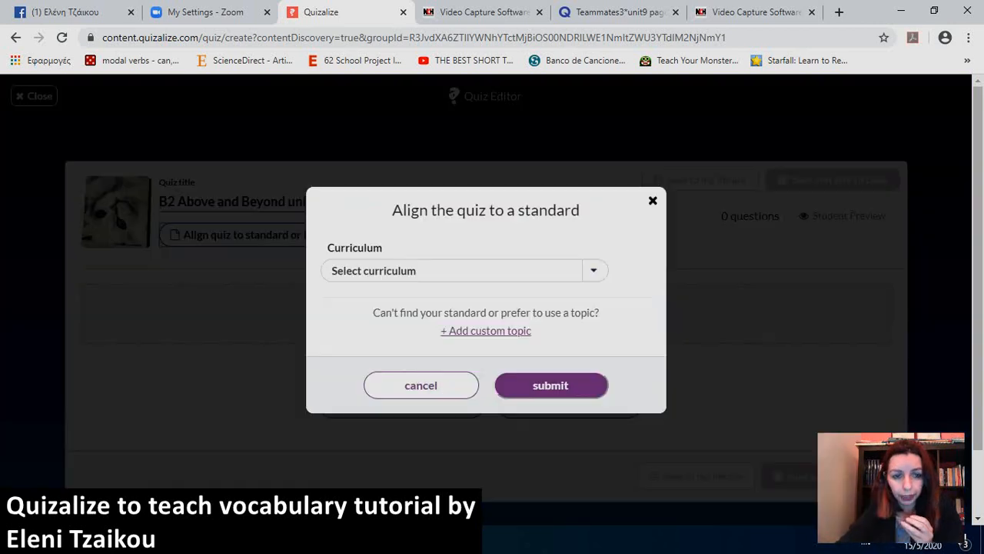
left_click(464, 270)
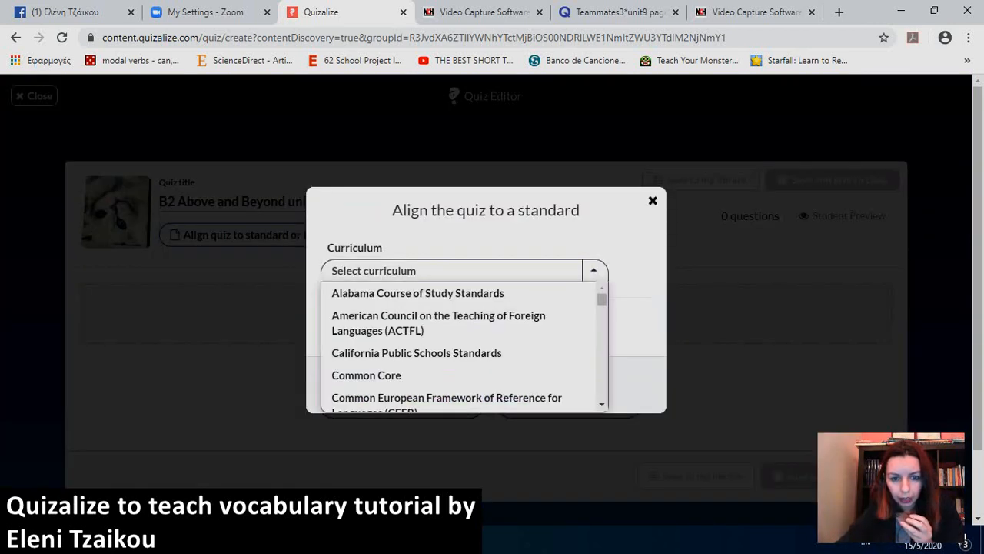
left_click(446, 397)
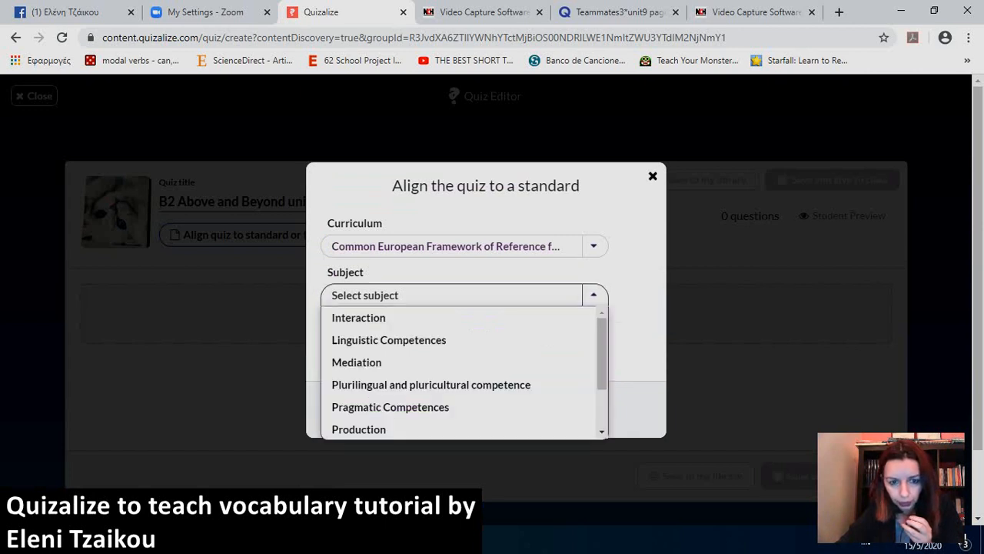
left_click(388, 340)
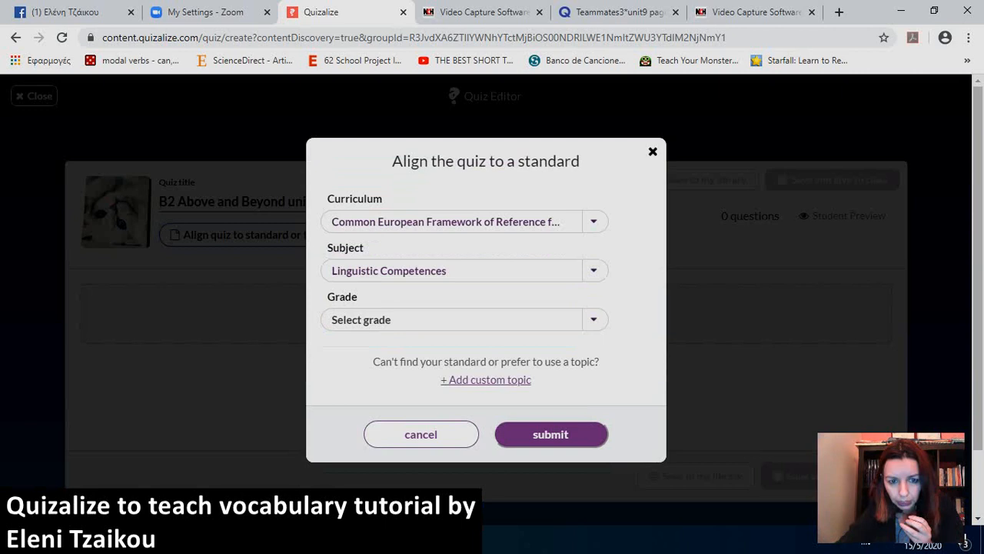
left_click(465, 319)
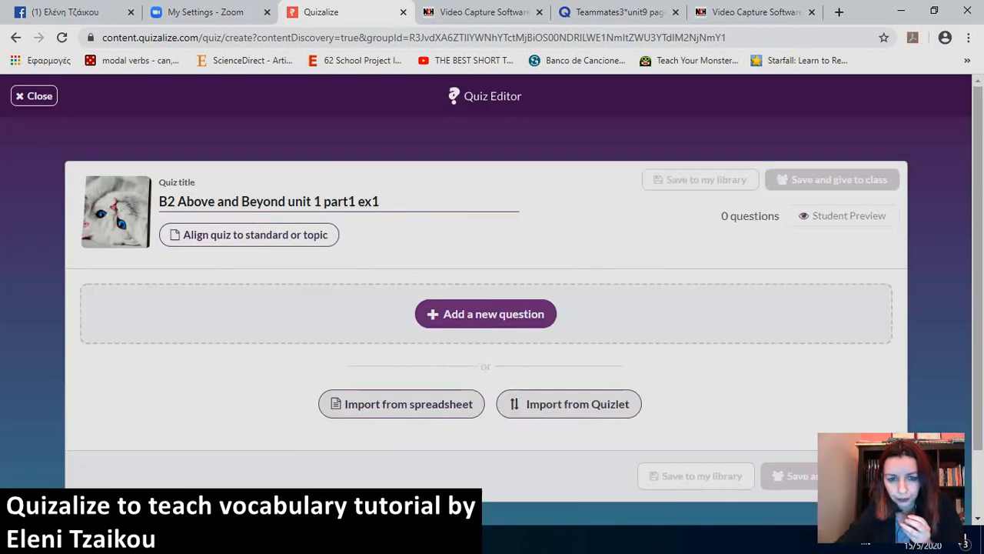
left_click(247, 235)
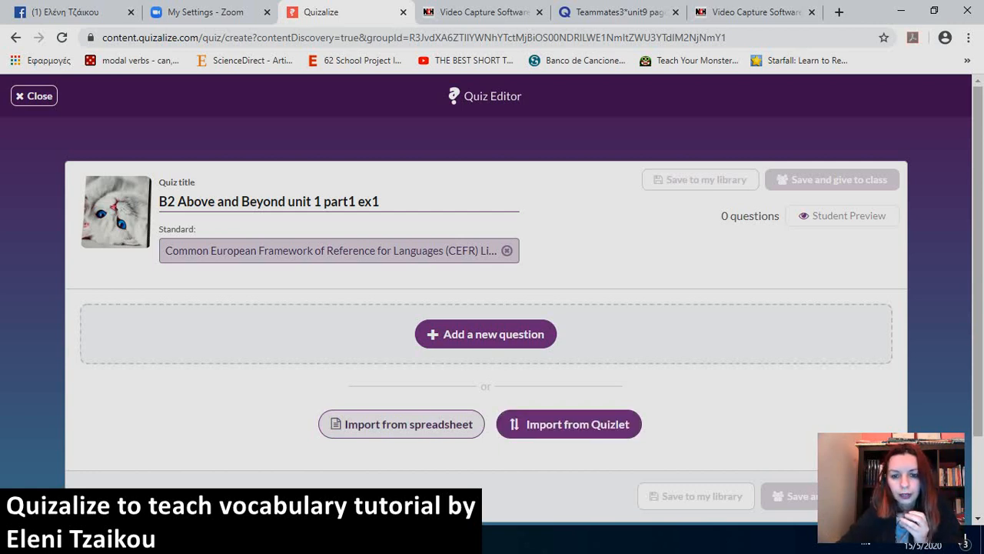
Open Quizalize's Import from Quizlet dialog, then switch to the Quizlet tab.
left_click(569, 424)
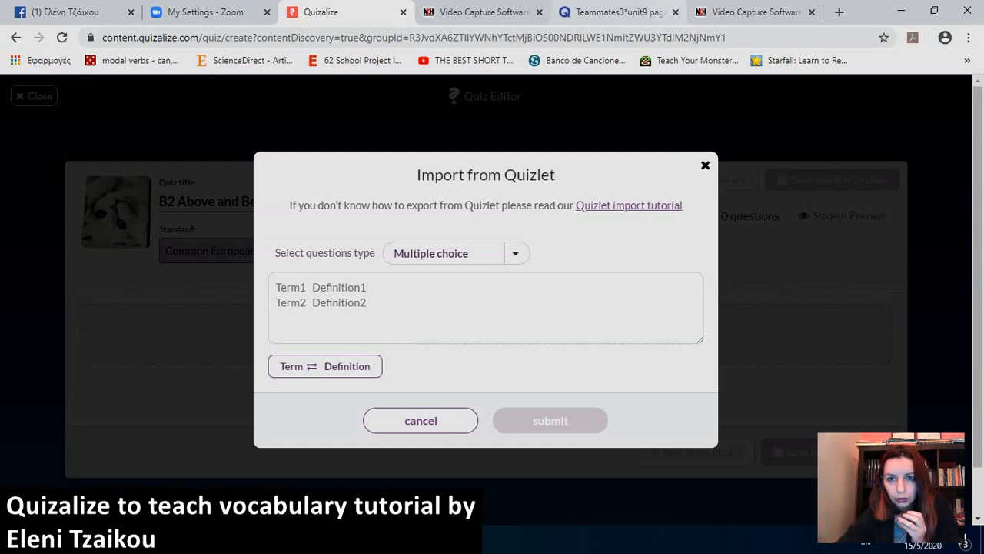
left_click(615, 12)
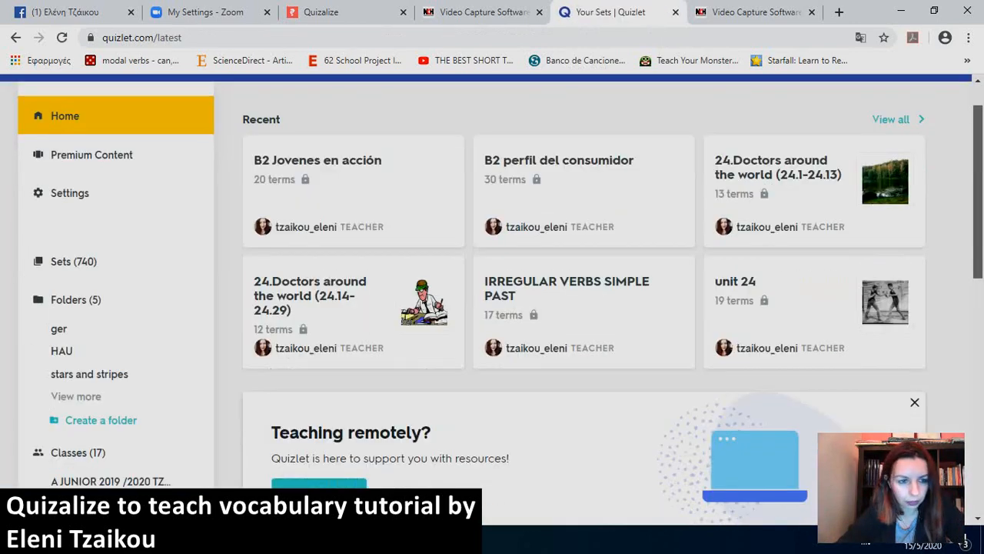
Browse the LOWER 2019-2020 class and open its 'unit 01 Looking Good-part 1' set.
scroll("down", 3)
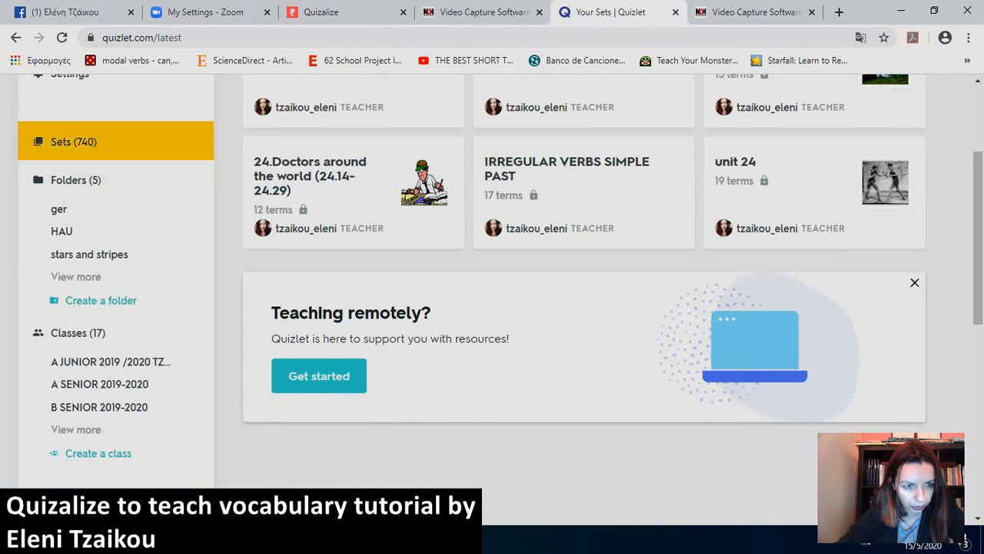
mouse_move(76, 429)
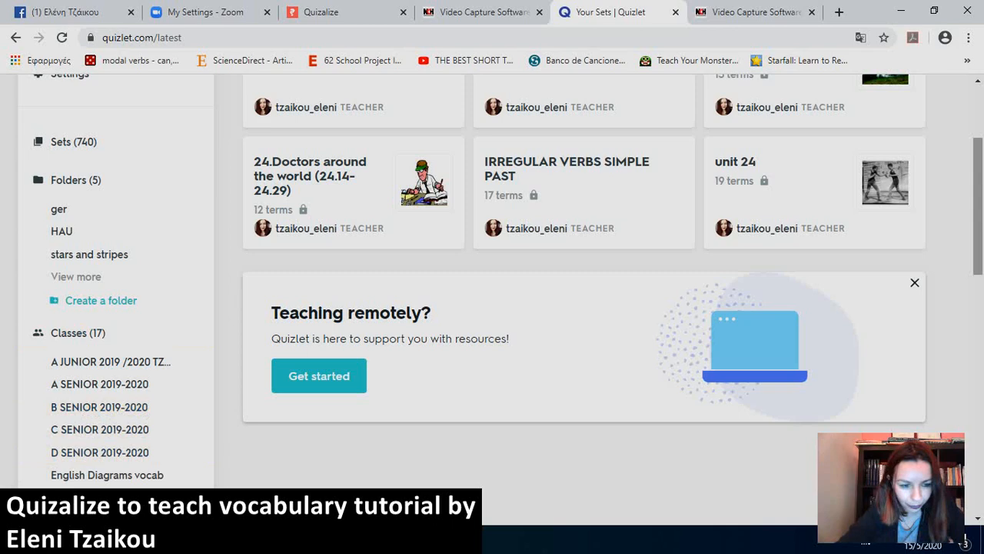
scroll("down", 3)
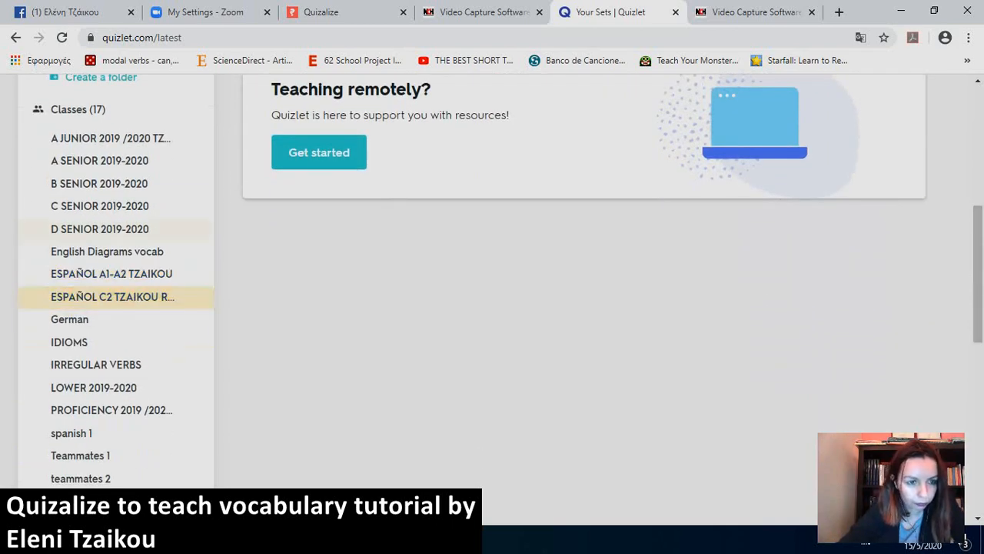
left_click(99, 183)
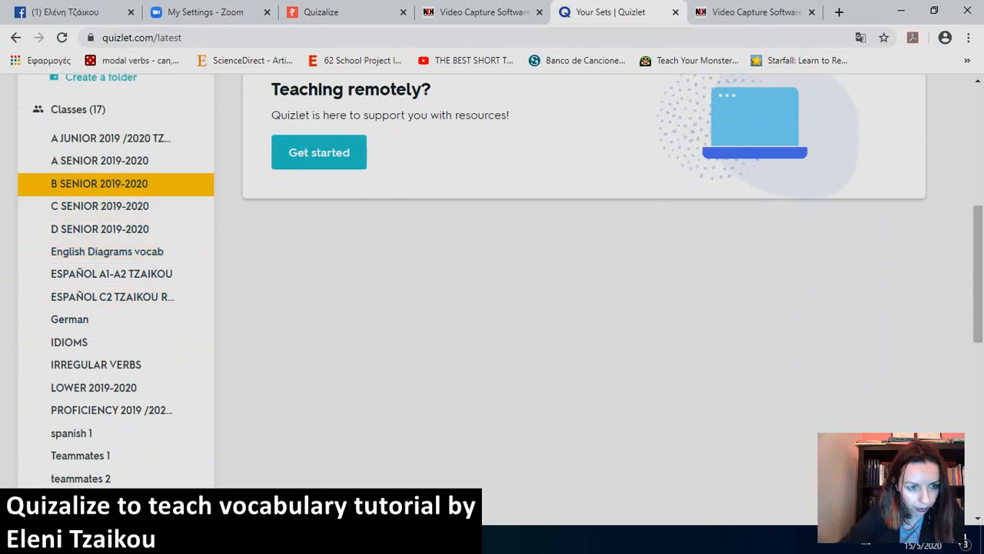
left_click(112, 297)
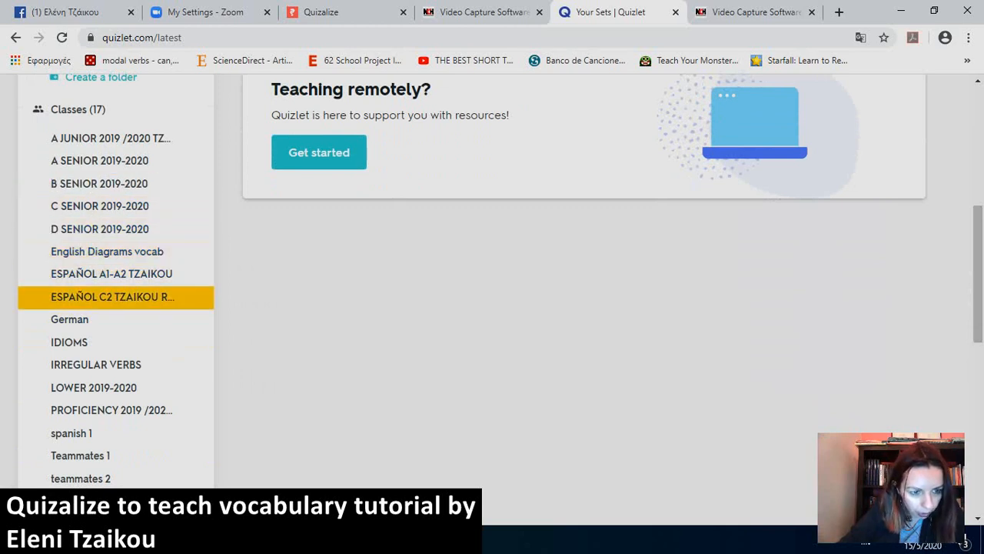
left_click(93, 387)
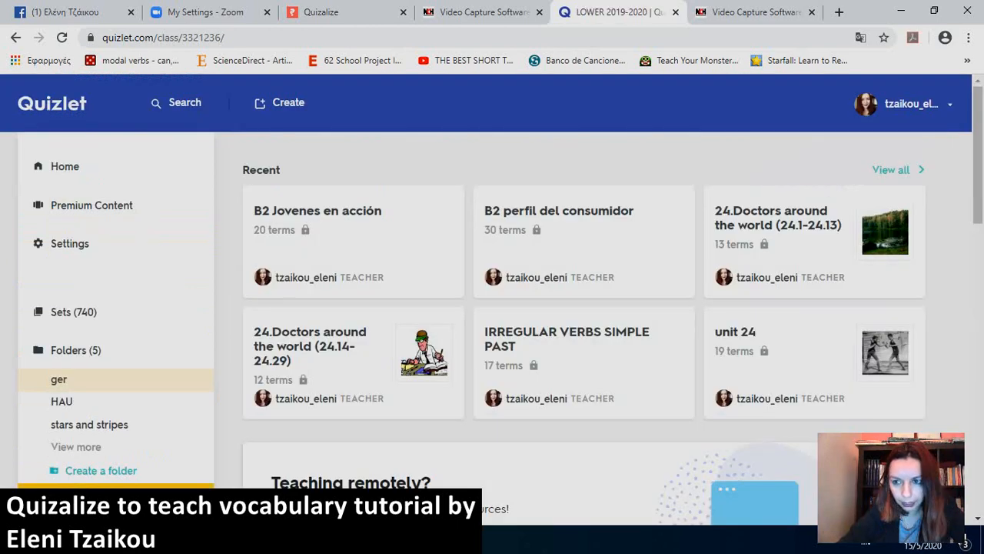
scroll("down", 3)
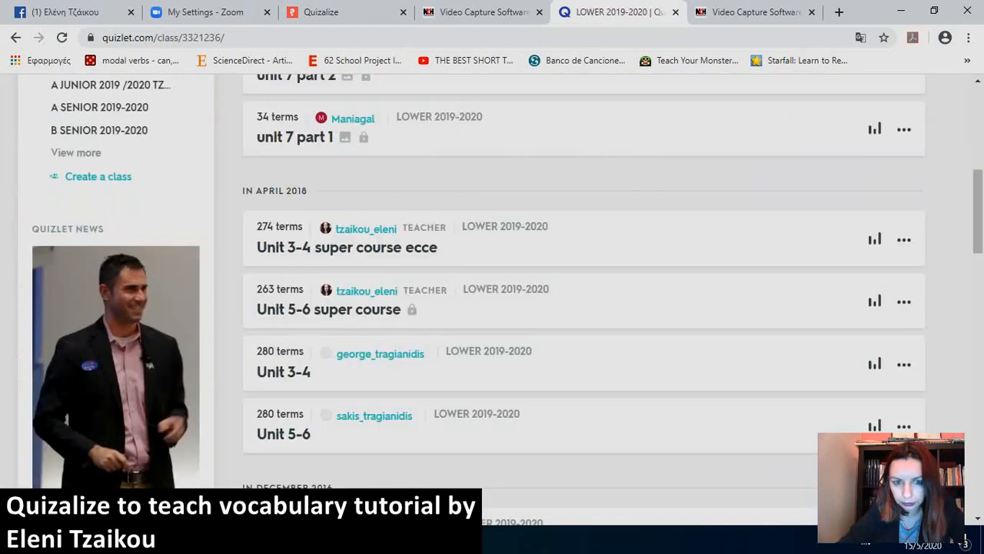
scroll("down", 3)
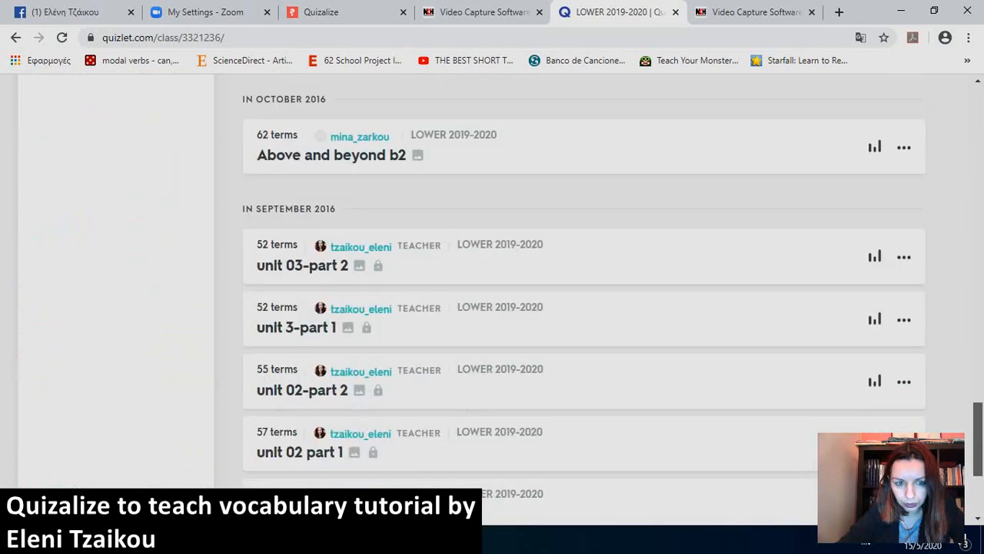
scroll("down", 3)
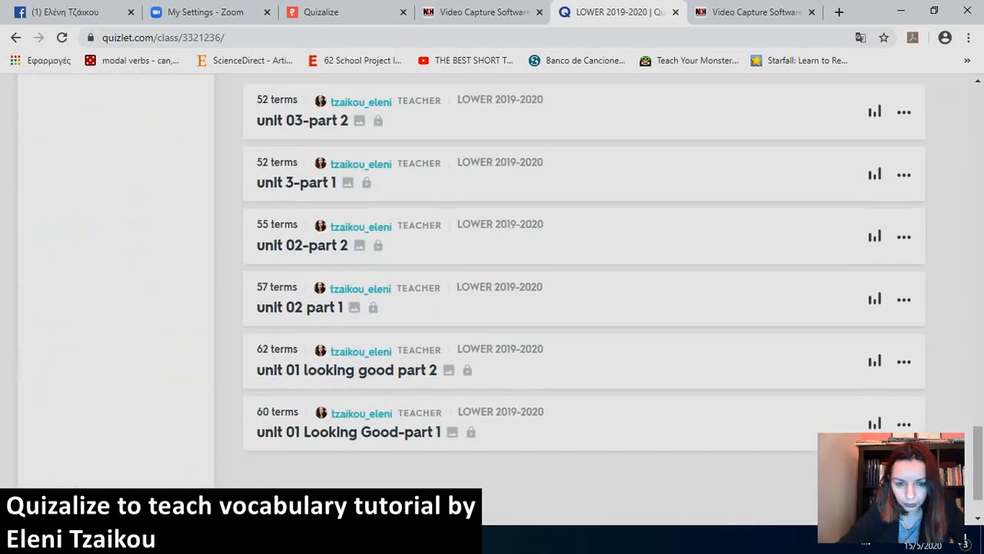
left_click(347, 431)
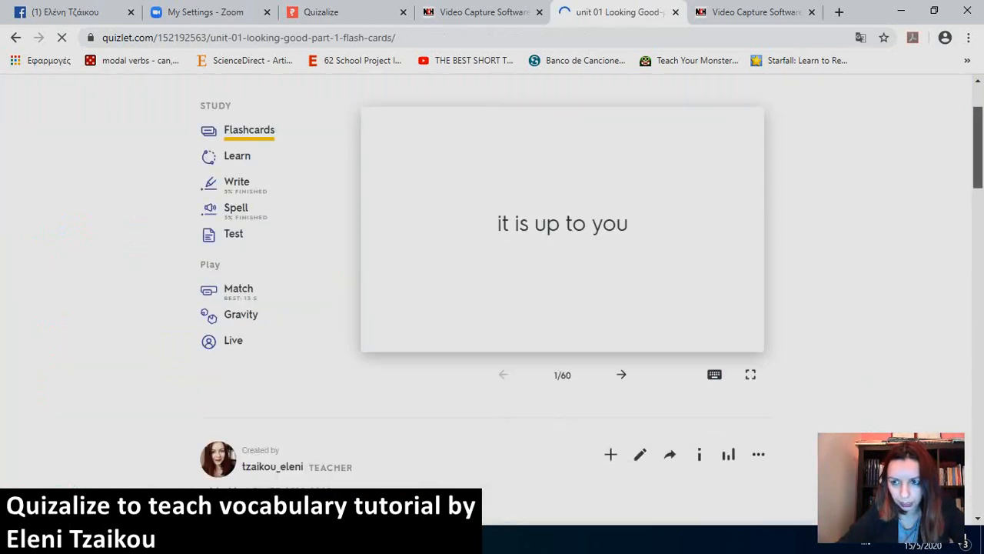
Export the Looking Good set's terms and copy the exported text.
scroll("down", 3)
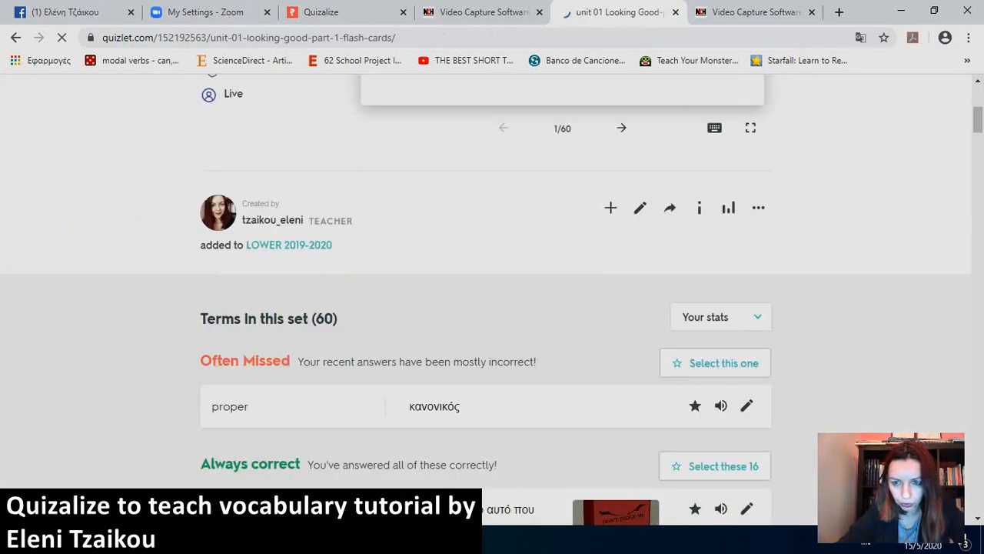
left_click(758, 207)
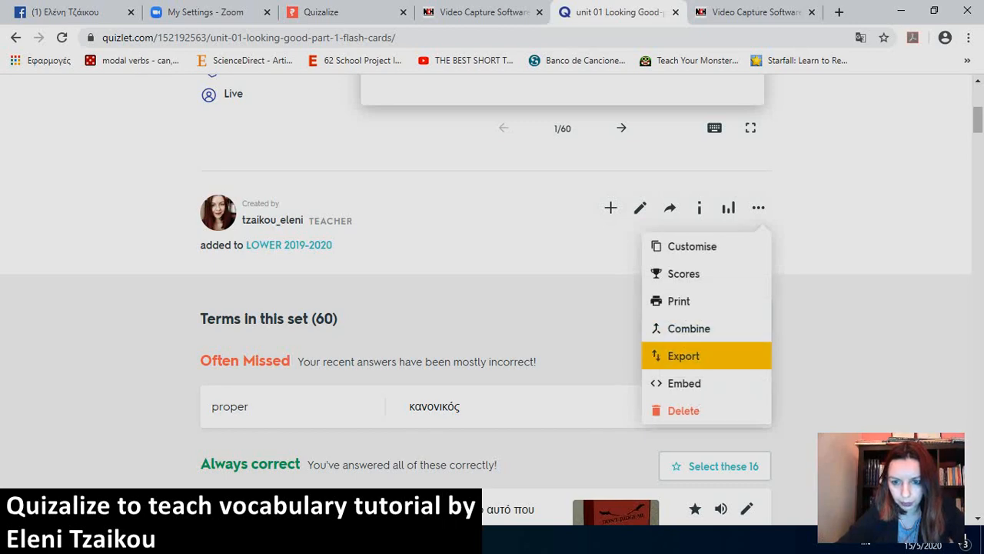
left_click(683, 355)
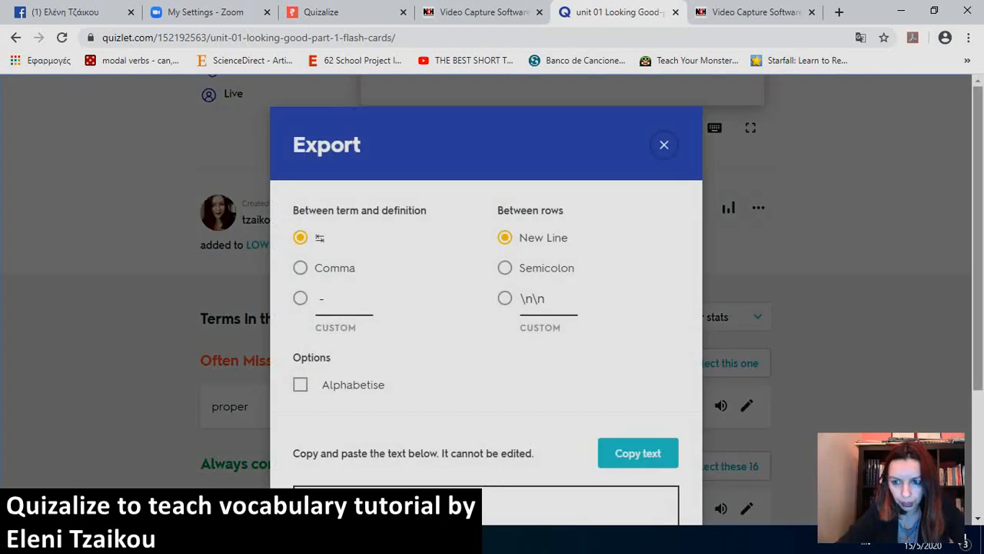
scroll("down", 3)
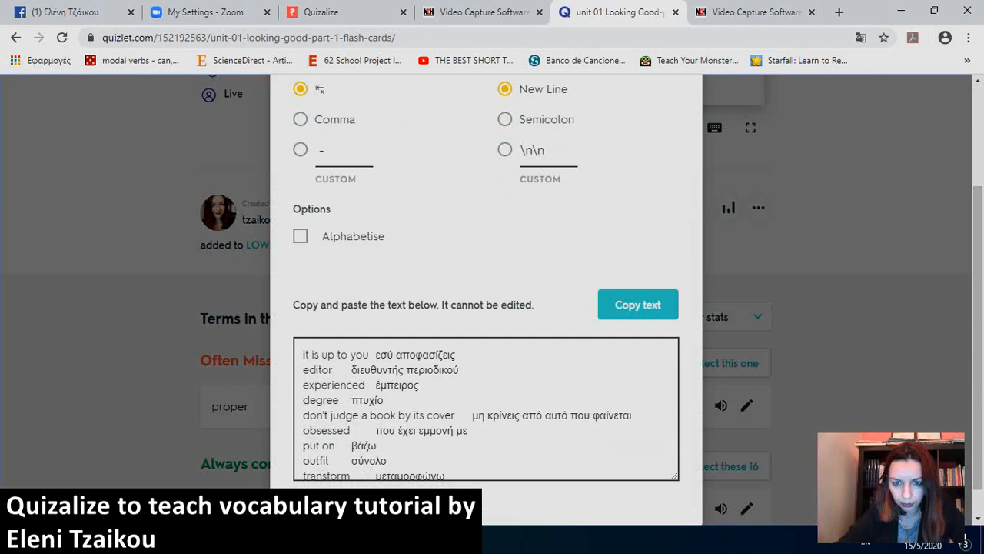
left_click(637, 304)
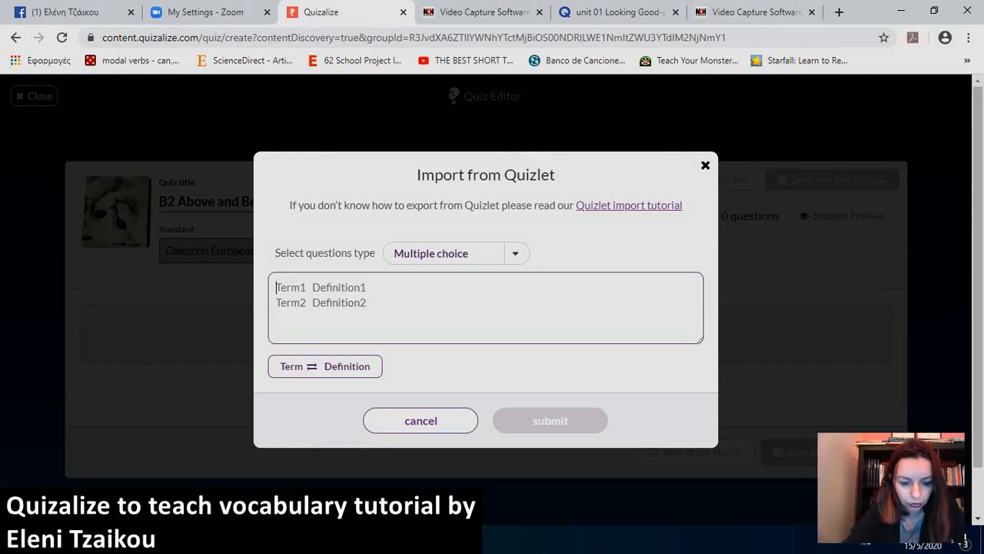
Paste the Looking Good terms, submit the import, and confirm overwriting the quiz.
type("half the time\tτις περισσότερες φορές")
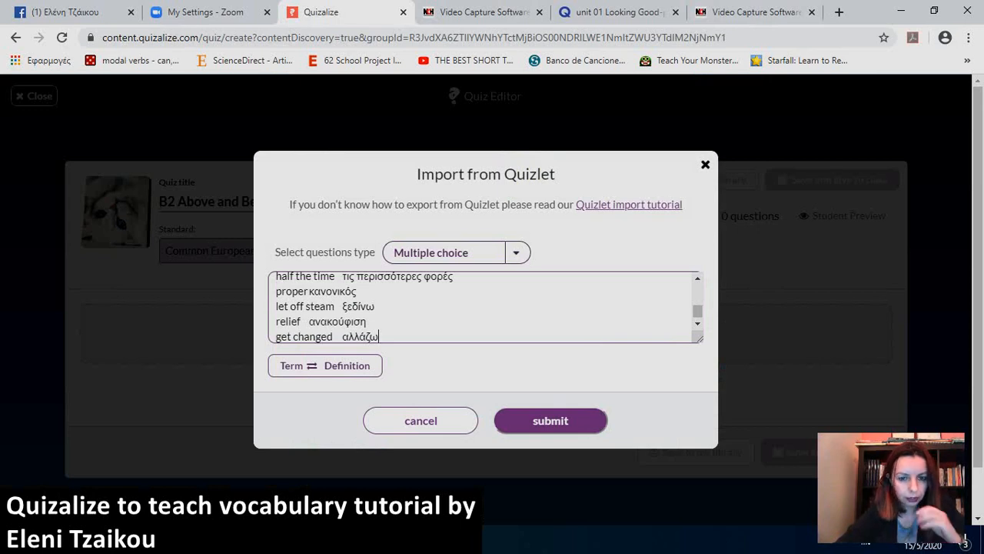
left_click(324, 365)
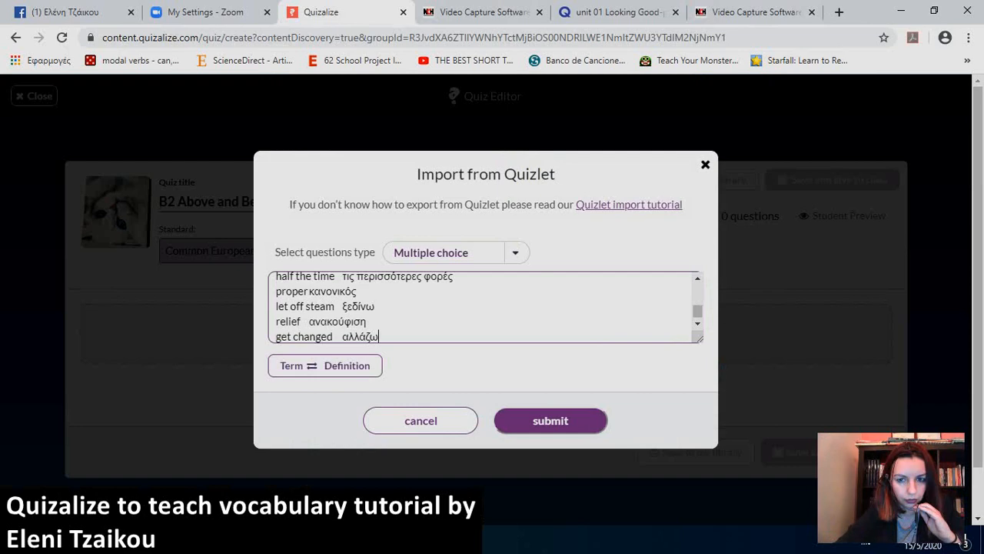
left_click(550, 420)
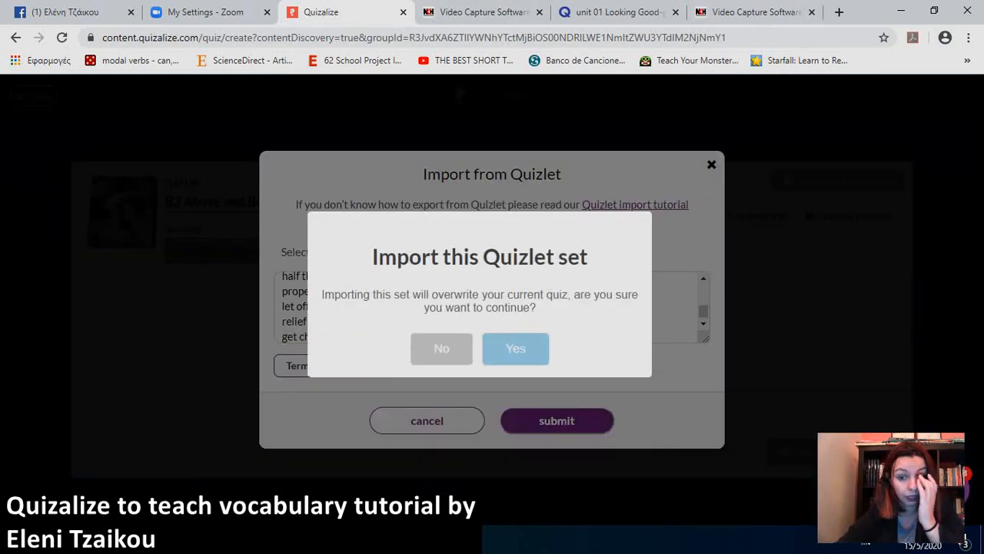
left_click(442, 348)
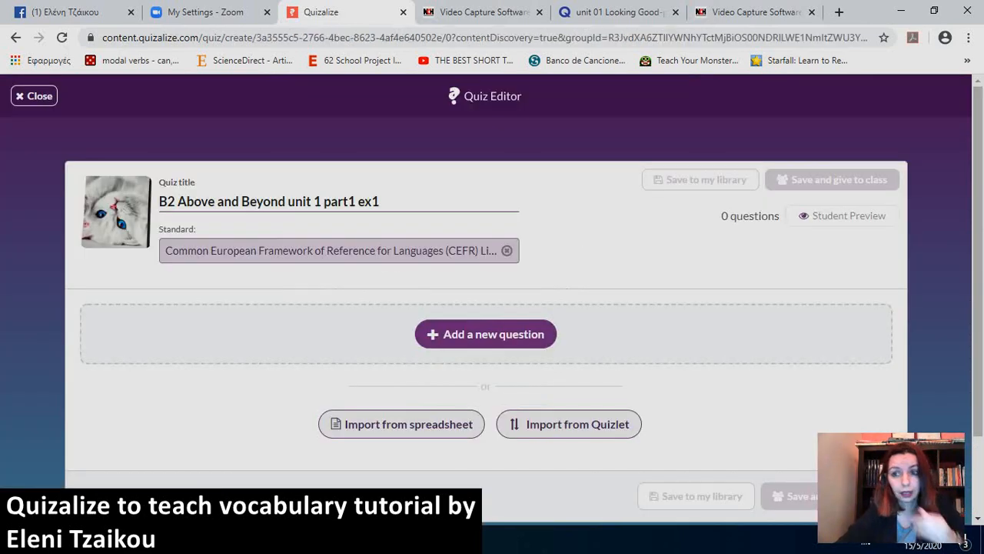
Review the 60 imported Greek–English questions and save the quiz to give to a class.
left_click(569, 423)
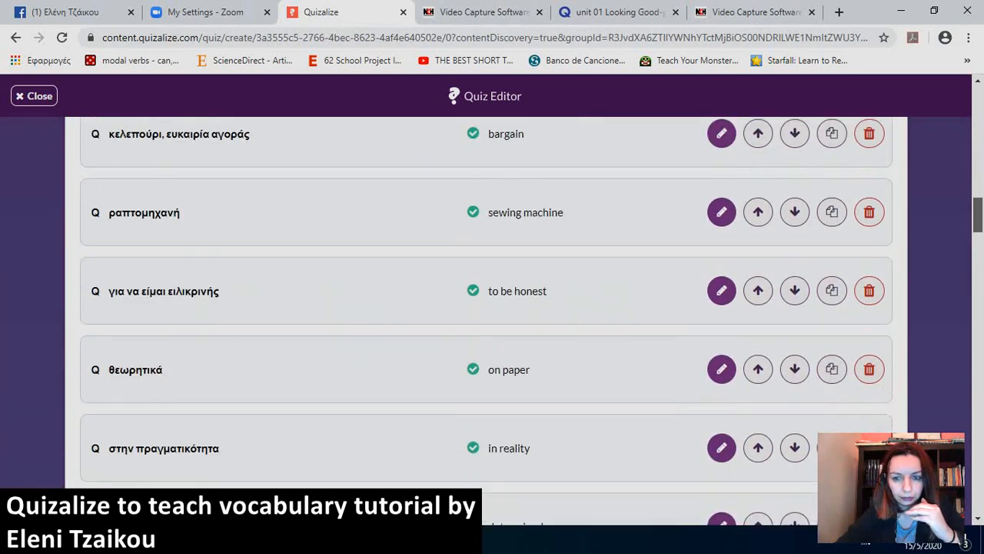
scroll("down", 3)
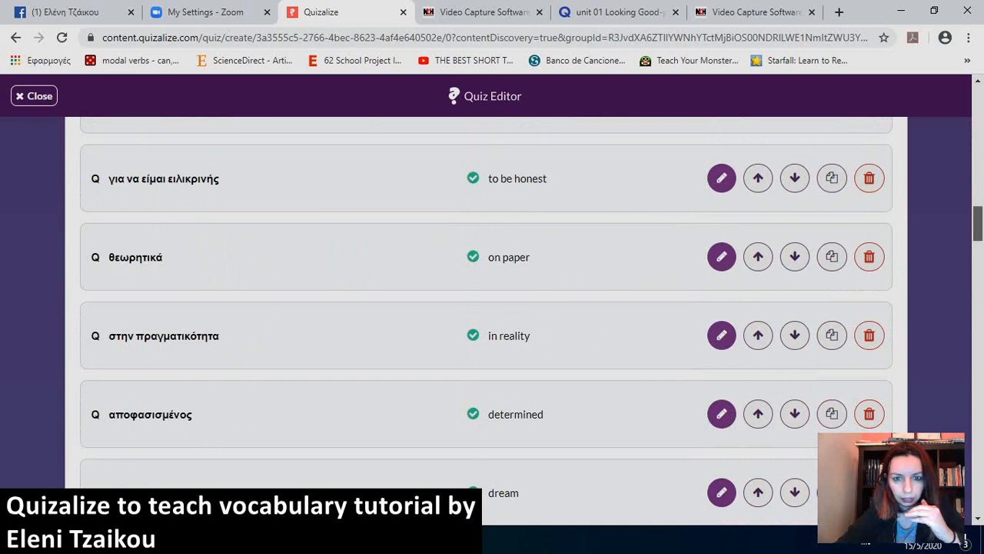
scroll("down", 3)
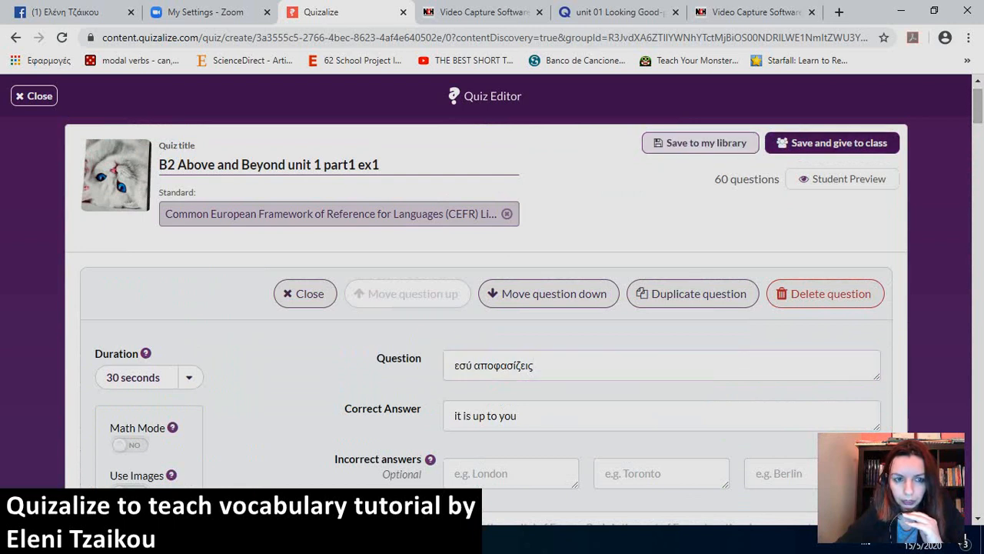
left_click(832, 142)
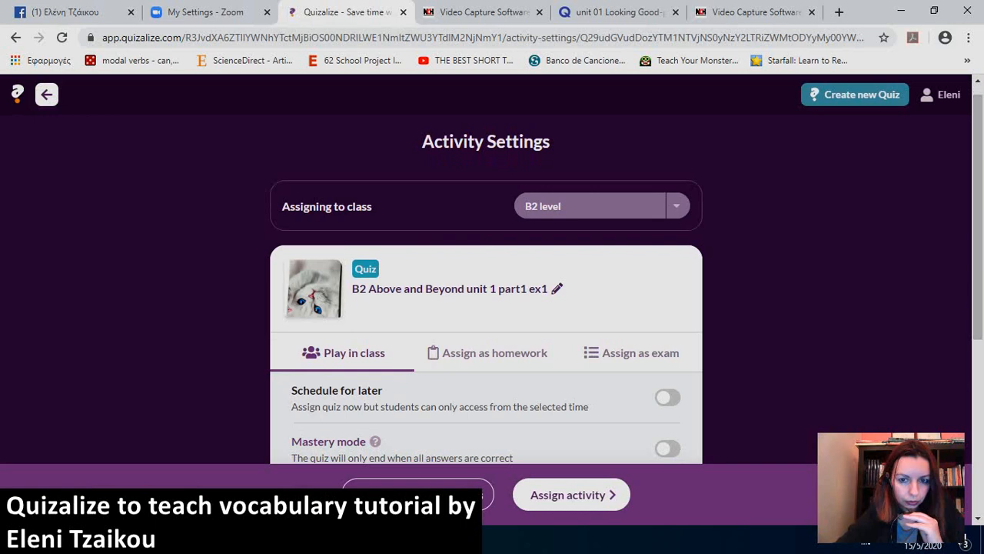
Assign the quiz to B2 level as Play in class and skip follow-up activities.
left_click(571, 495)
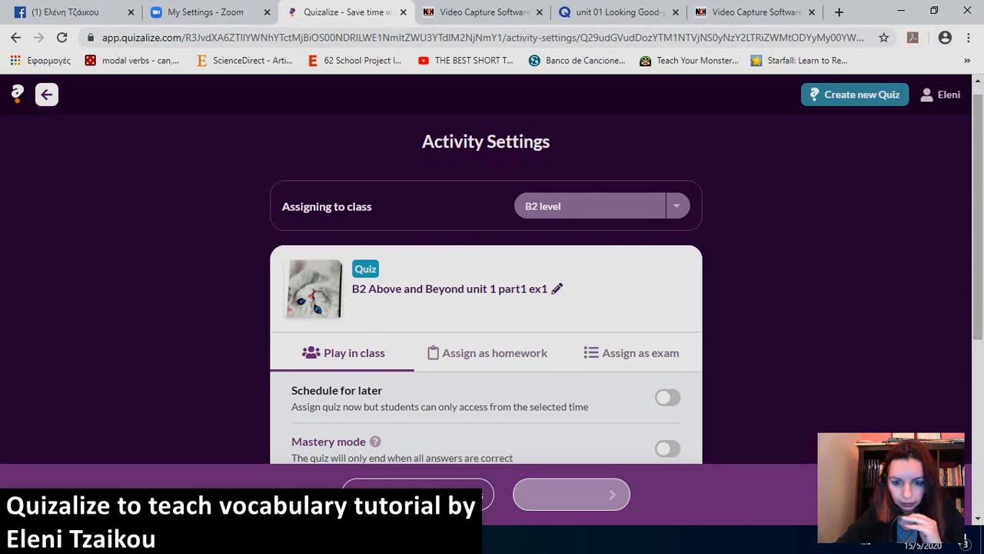
left_click(570, 495)
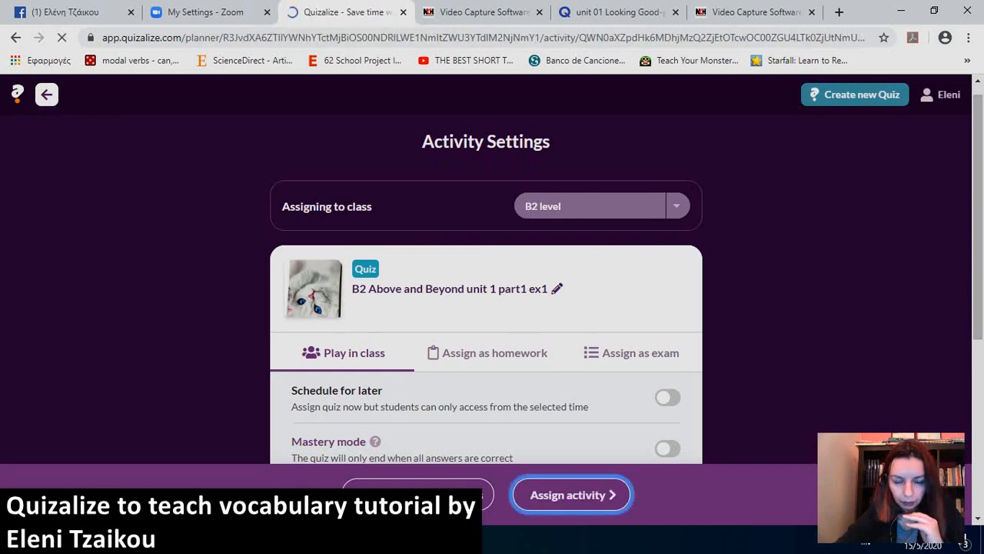
left_click(570, 495)
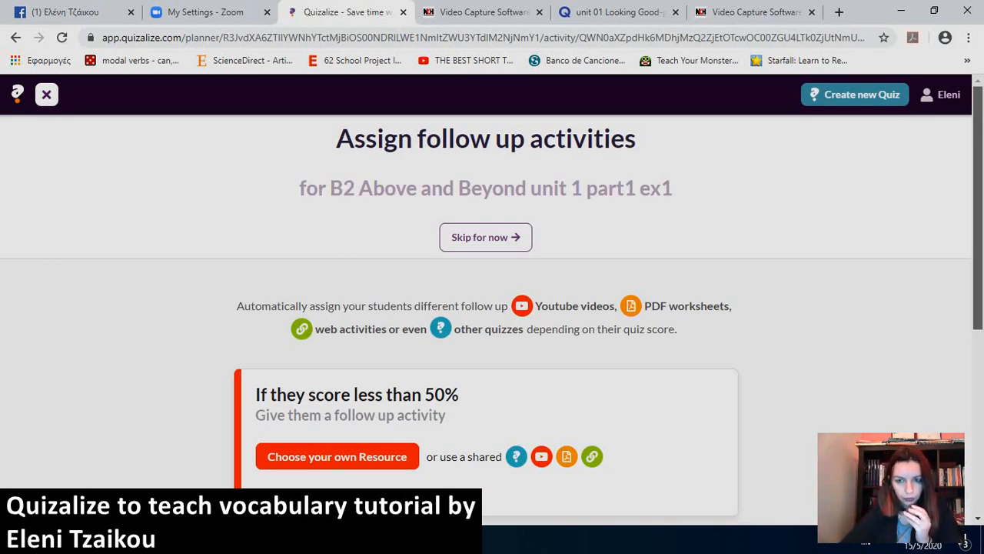
scroll("down", 3)
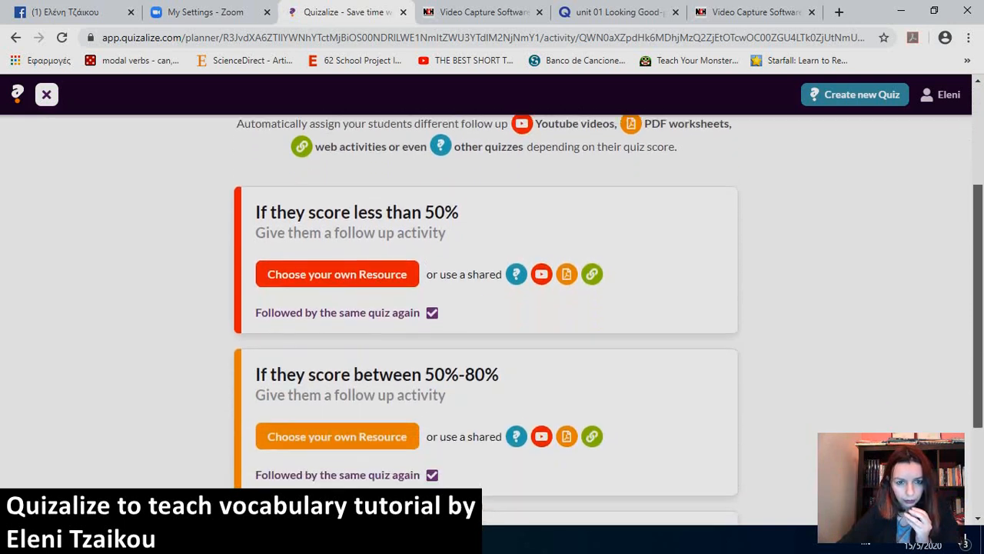
scroll("down", 3)
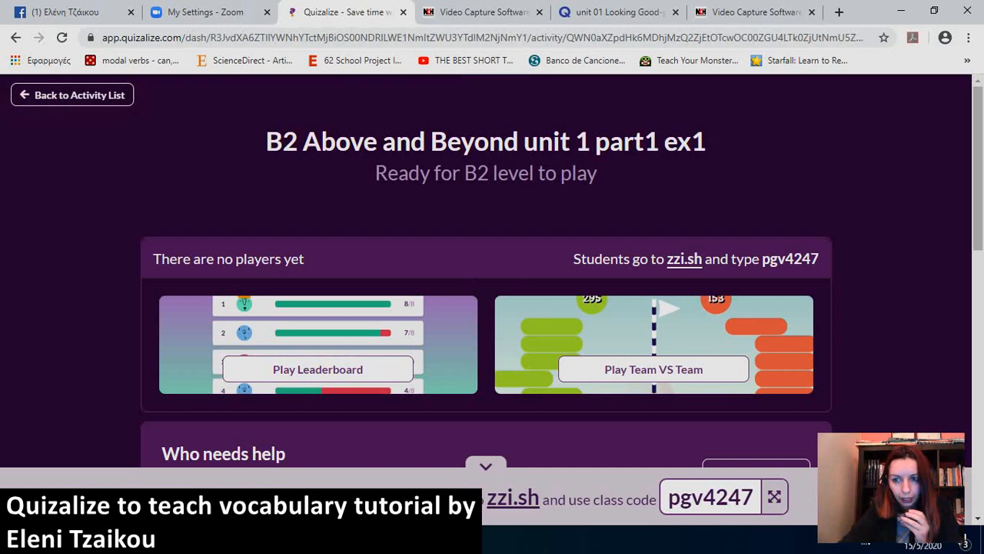
Scroll the play dashboard to view the game modes and help-grouping section.
scroll("down", 3)
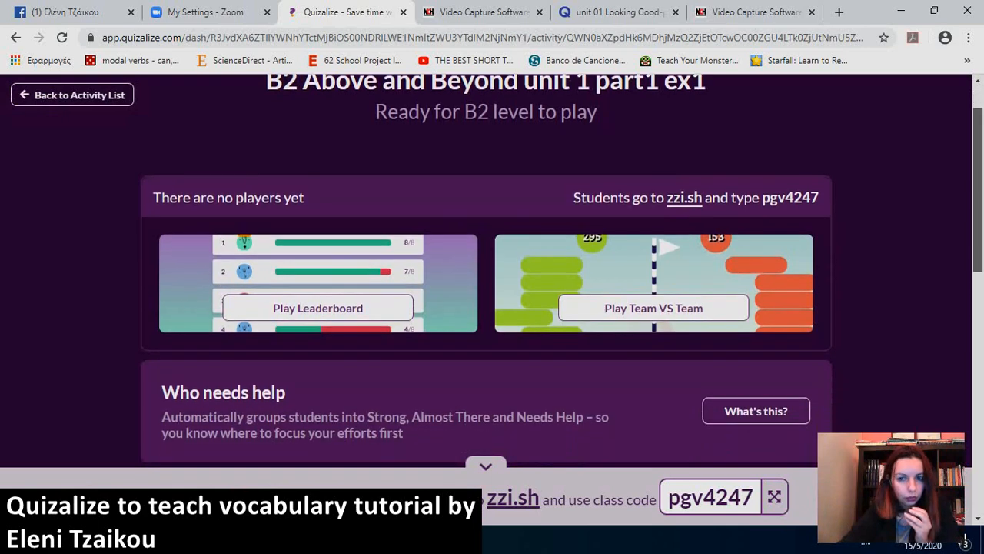
scroll("down", 3)
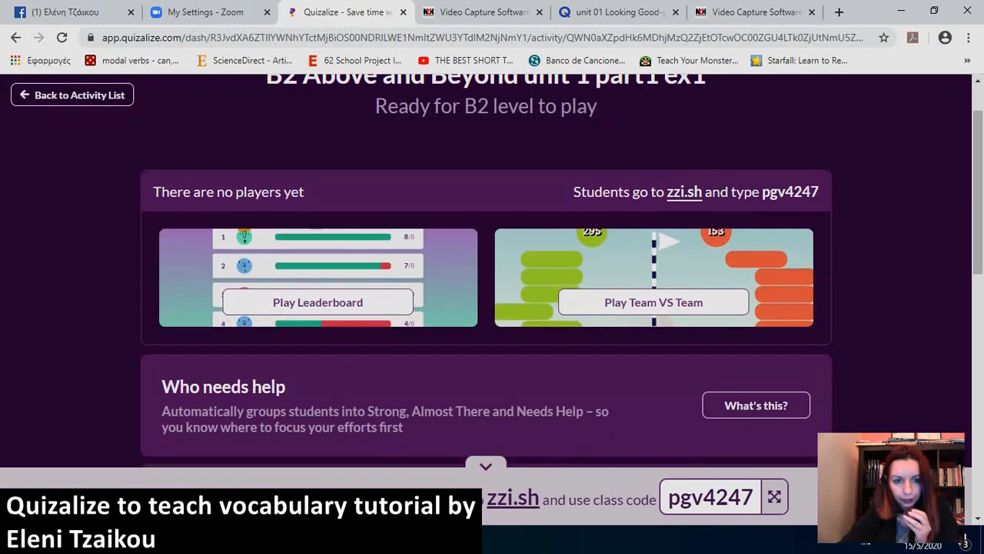
mouse_move(317, 301)
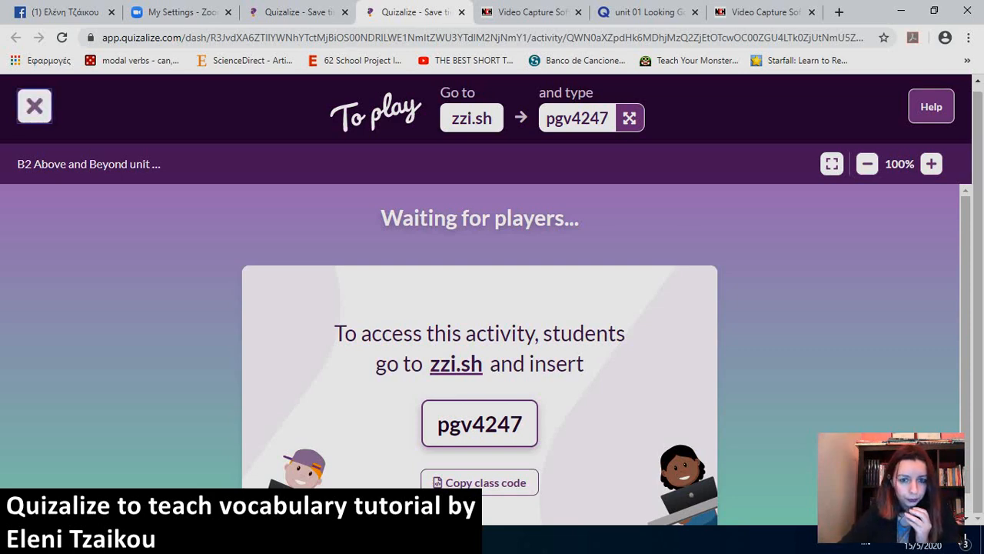
Close the live play screen and go back to B2 level's activity list.
left_click(35, 105)
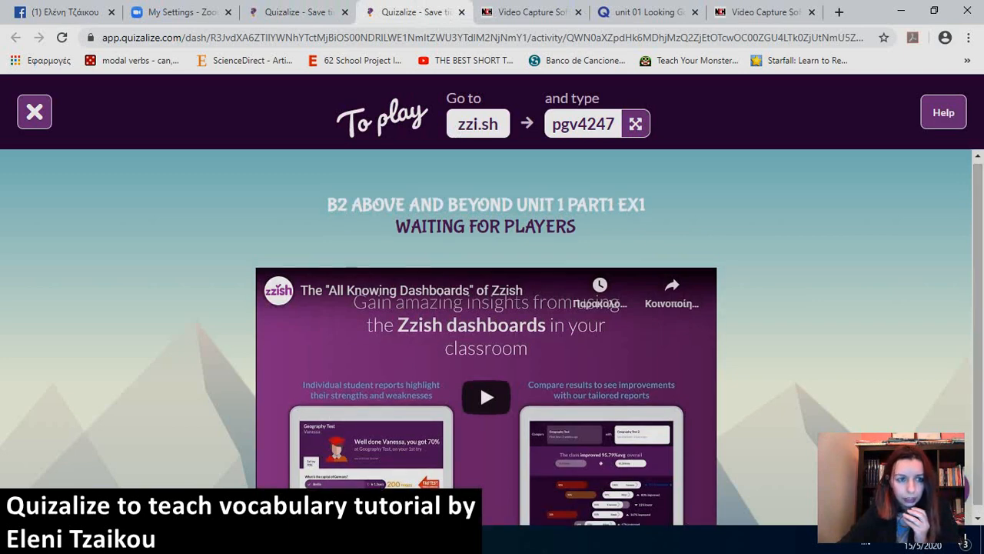
left_click(34, 111)
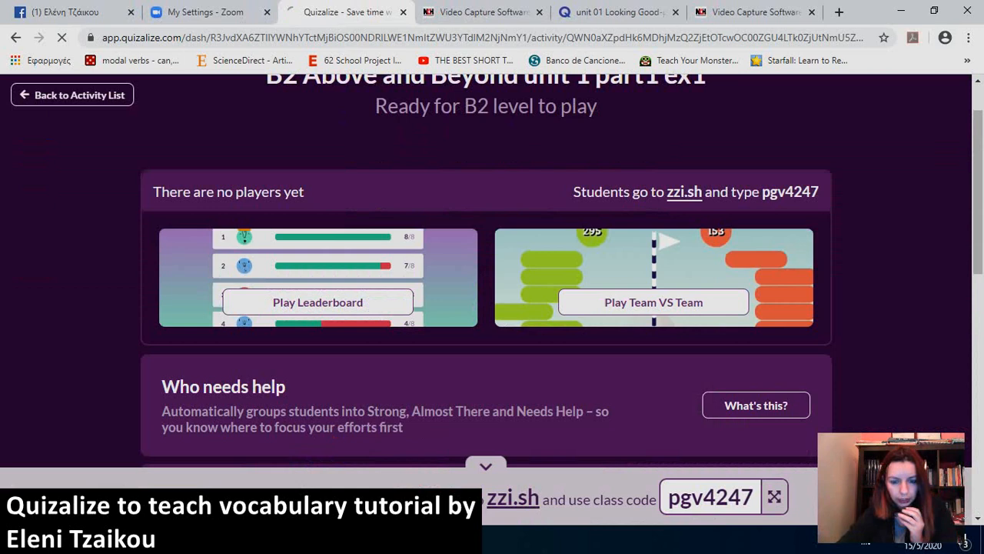
left_click(72, 94)
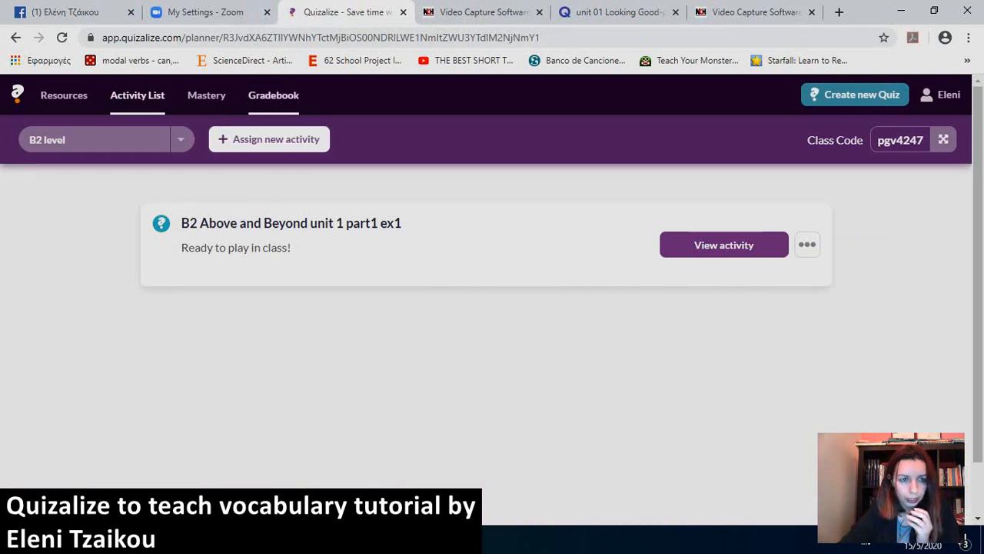
Open the gradebook and view the D SENIOR and A JUNIOR classes.
left_click(273, 95)
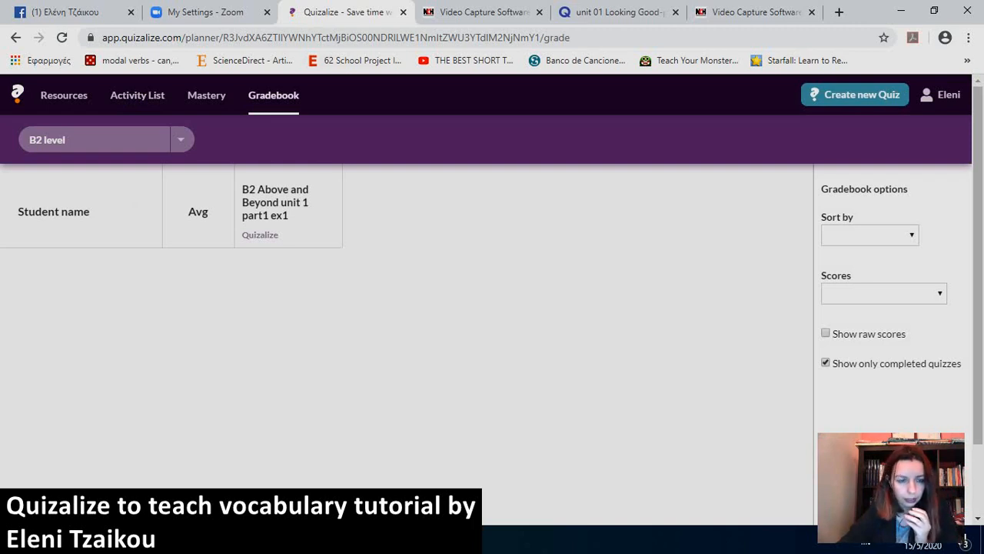
left_click(100, 139)
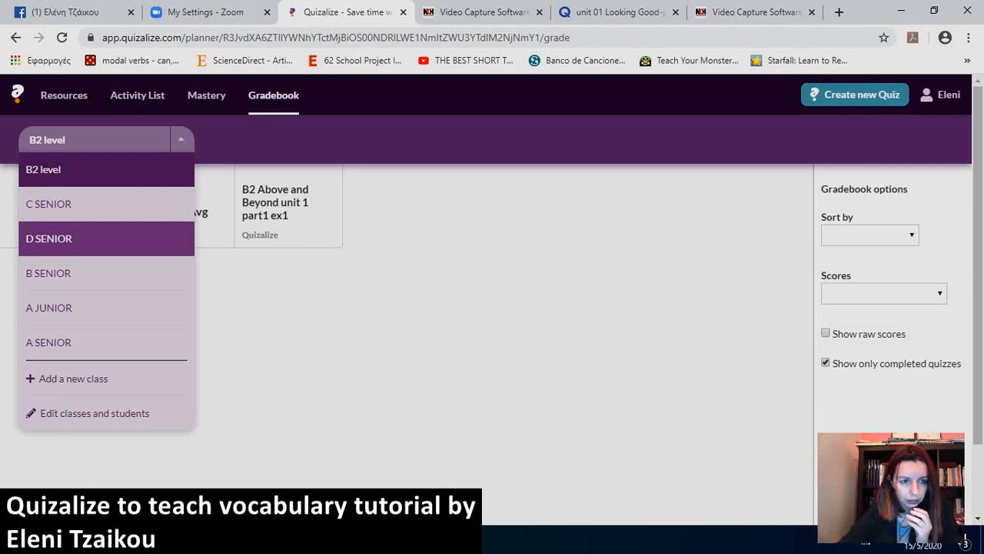
left_click(49, 238)
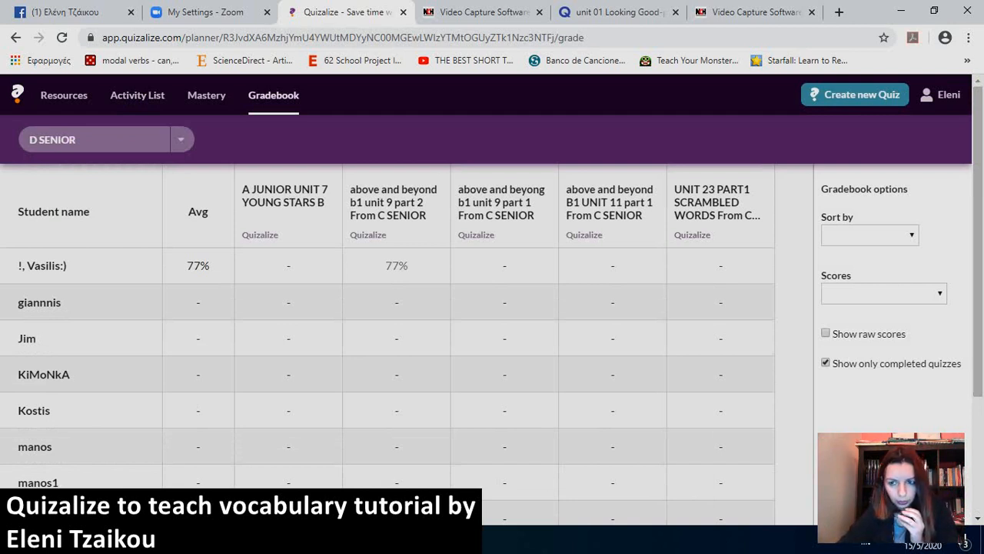
left_click(869, 234)
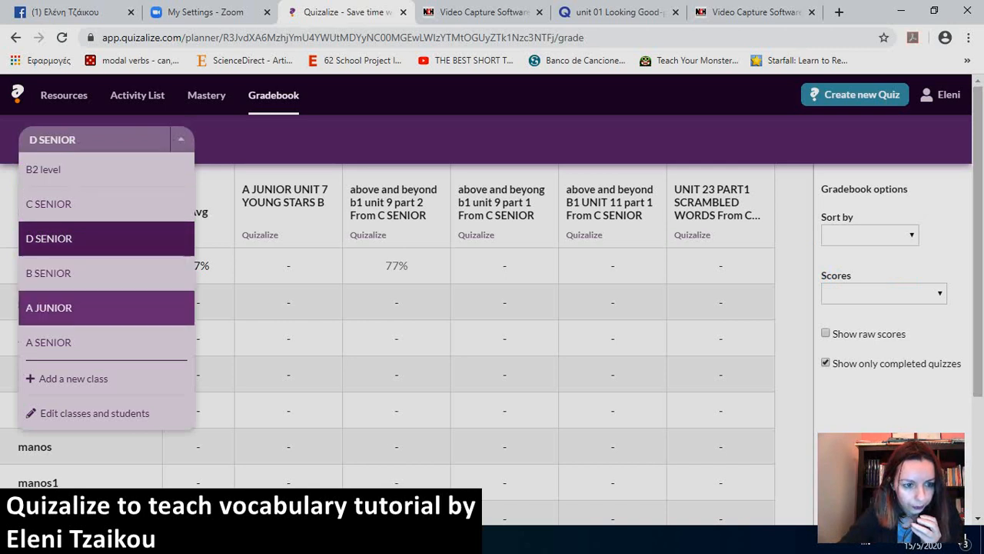
left_click(48, 308)
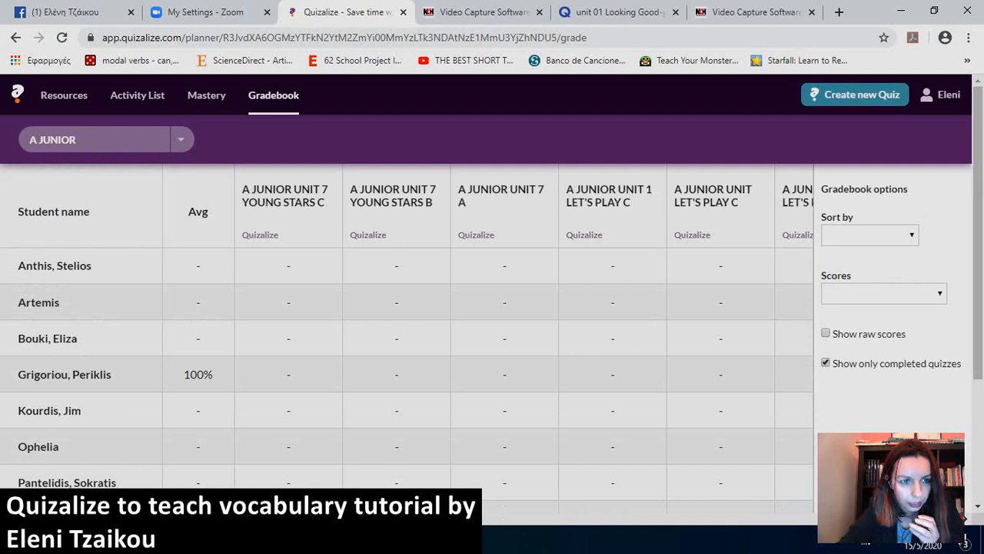
View the C SENIOR and A SENIOR gradebooks, then open 'Edit classes and students'.
left_click(104, 139)
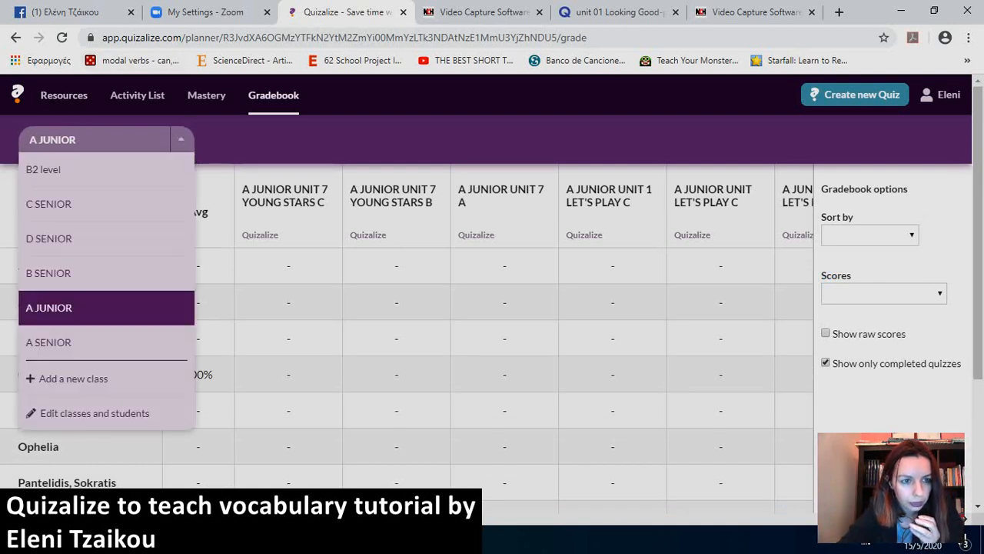
left_click(49, 204)
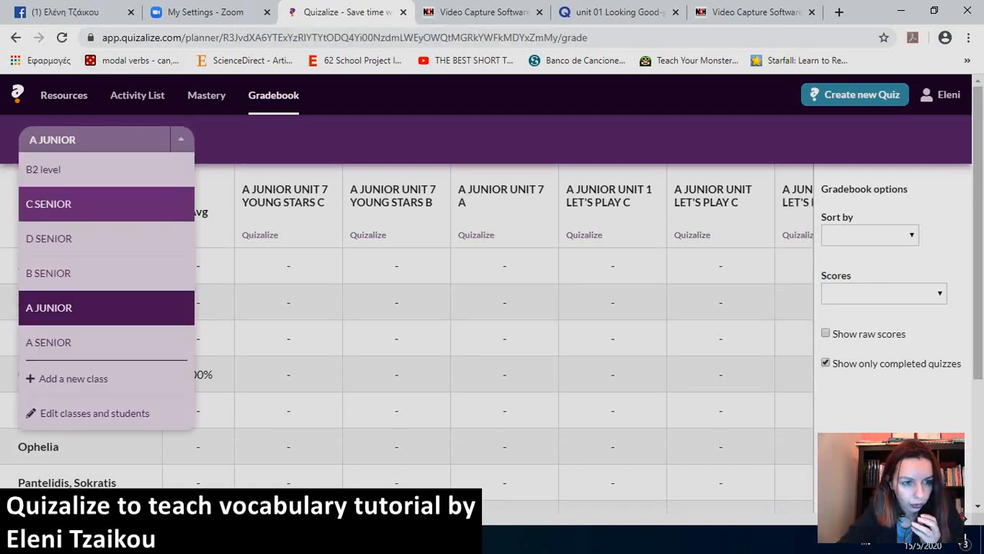
left_click(49, 203)
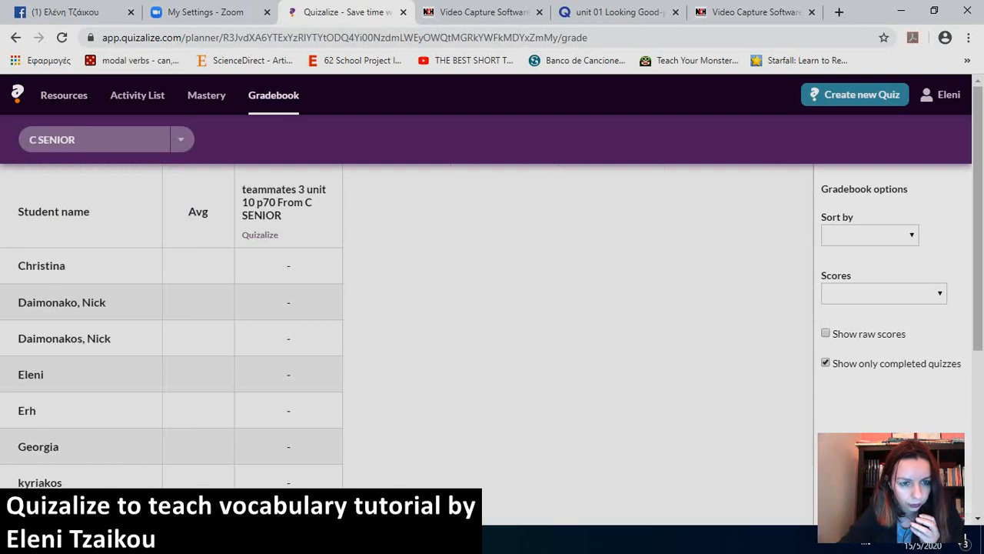
left_click(104, 139)
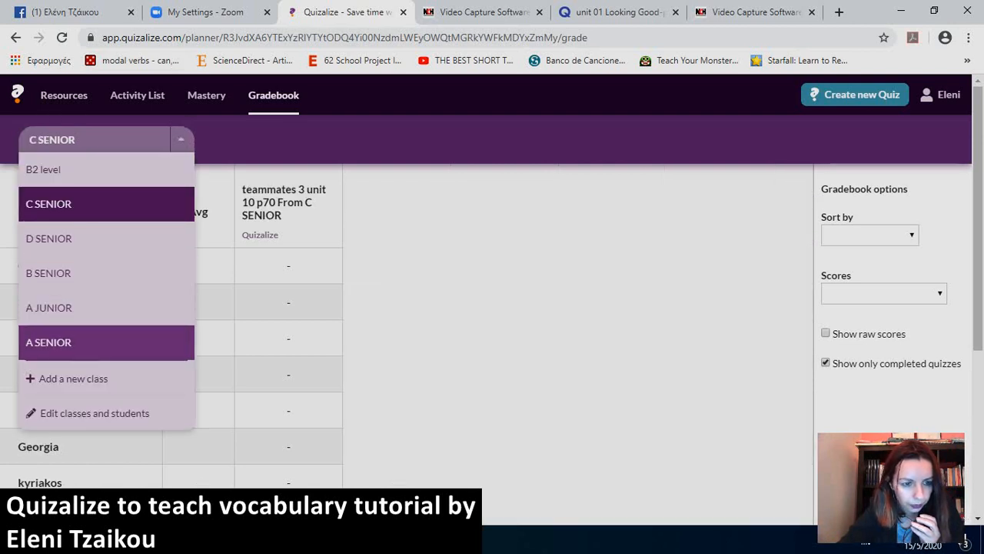
left_click(49, 342)
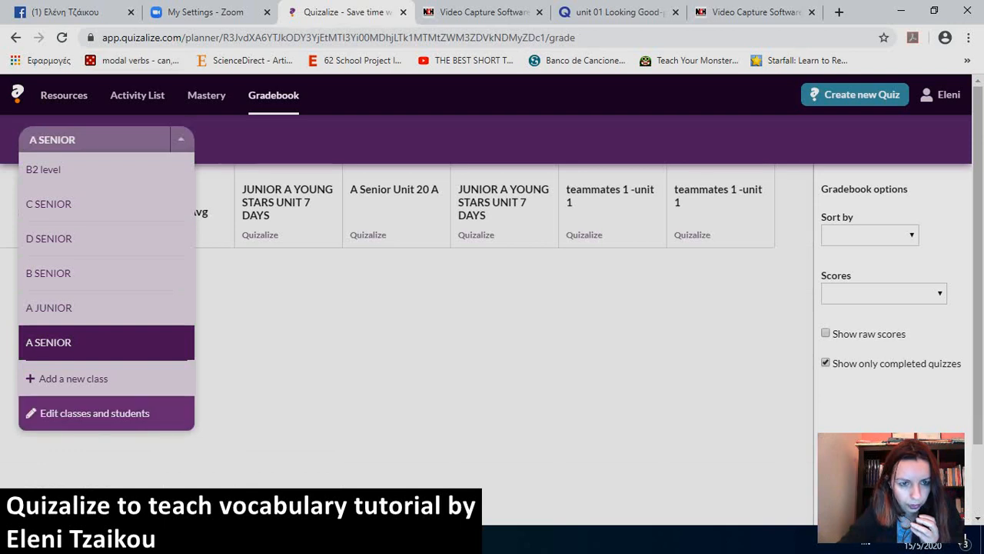
left_click(95, 413)
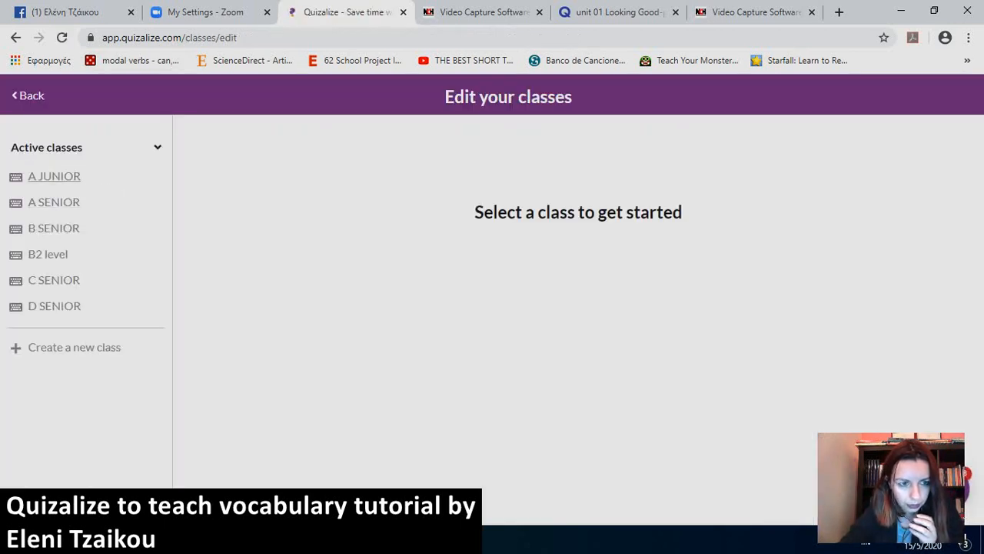
Move A JUNIOR's last student to another class, choosing the destination class.
left_click(54, 176)
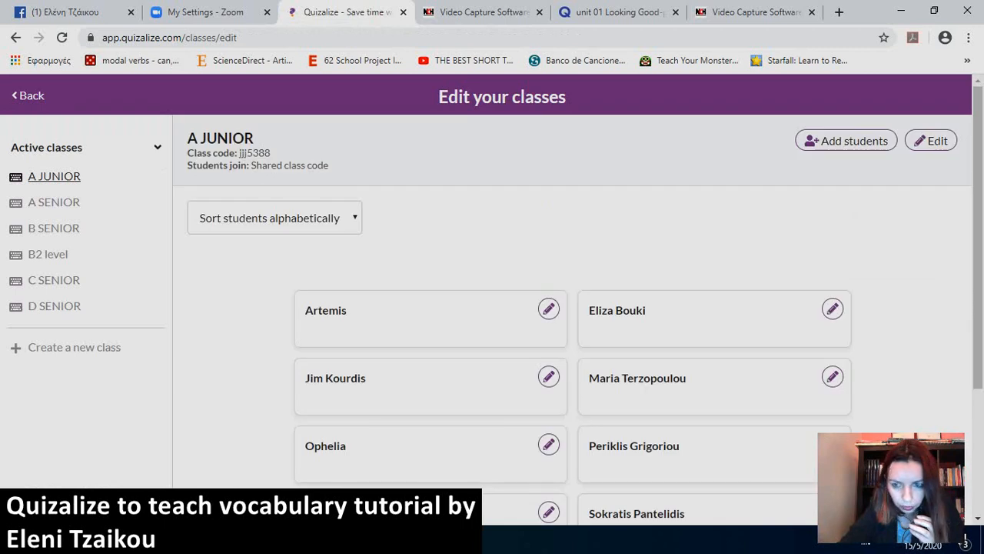
scroll("down", 3)
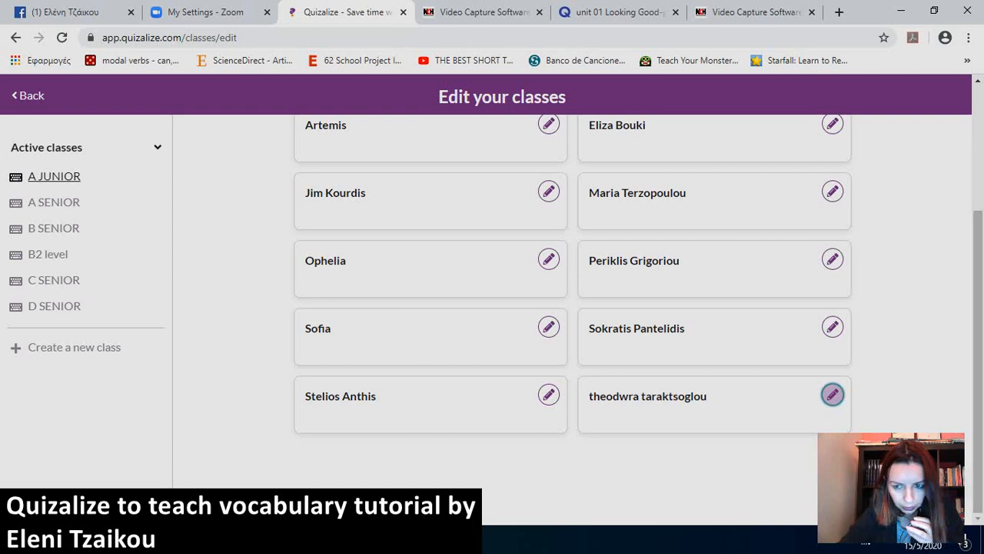
left_click(832, 394)
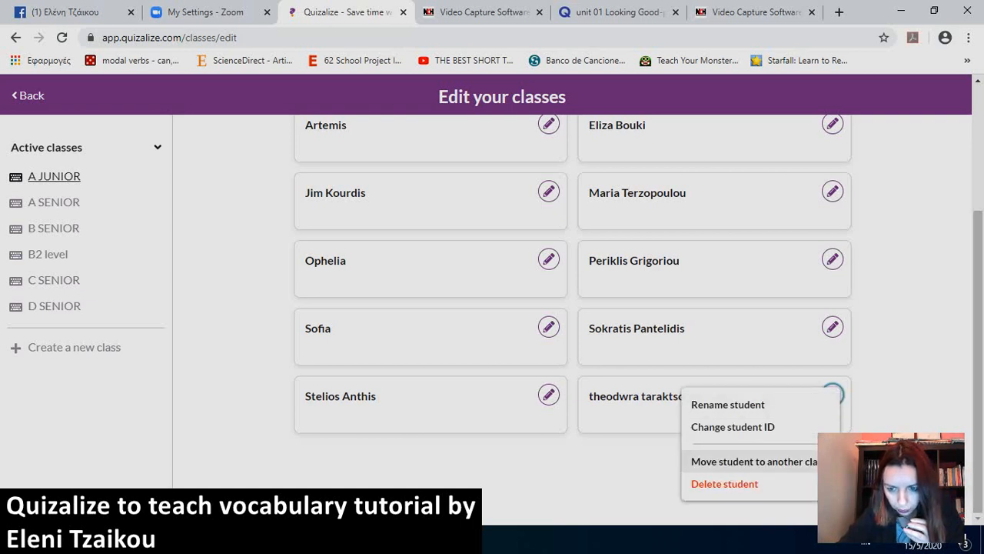
left_click(753, 460)
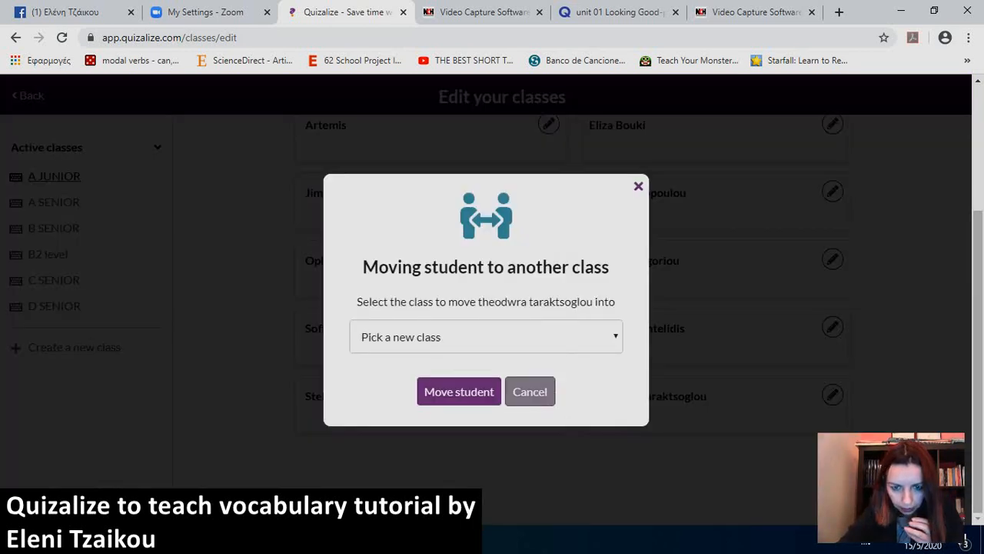
left_click(485, 337)
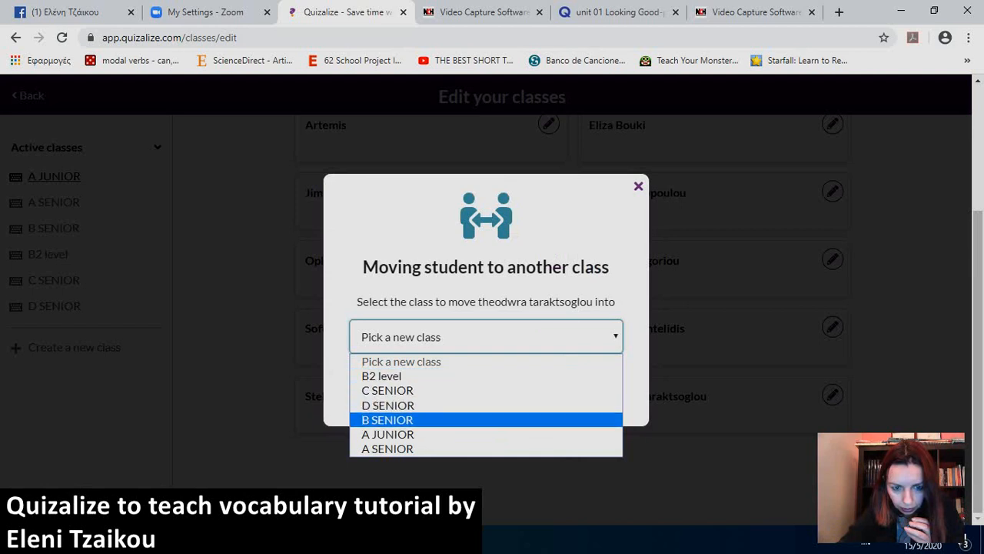
left_click(387, 448)
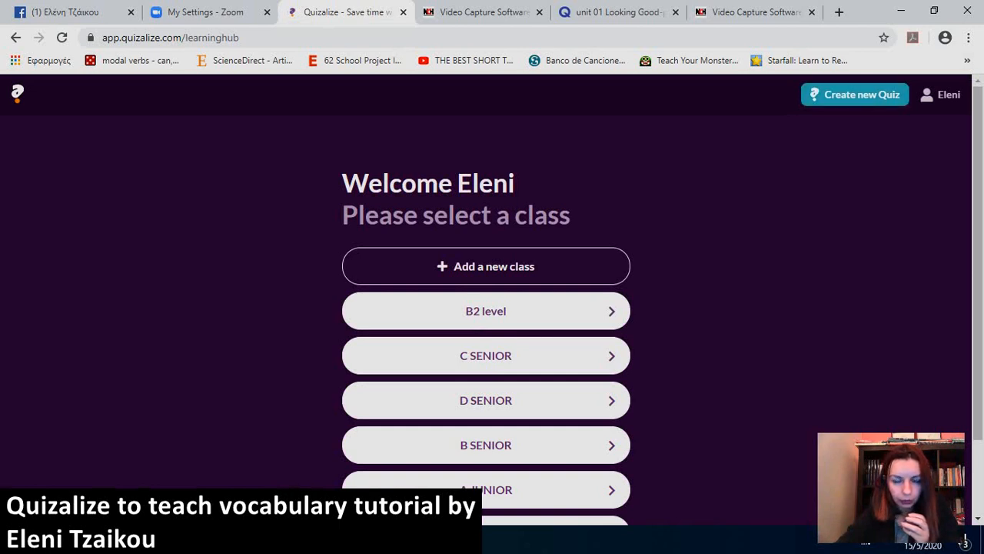
Start a new quiz, then close it without saving.
left_click(854, 95)
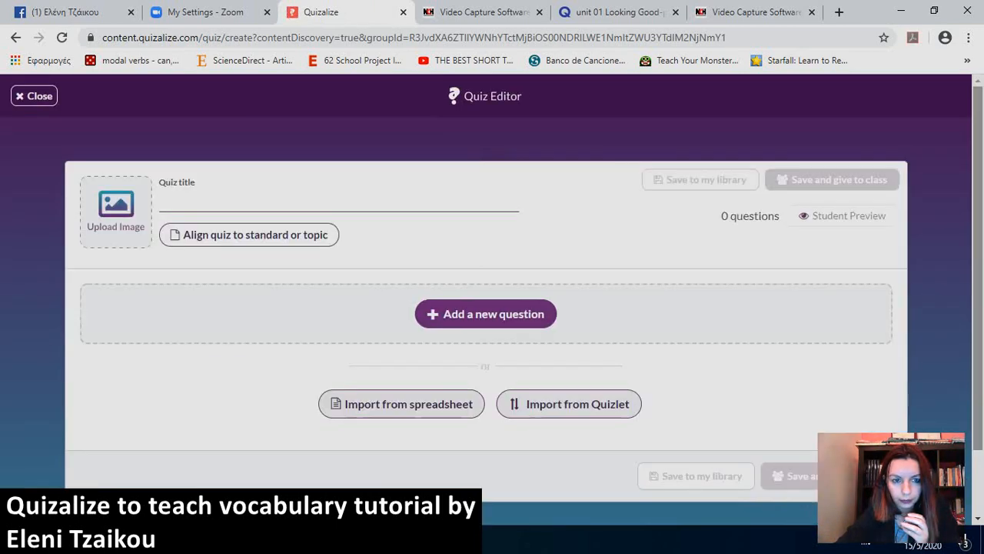
left_click(34, 95)
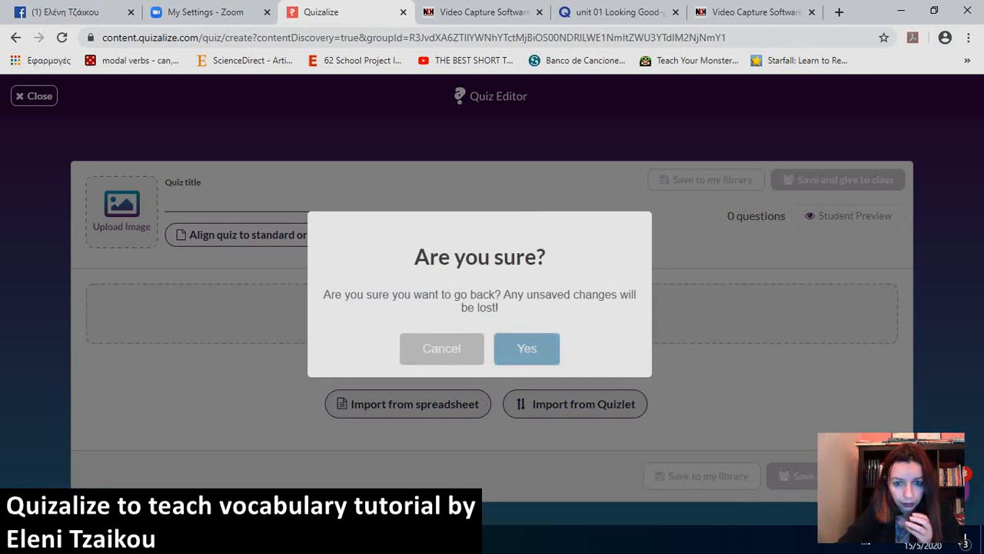
left_click(527, 348)
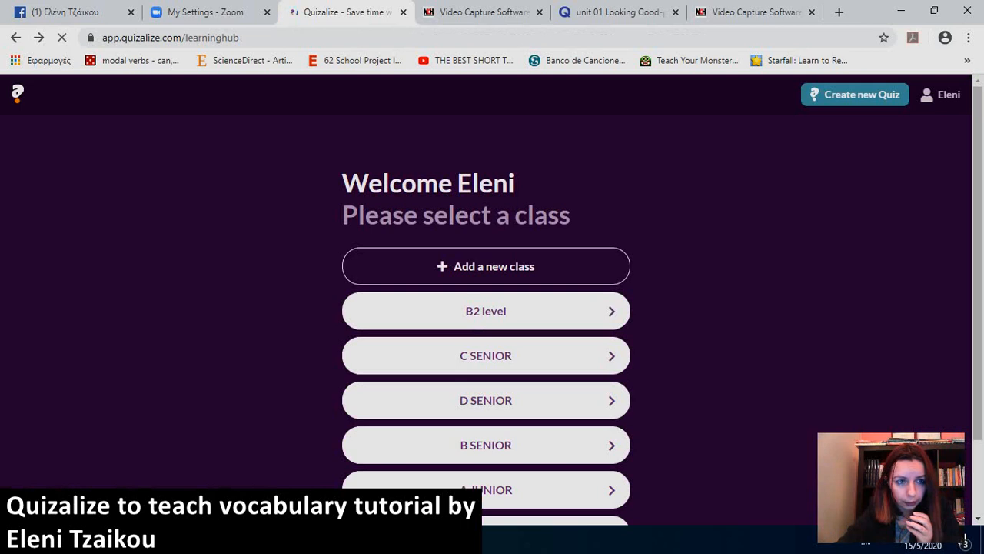
Visit the B2 level class, then go to Resources to discover quizzes.
left_click(485, 311)
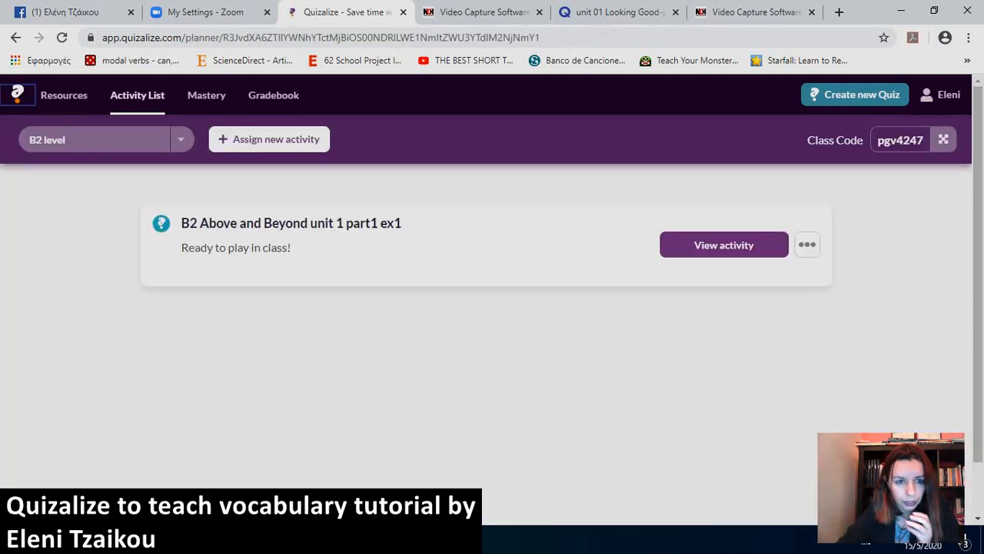
left_click(723, 245)
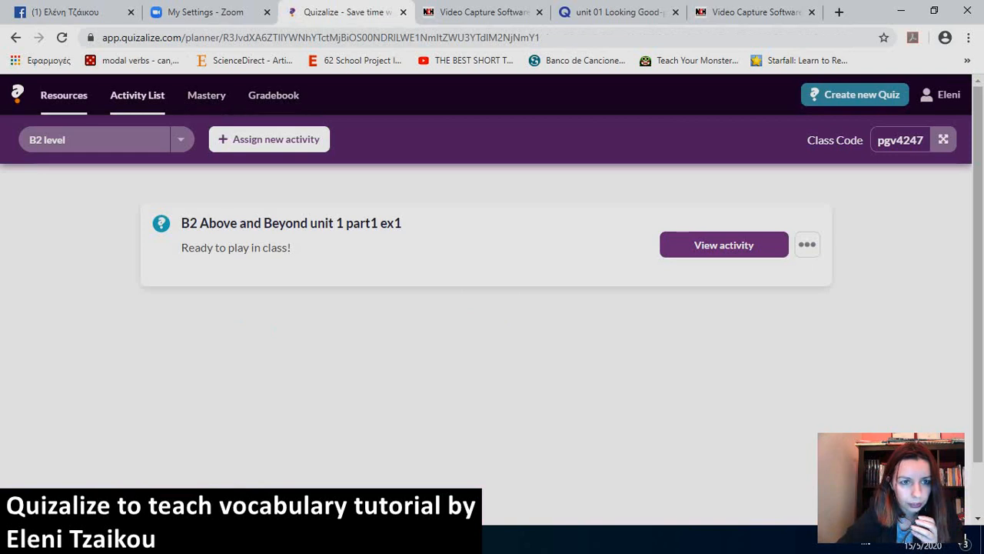
left_click(64, 95)
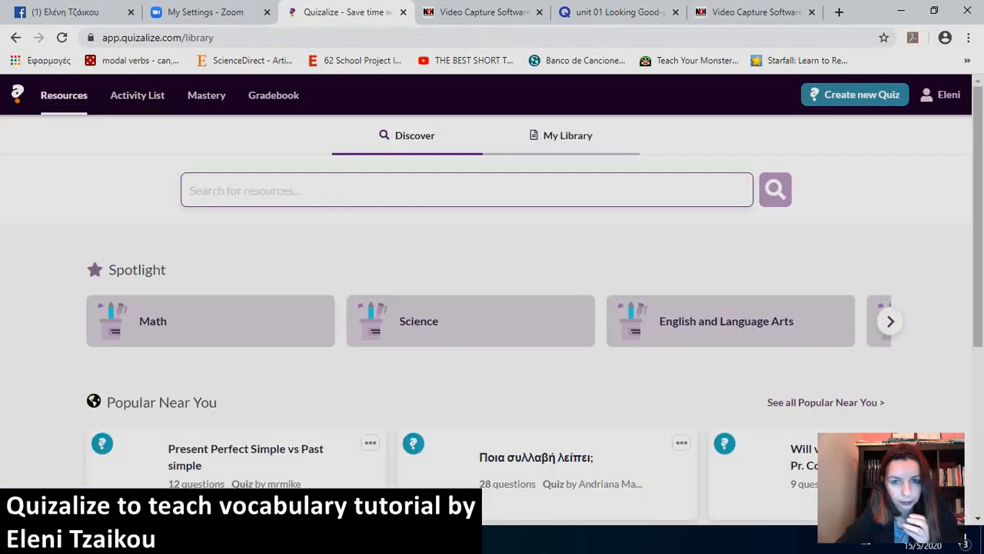
Play the 'B2 Above and Beyond unit 1 part1 ex1' quiz from My Library.
left_click(568, 135)
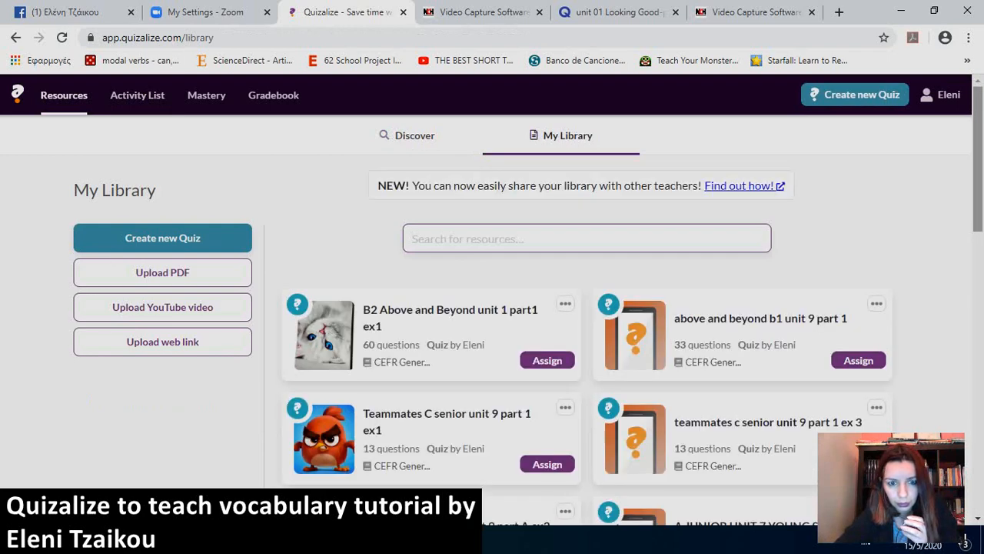
left_click(450, 318)
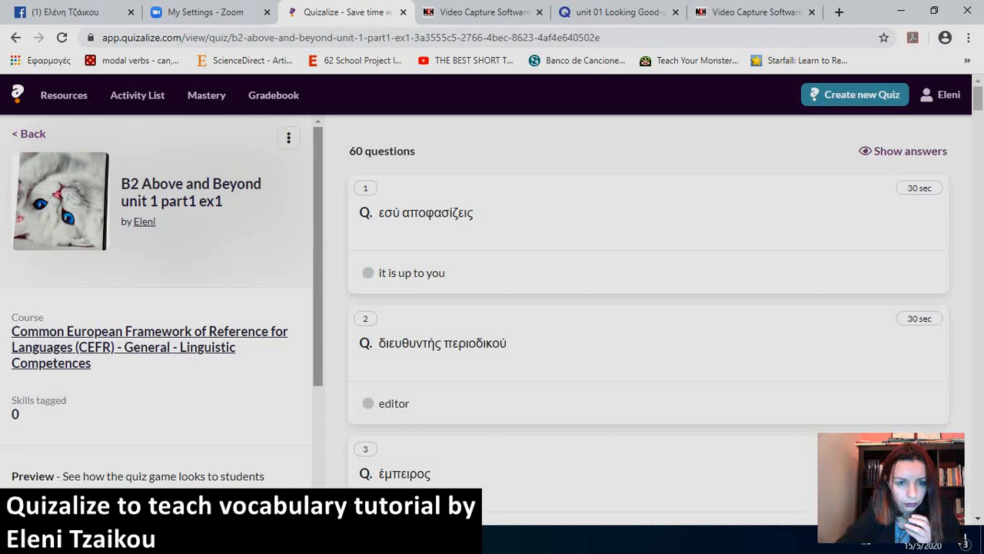
scroll("down", 3)
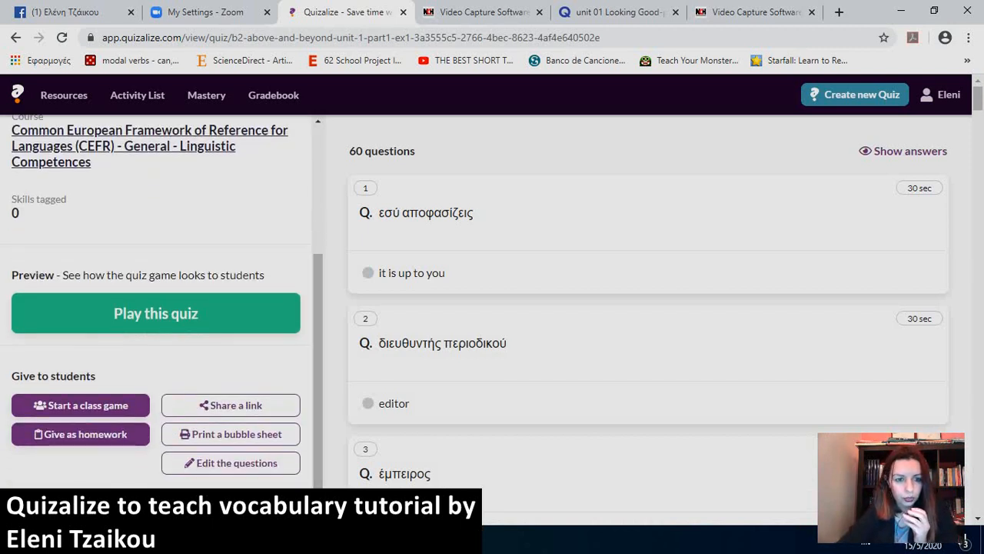
left_click(155, 313)
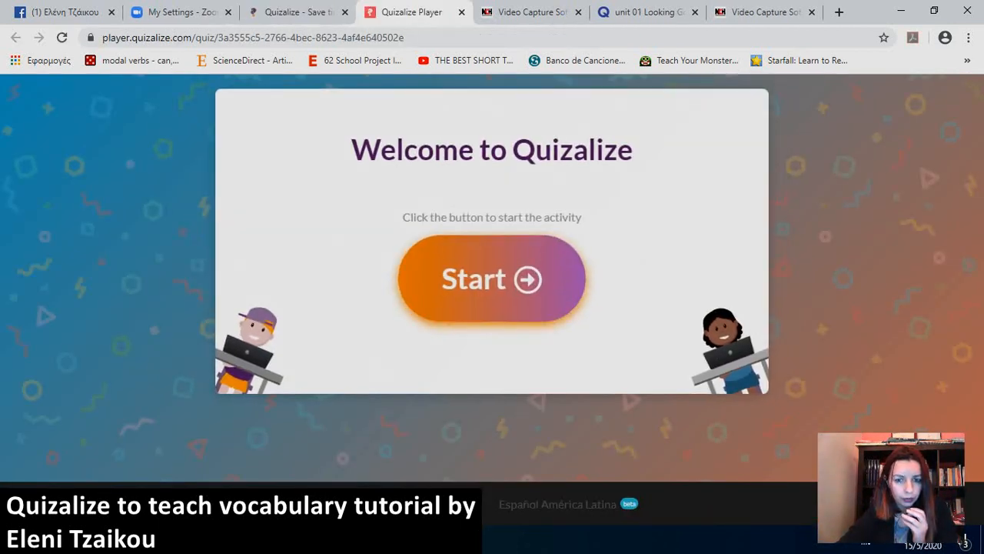
Start the quiz and answer the first question correctly.
left_click(492, 277)
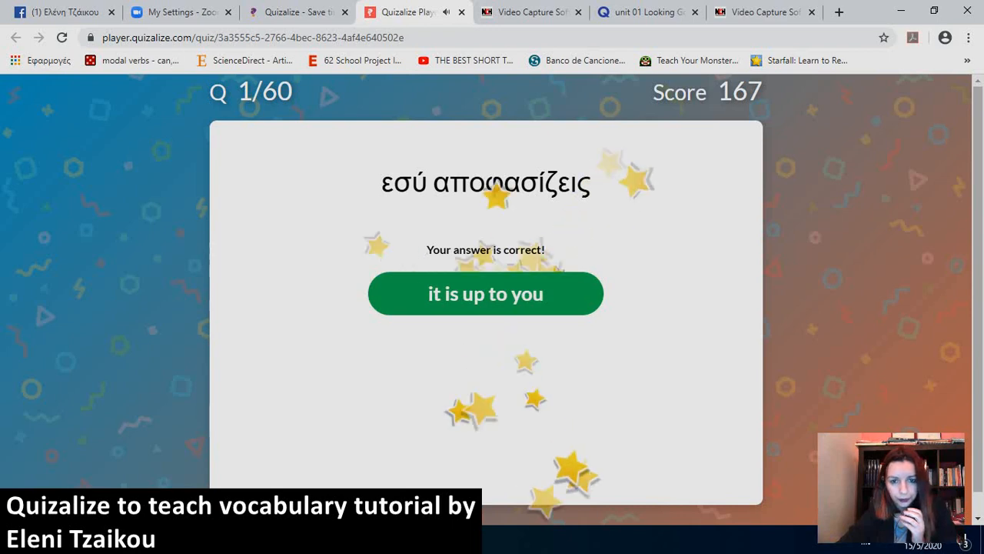
left_click(486, 293)
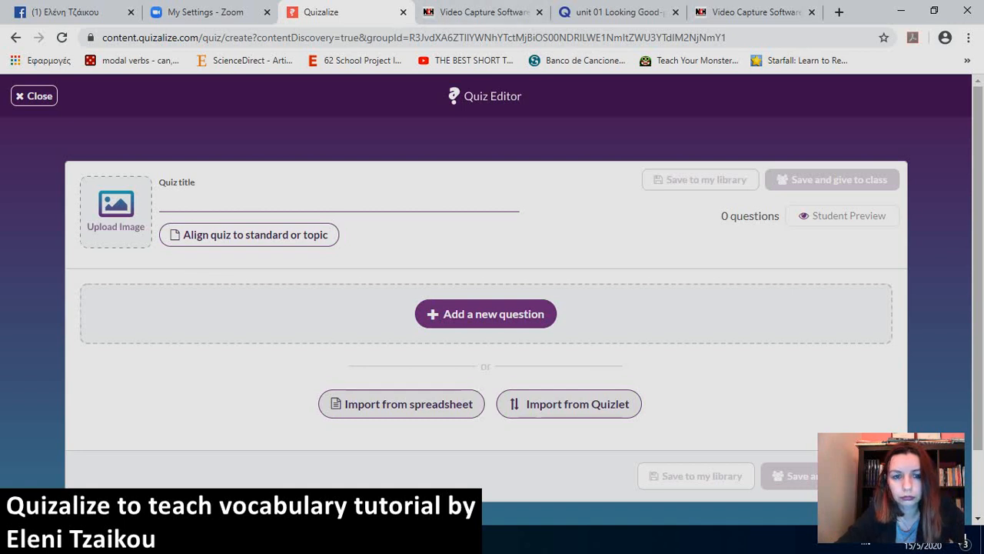
Title the new quiz 'B2 Above and Beyond unit 1 part 1 ex2'.
left_click(339, 201)
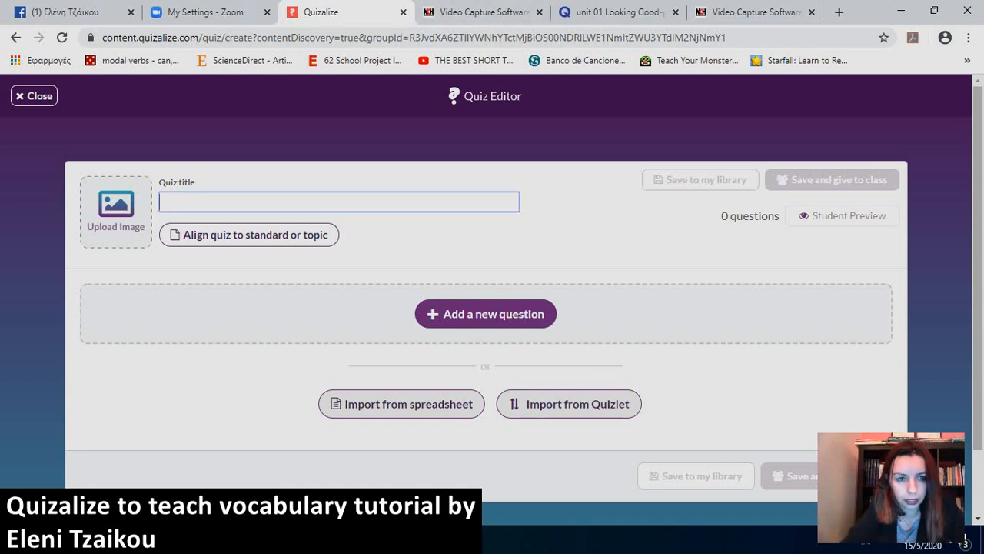
type("B2")
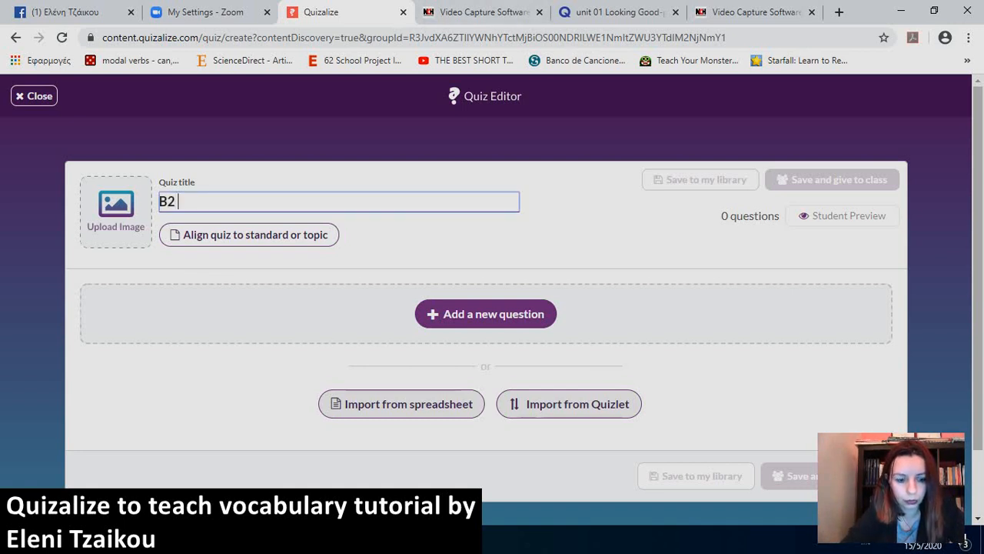
type("Above an")
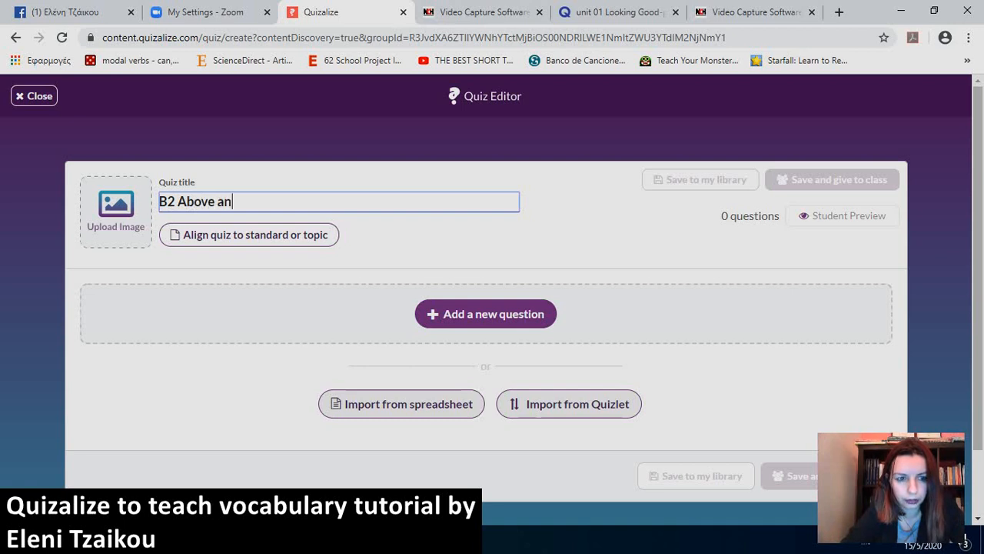
type("d Beyond unit 1")
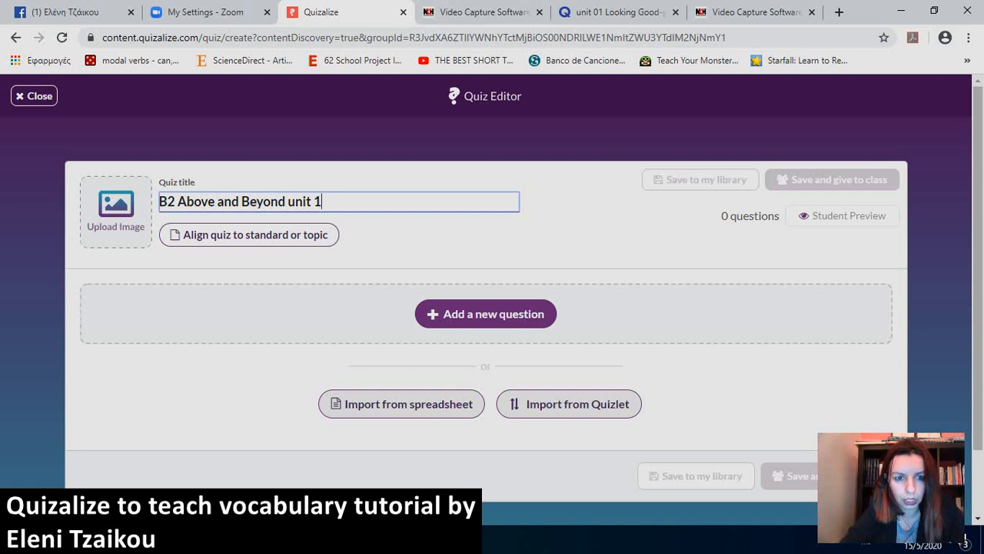
type("part")
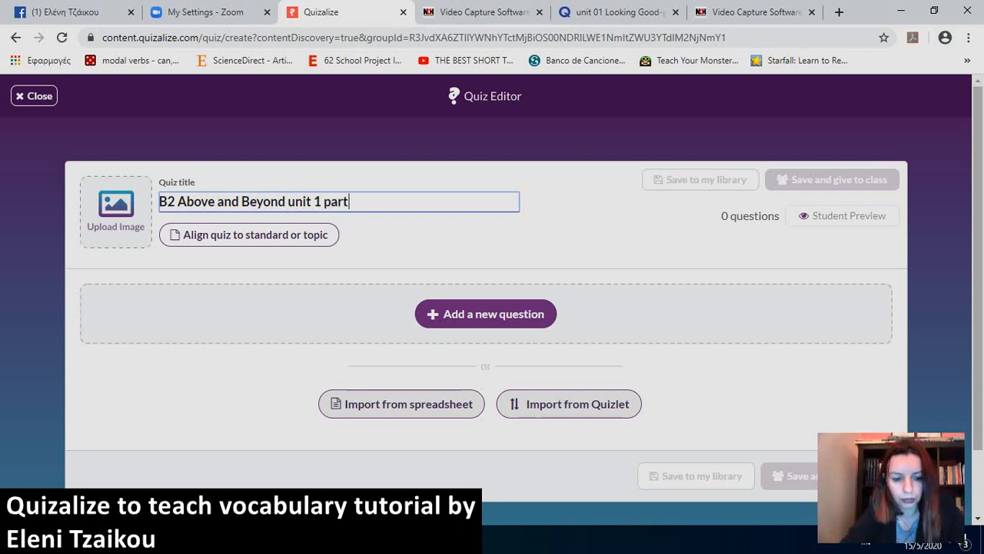
type("1 ex2")
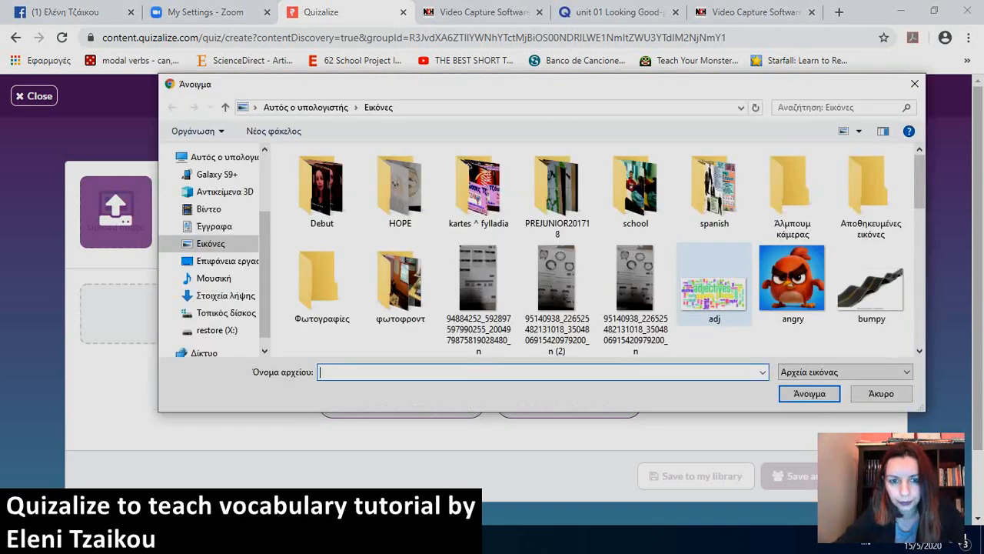
Upload the 'cat' picture as the quiz image.
scroll("down", 3)
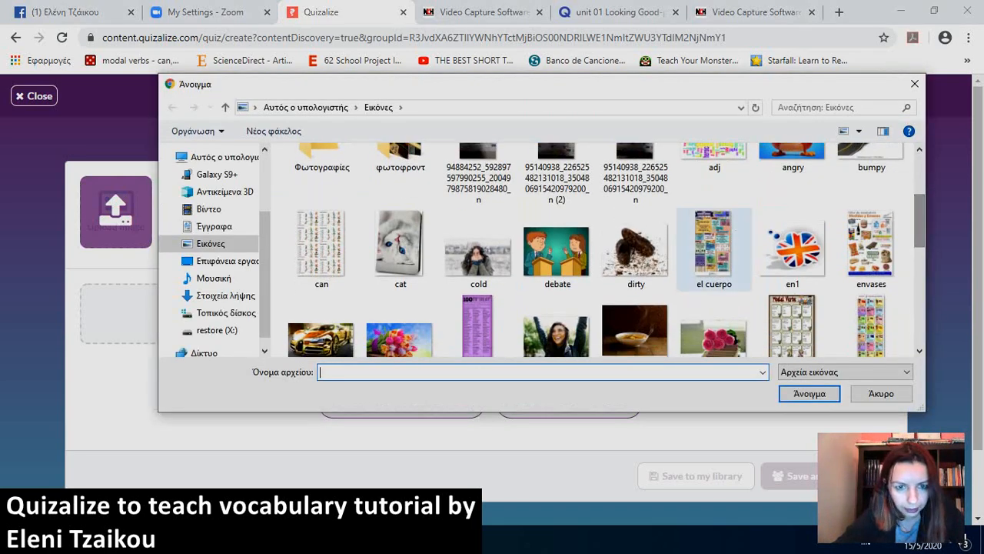
left_click(400, 243)
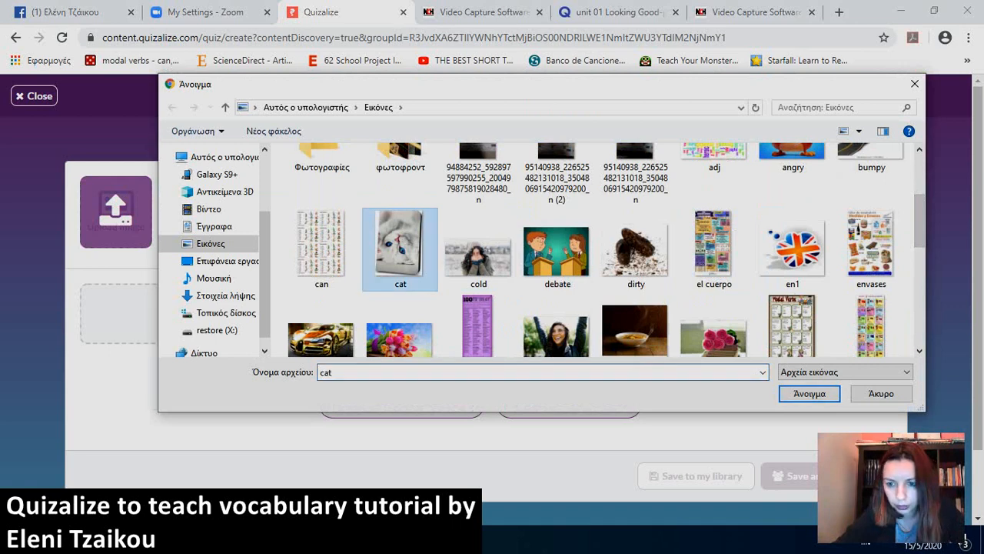
left_click(809, 393)
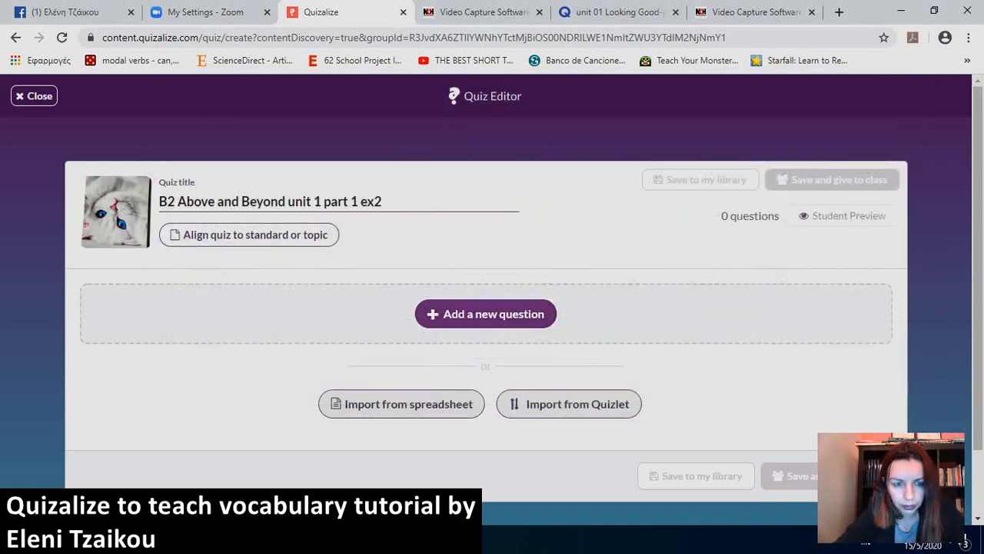
Align the ex2 quiz to the CEFR Linguistic Competences standard.
left_click(247, 234)
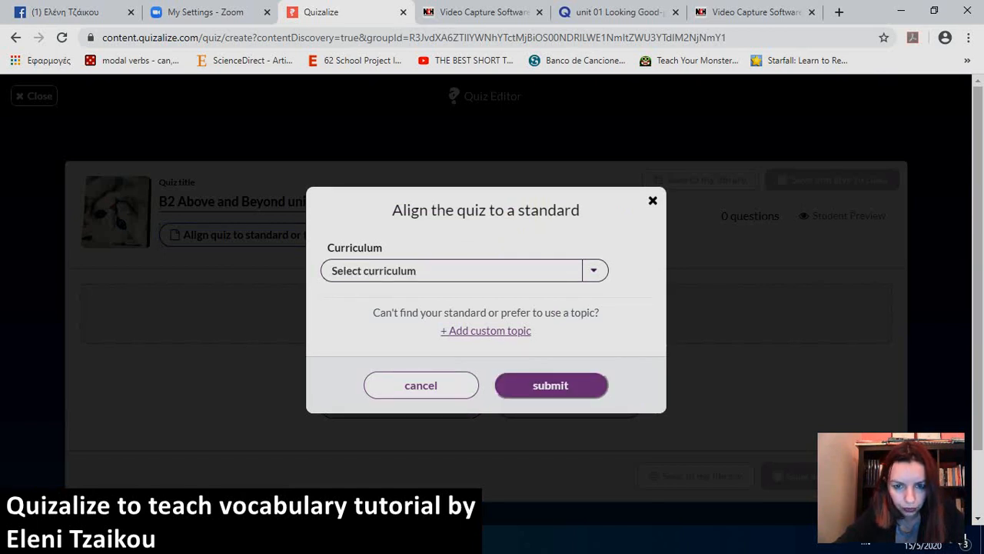
left_click(452, 270)
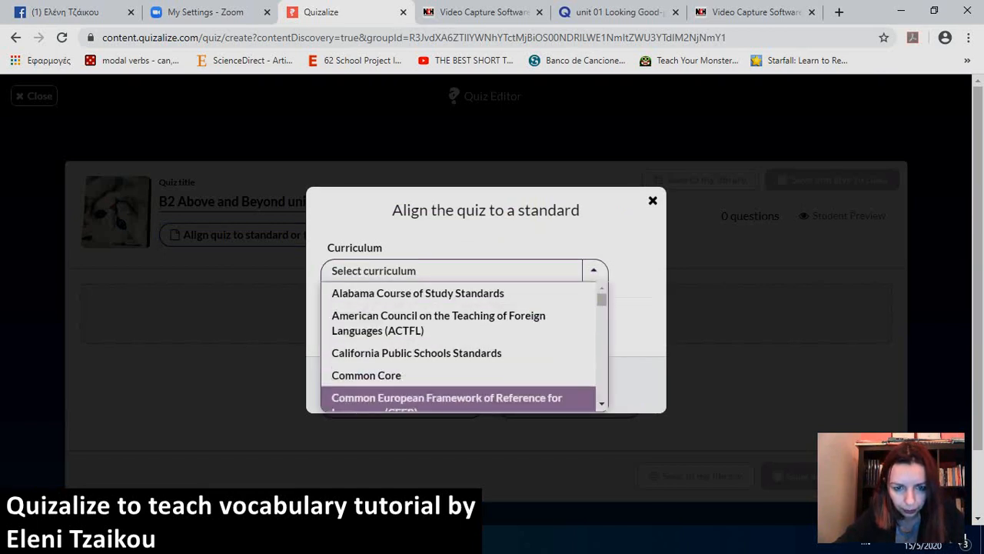
left_click(446, 400)
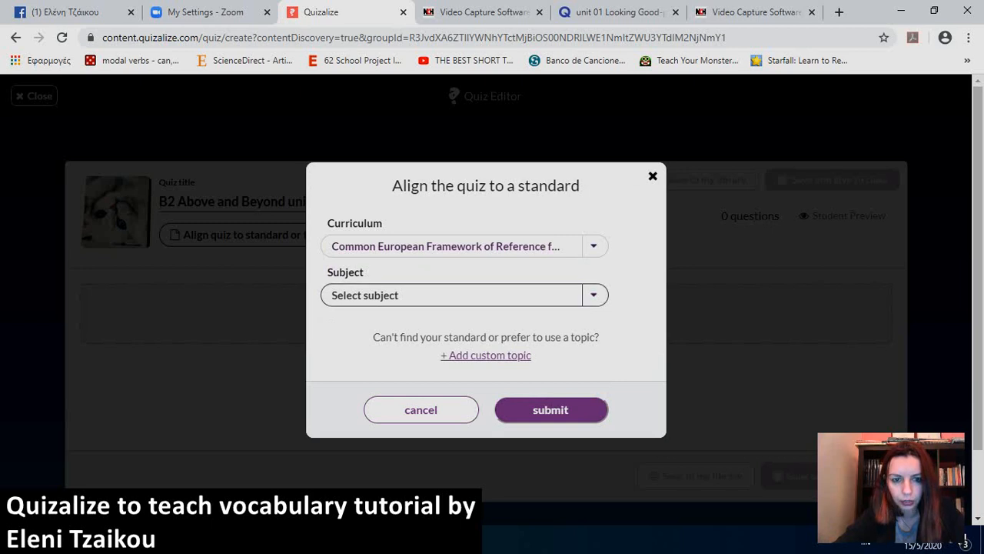
left_click(451, 295)
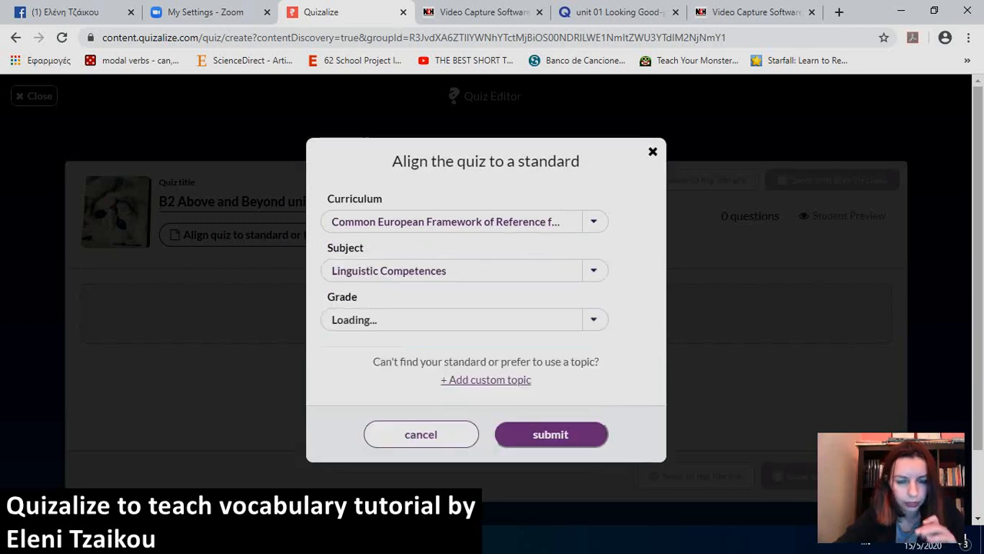
left_click(464, 319)
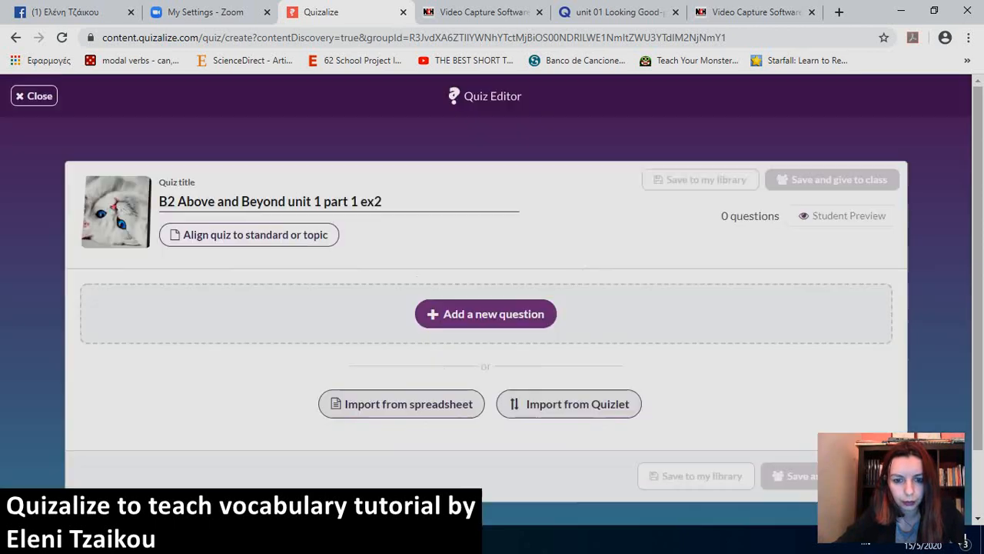
Import the pasted Quizlet vocabulary as questions with terms and definitions swapped.
left_click(248, 235)
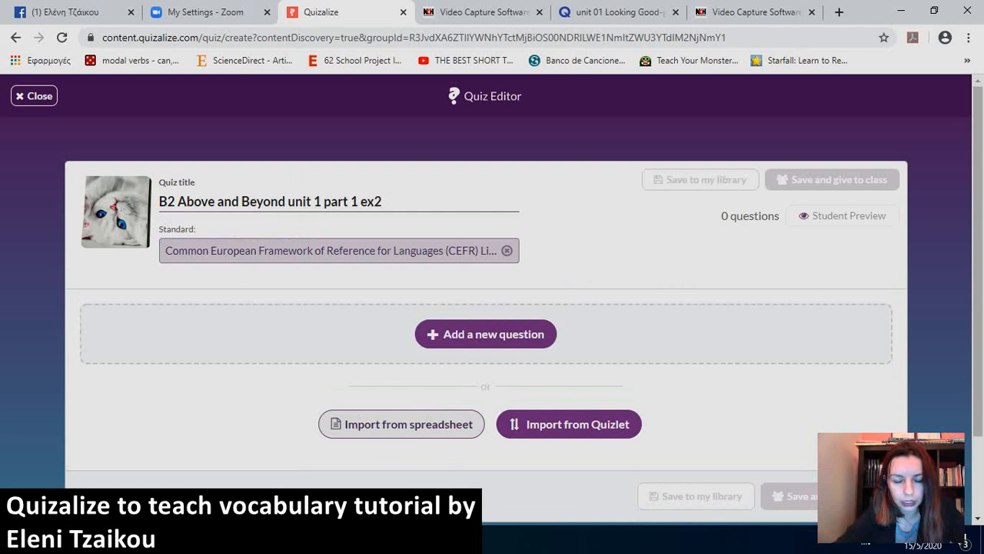
left_click(569, 424)
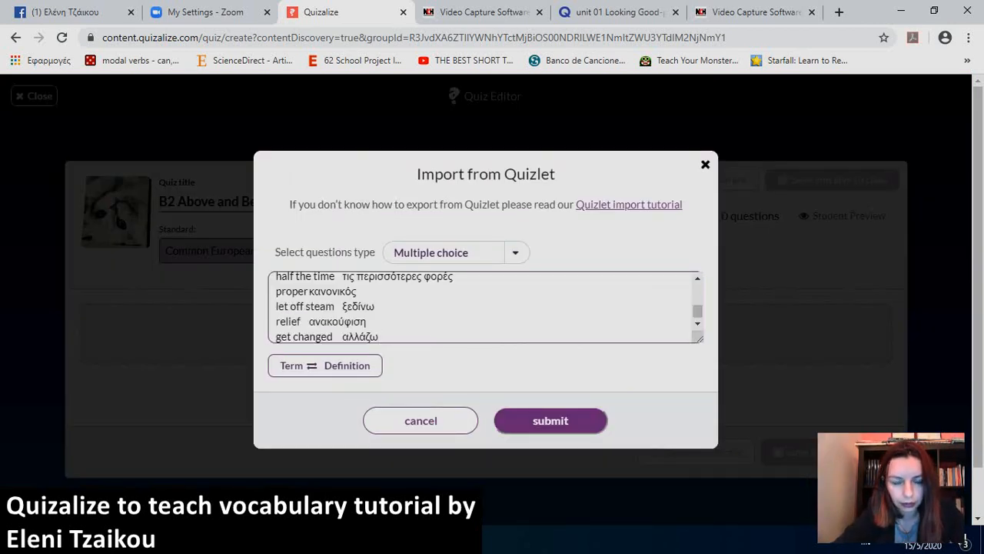
left_click(324, 365)
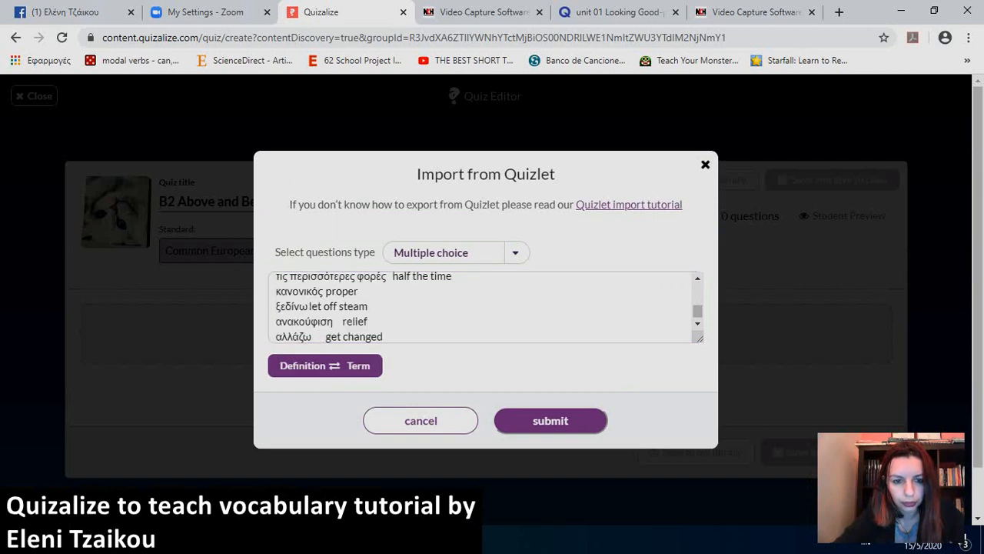
left_click(550, 420)
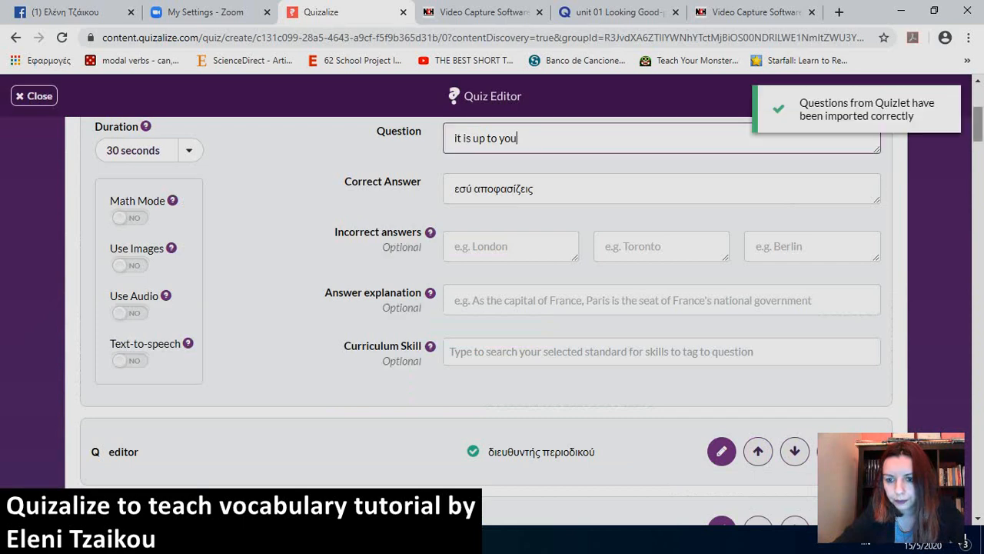
Save the 60-question ex2 quiz to My Library and dismiss the Quiz Saved message.
scroll("down", 3)
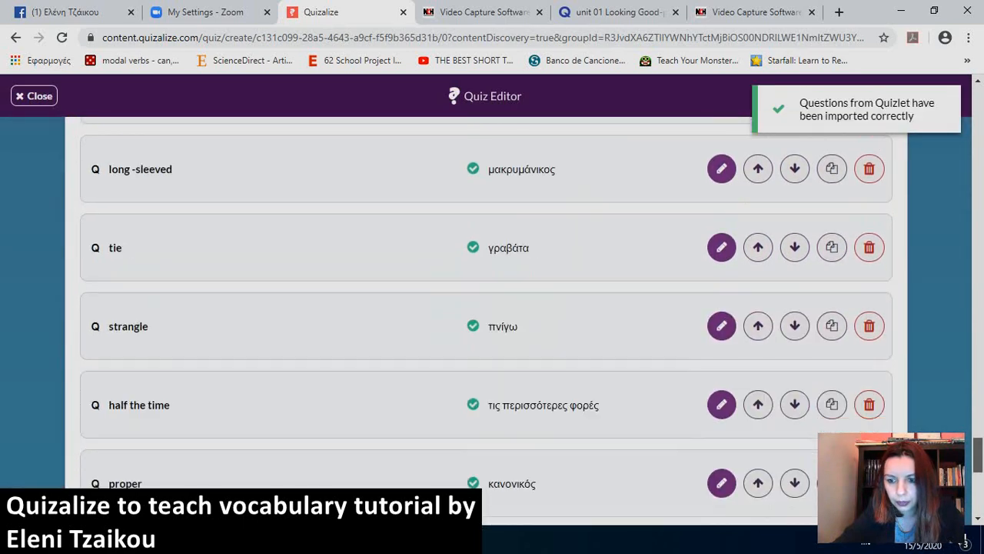
scroll("down", 3)
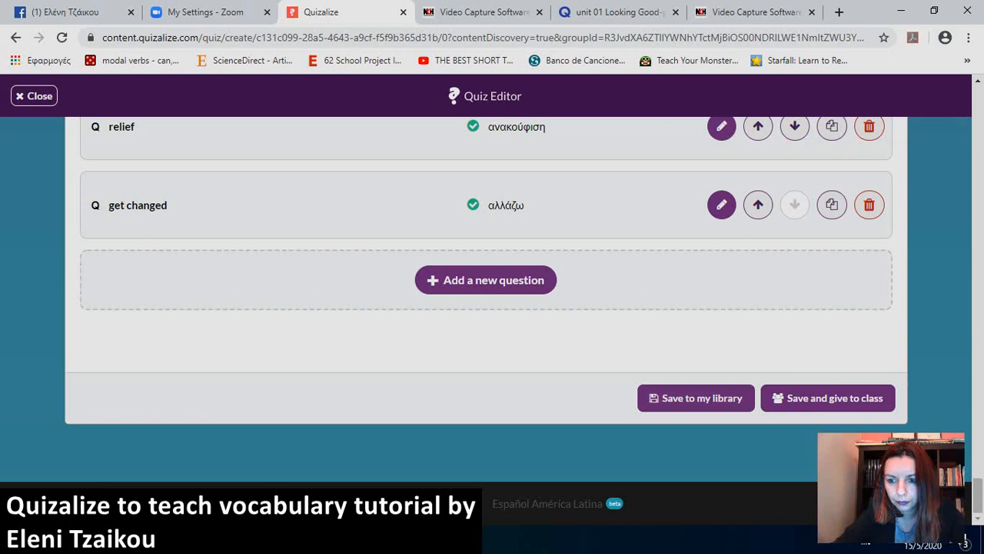
left_click(694, 398)
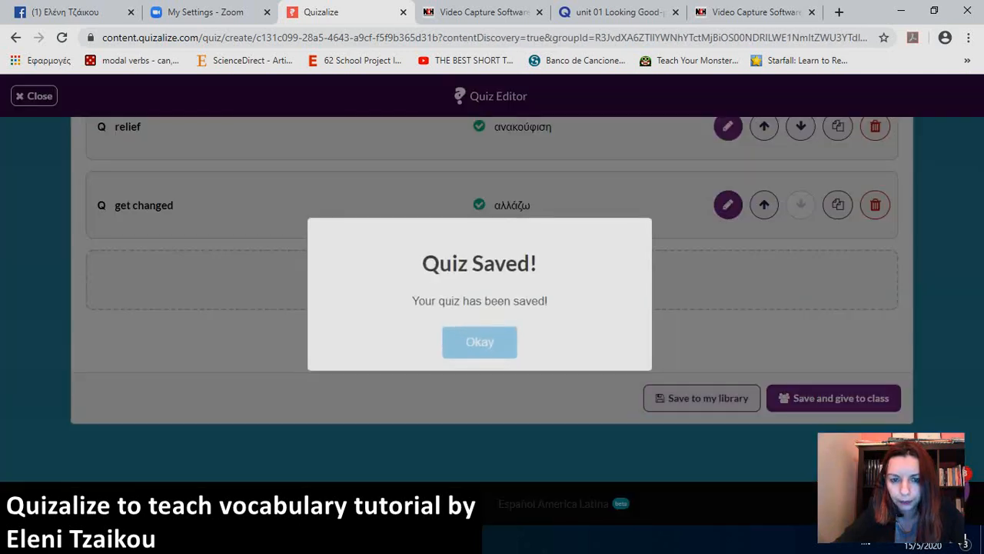
left_click(480, 341)
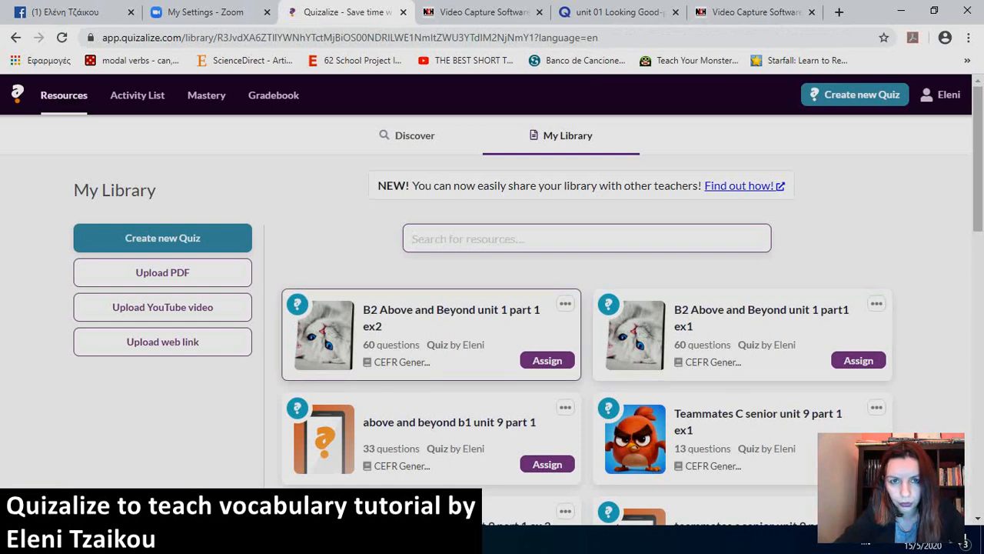
Play ex2 as a student, answer 'it is up to you' with εσύ αποφασίζεις, then start a new quiz.
left_click(431, 318)
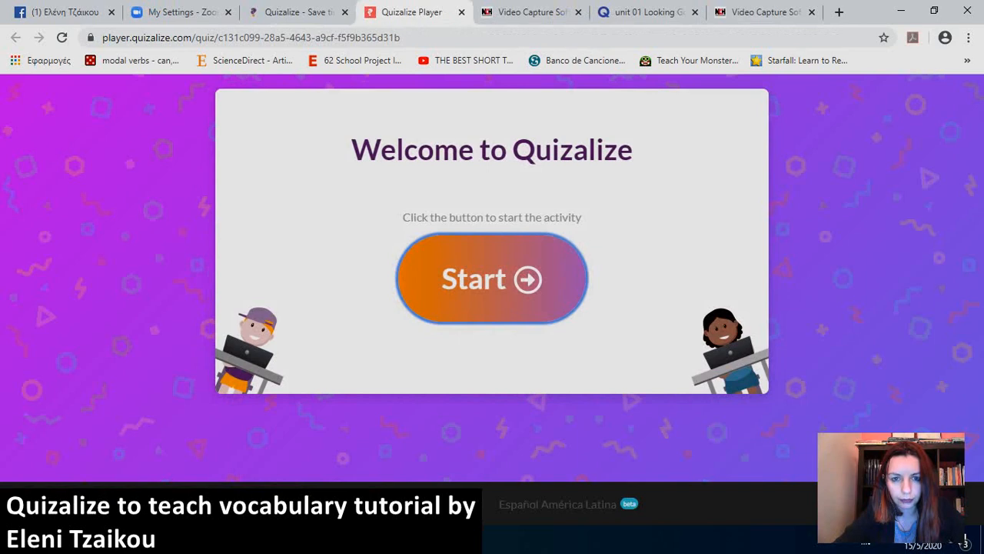
left_click(492, 278)
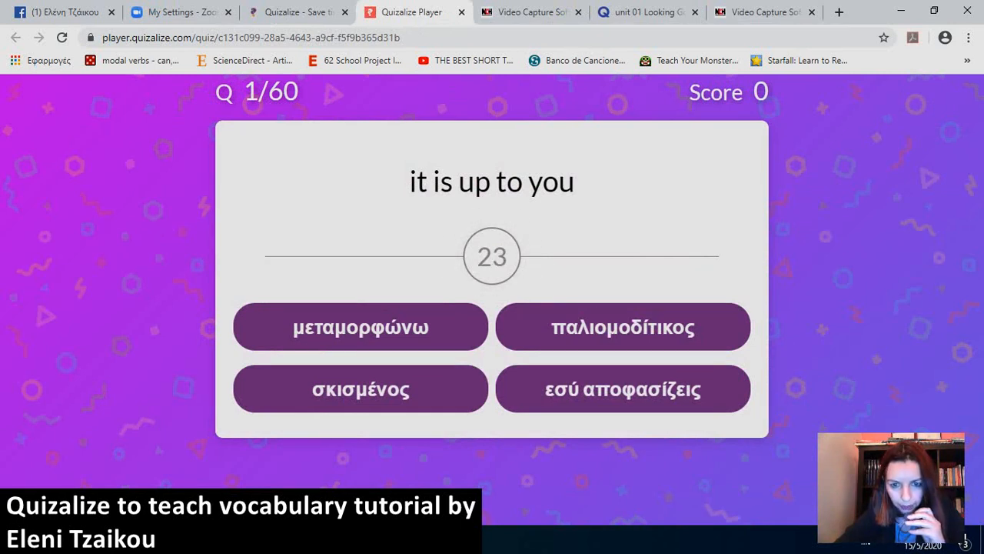
left_click(622, 388)
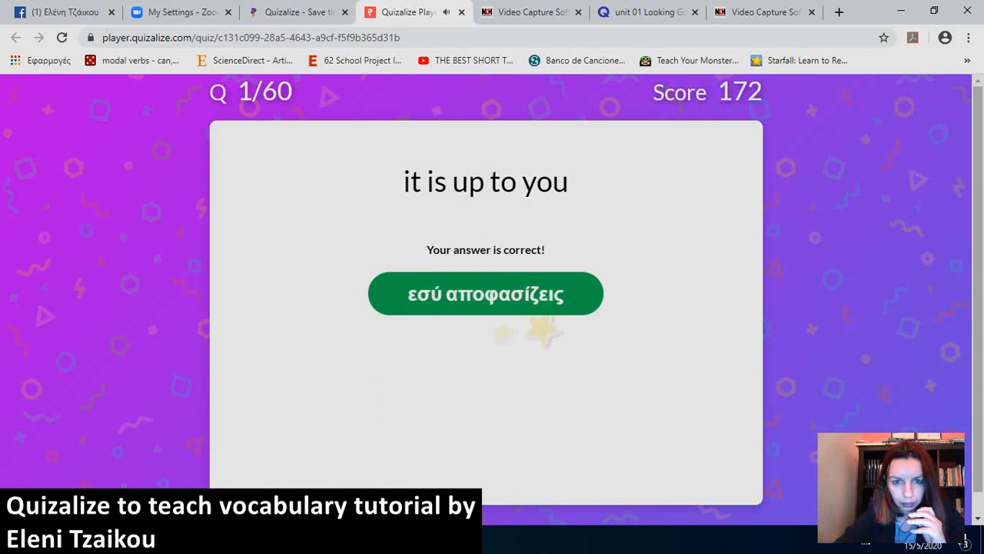
left_click(486, 293)
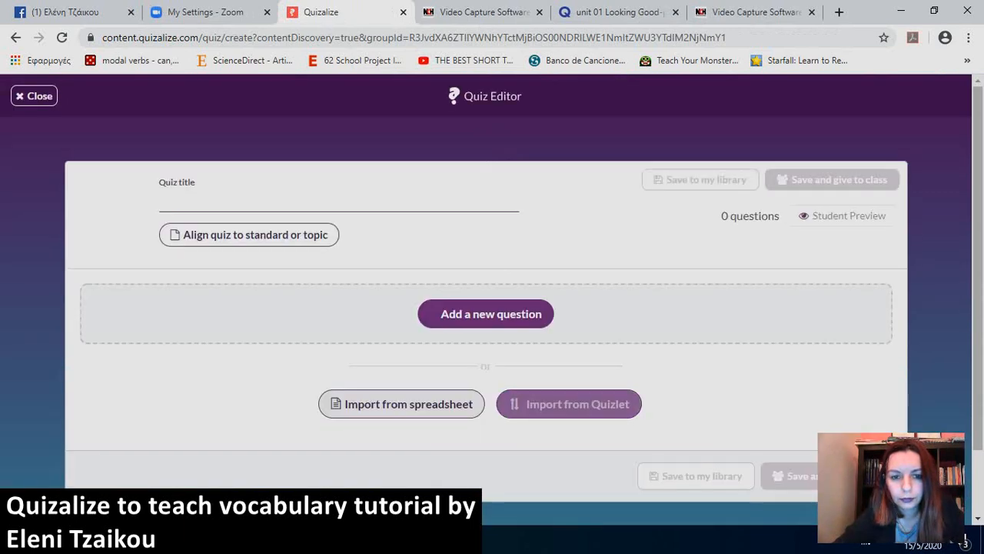
Title the new quiz 'B2 Above and beyond unit ex3' and use the cat picture as its image.
left_click(338, 202)
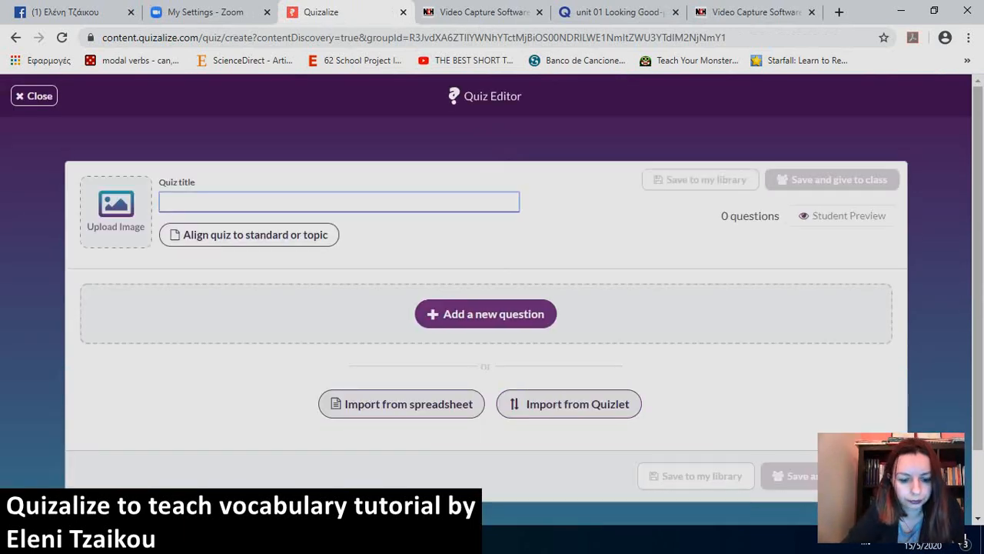
type("B2")
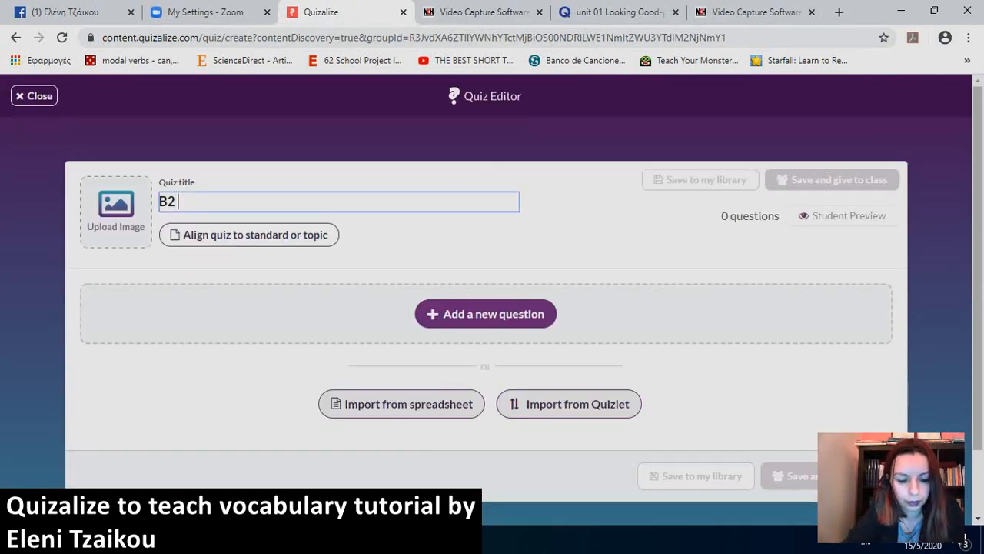
type("Above an")
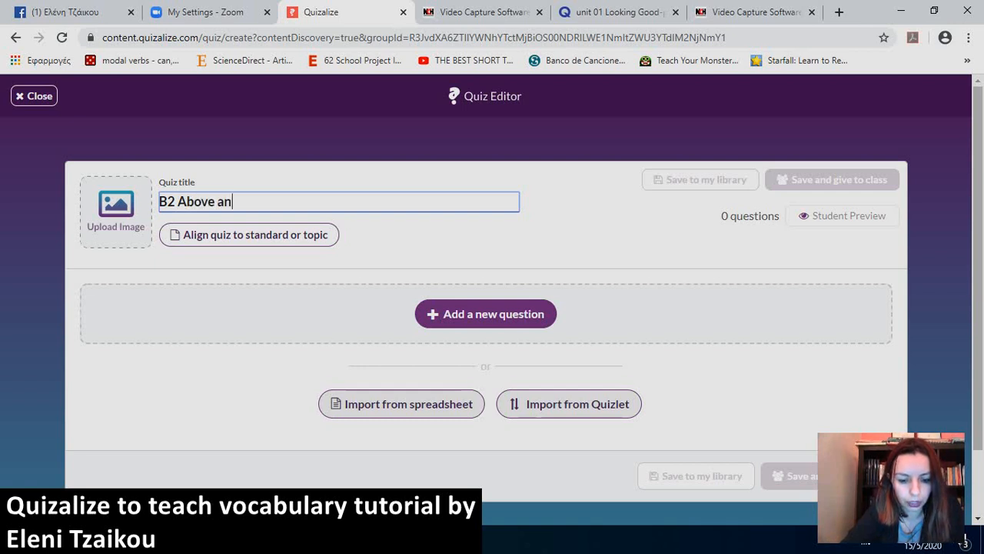
type("d beyond")
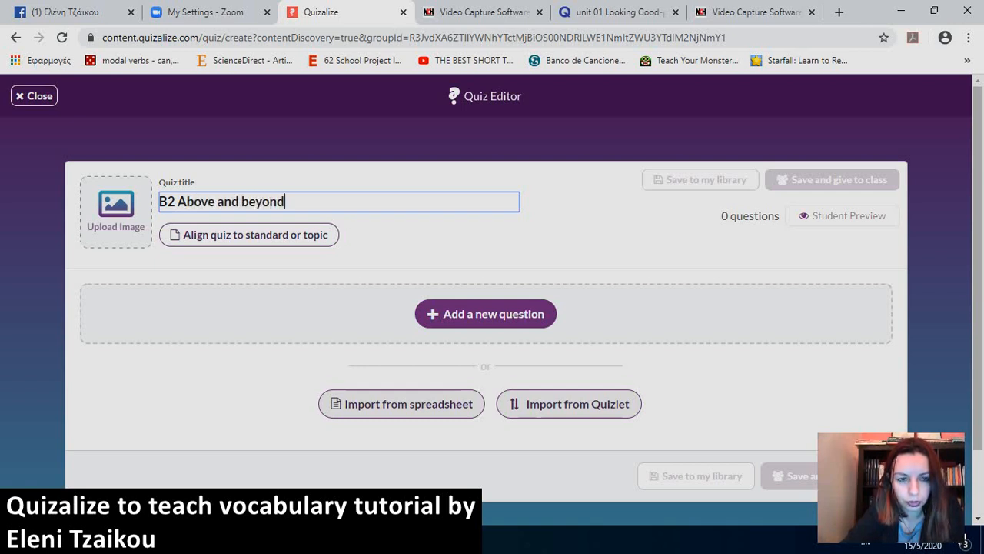
type("unit 1 p art 1")
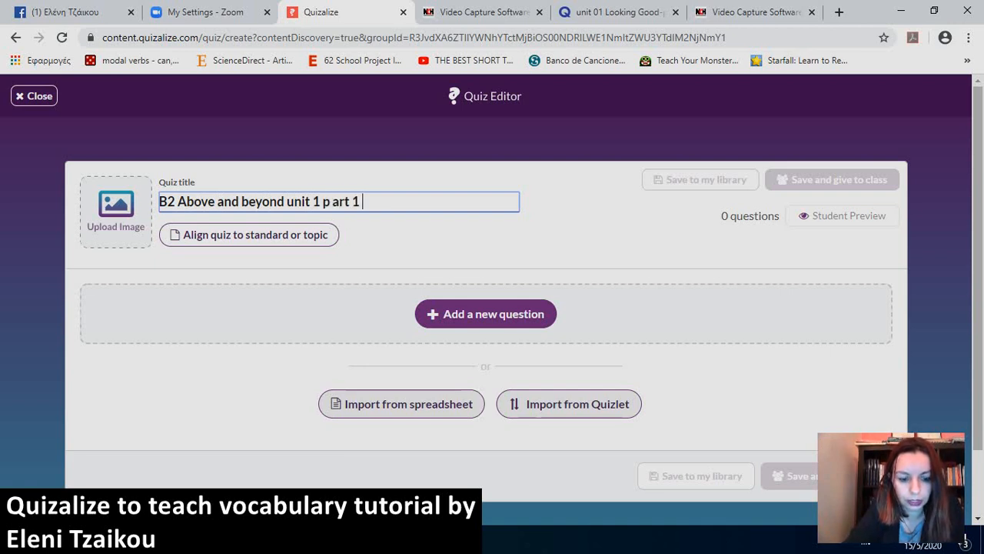
type("ex3")
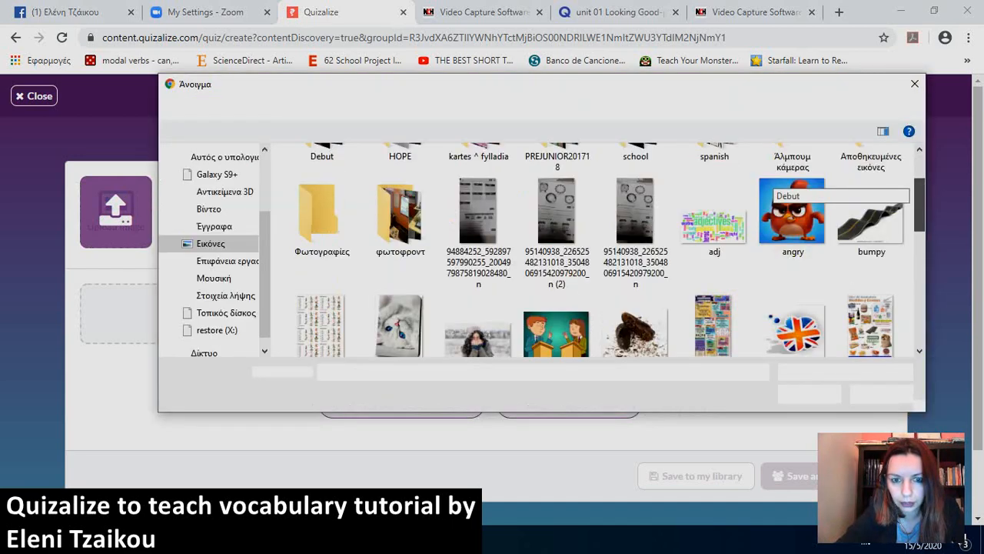
left_click(400, 237)
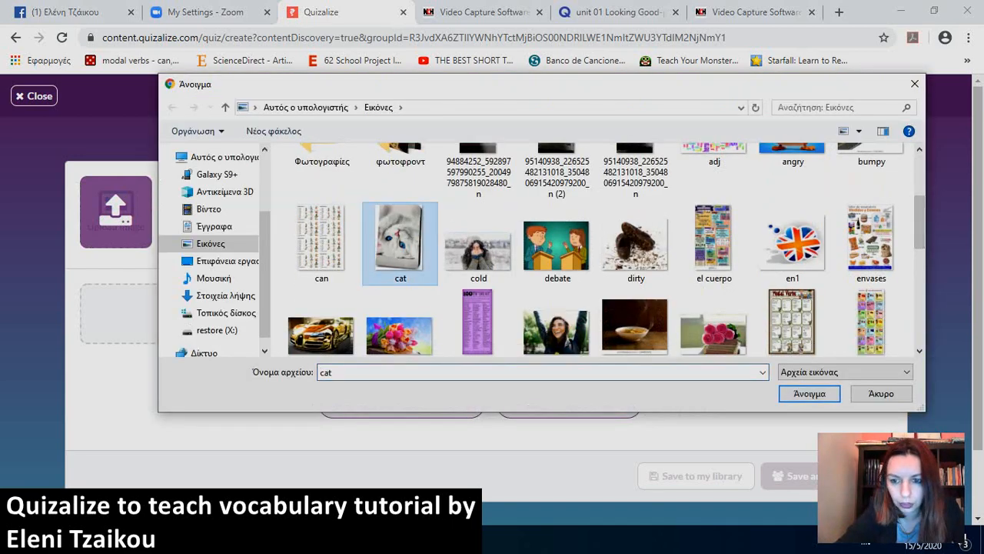
left_click(809, 393)
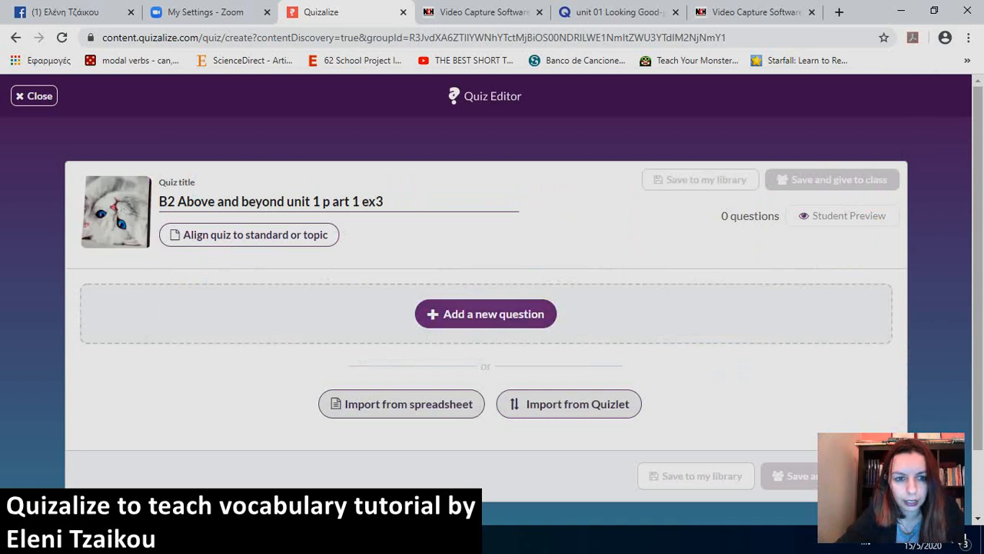
Align the quiz to CEFR, Linguistic Competences, General grade.
left_click(247, 235)
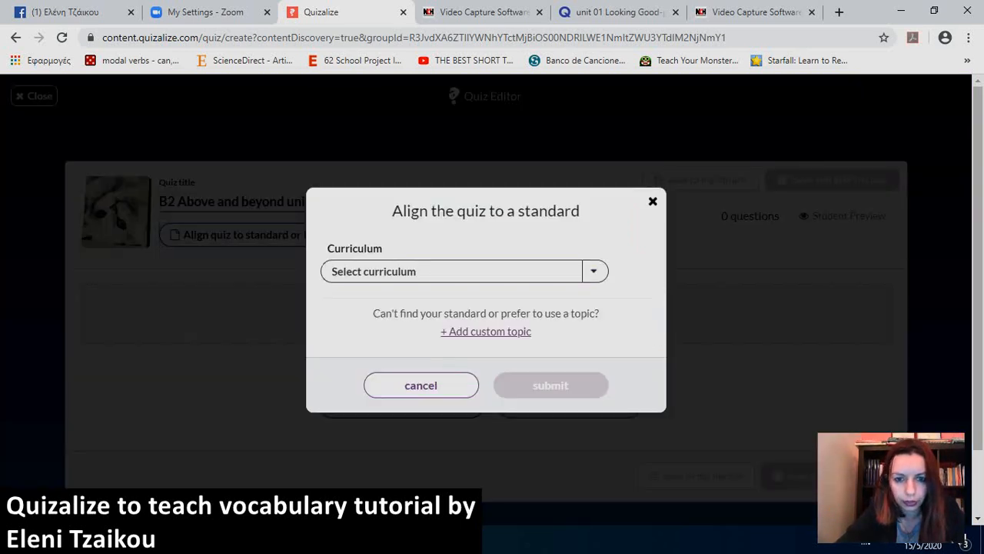
left_click(461, 270)
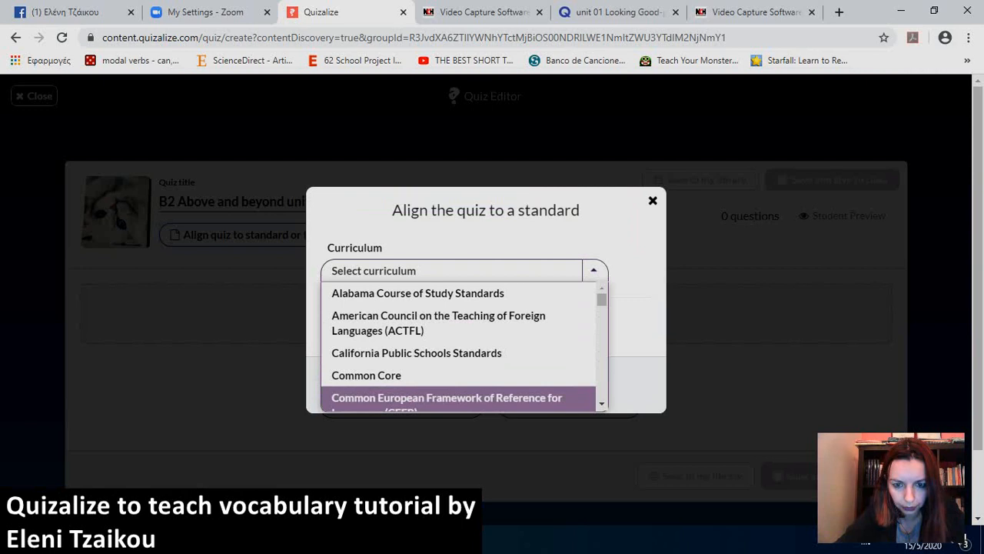
left_click(446, 398)
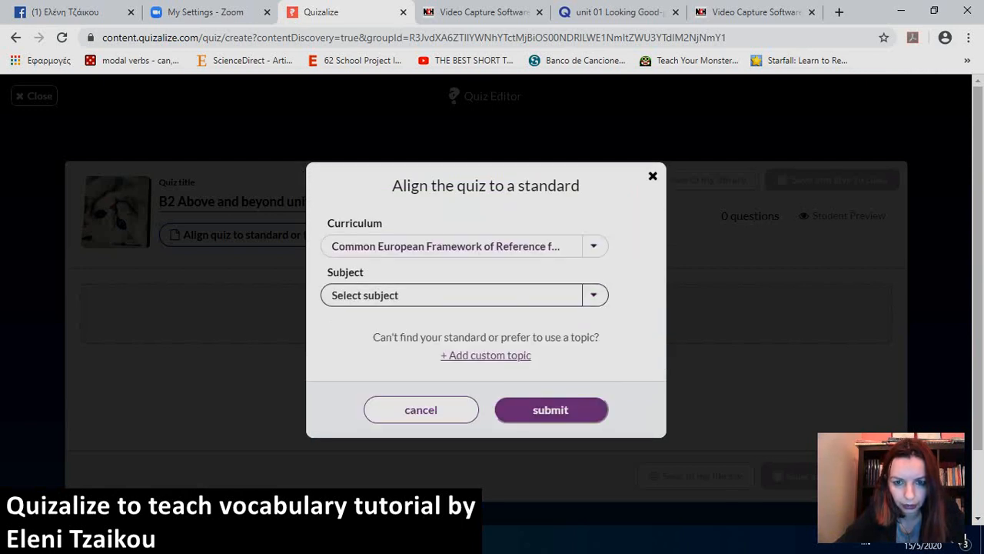
left_click(451, 295)
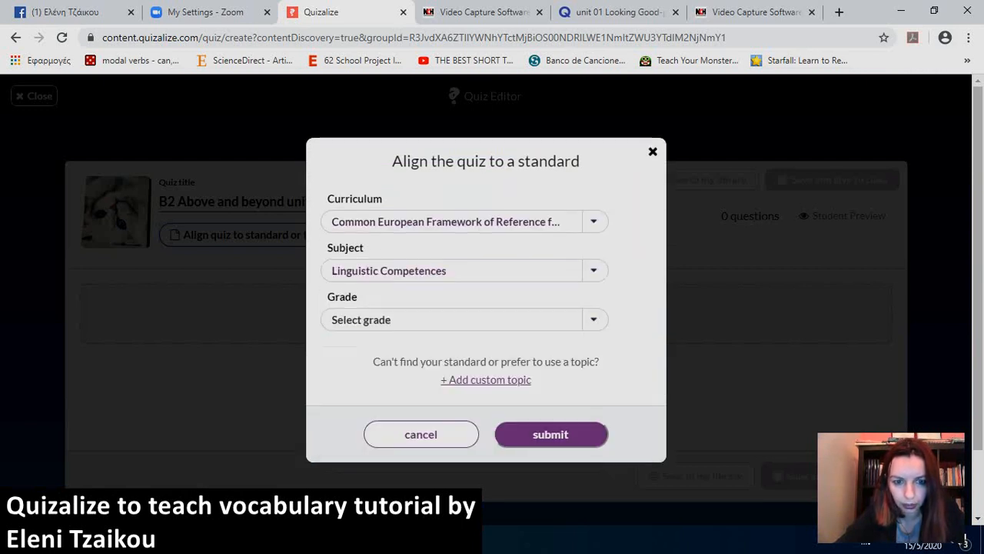
left_click(465, 319)
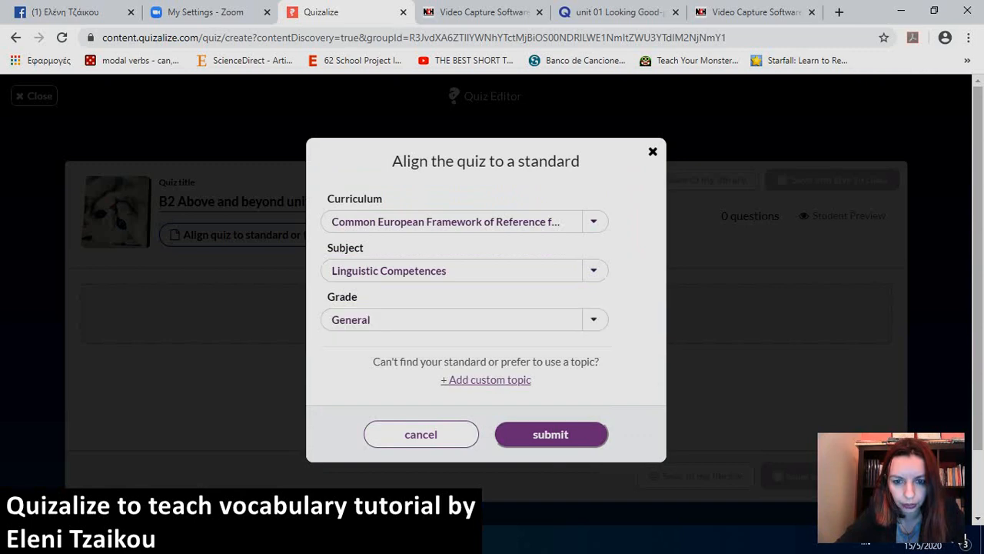
left_click(551, 433)
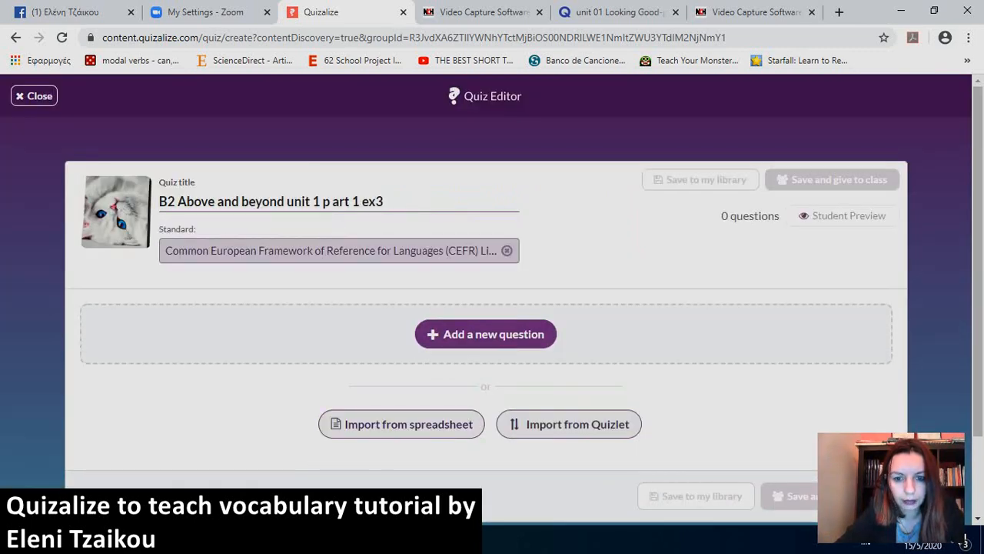
Import the pasted Quizlet list as scrambled-answer questions, then save ex3 to My Library.
left_click(568, 423)
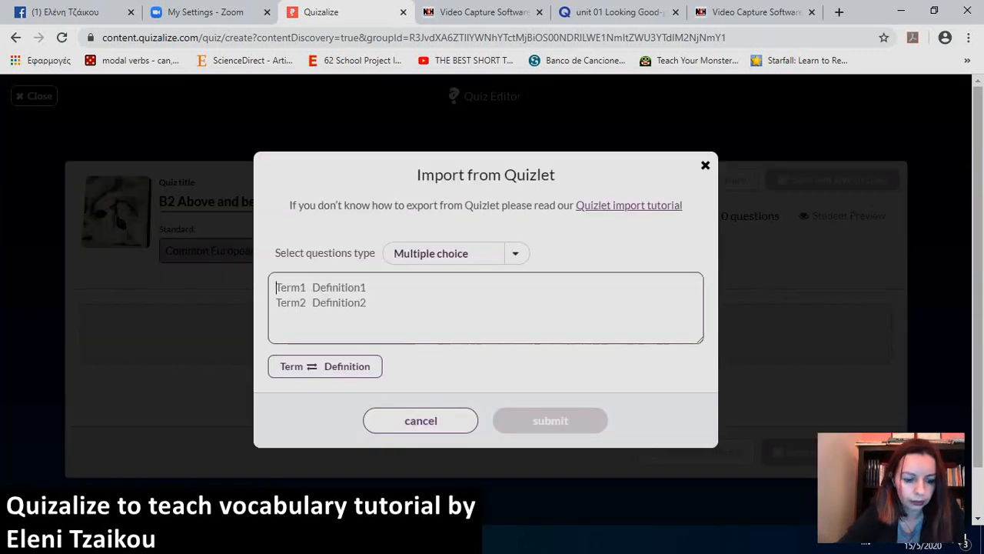
type("half the time\tτις περισσότερες φορές")
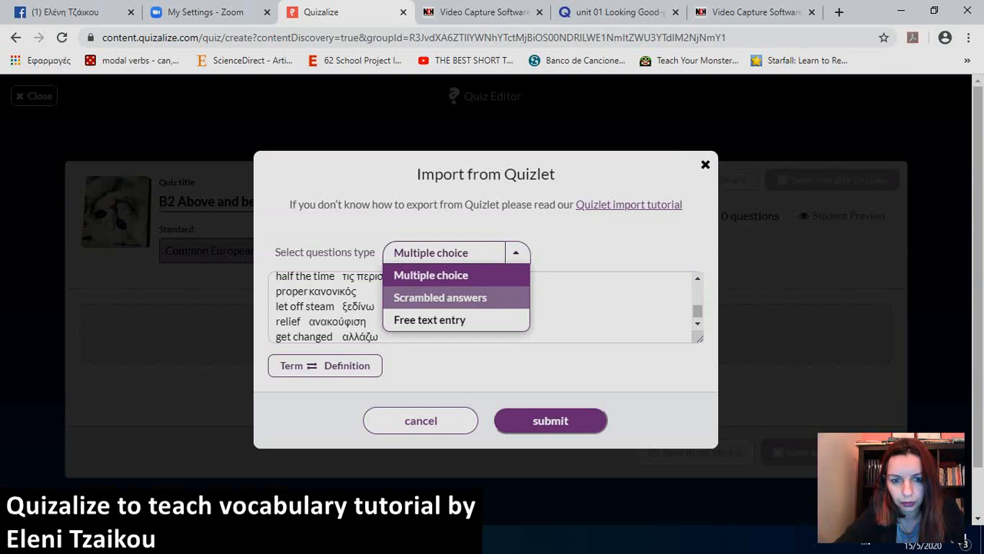
left_click(440, 298)
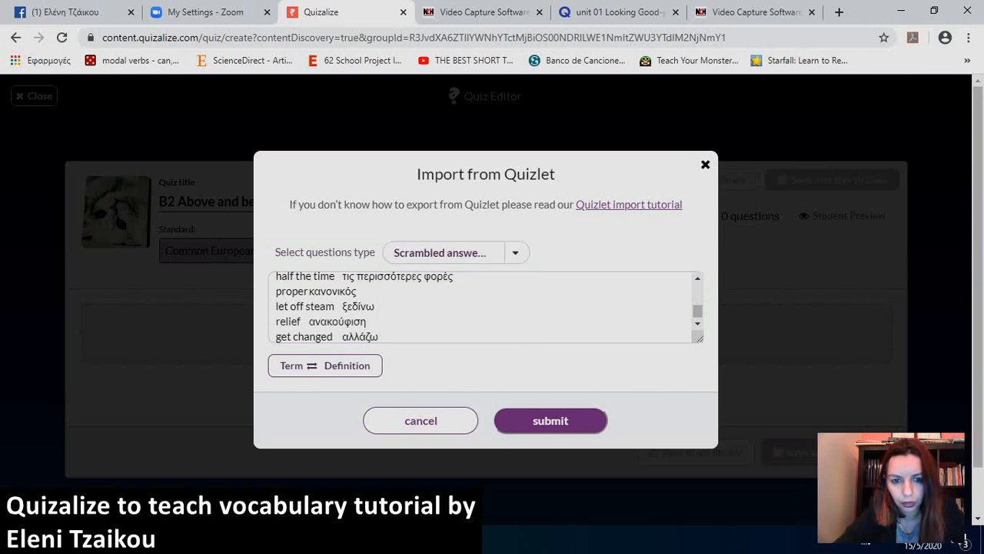
left_click(550, 420)
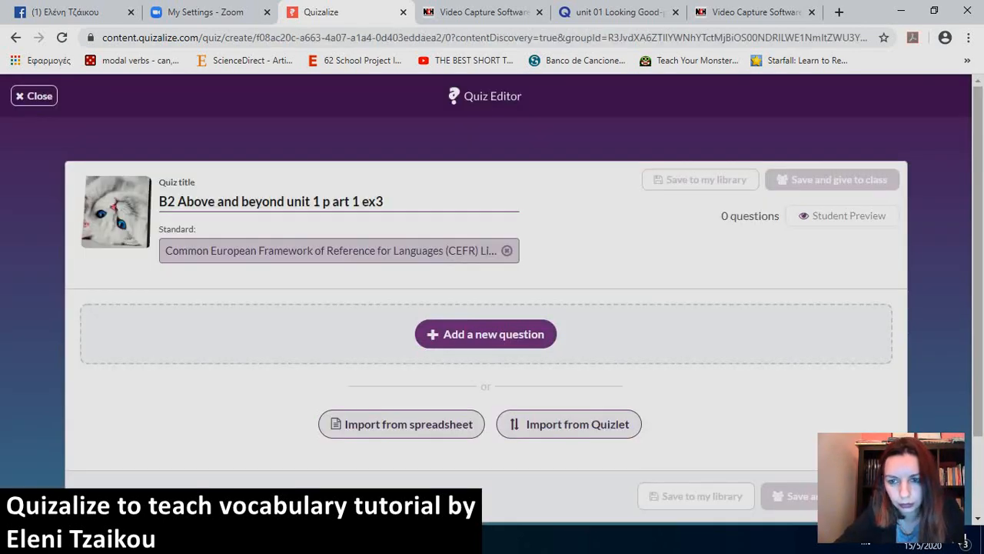
left_click(569, 424)
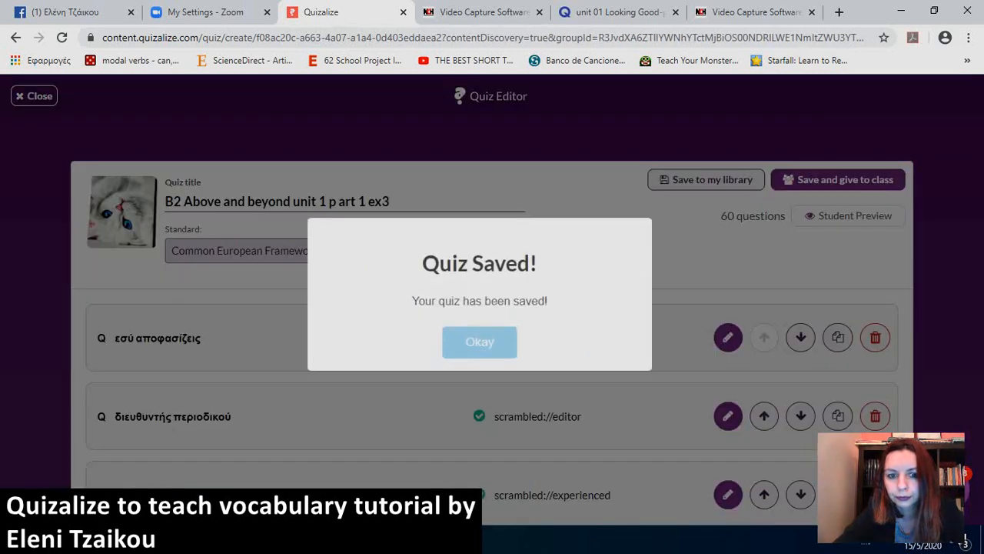
left_click(479, 341)
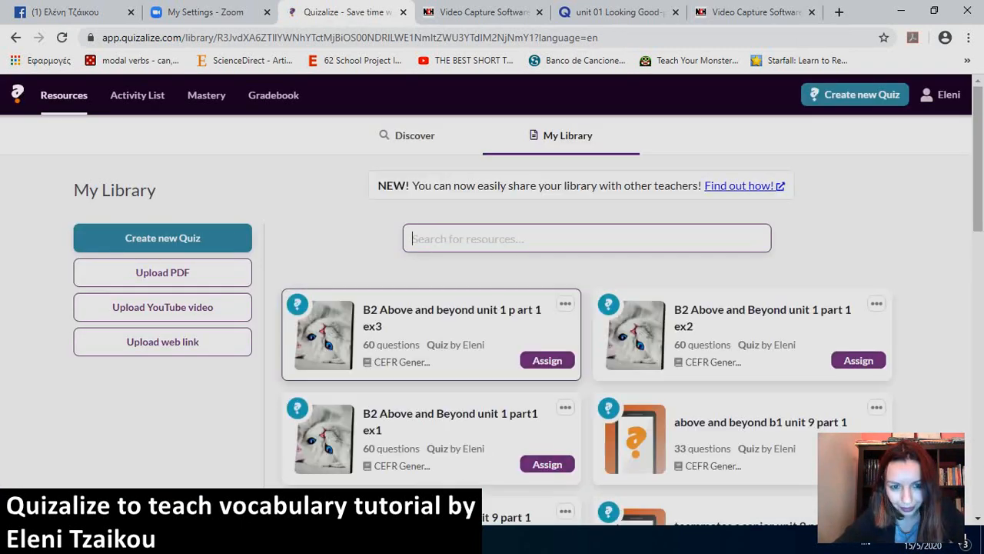
Play ex3 as a student, unscramble the first answer correctly, then return to browsing resources.
left_click(431, 318)
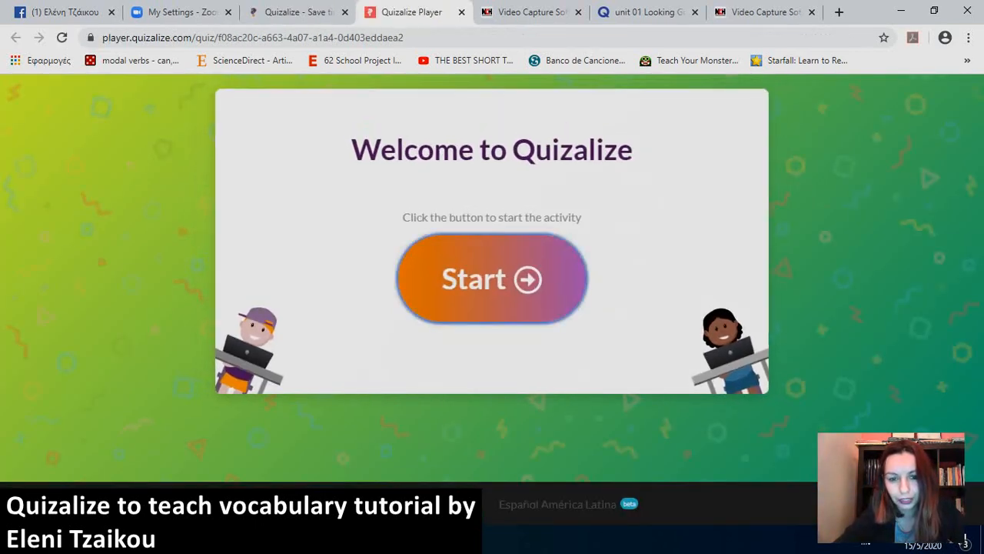
left_click(491, 278)
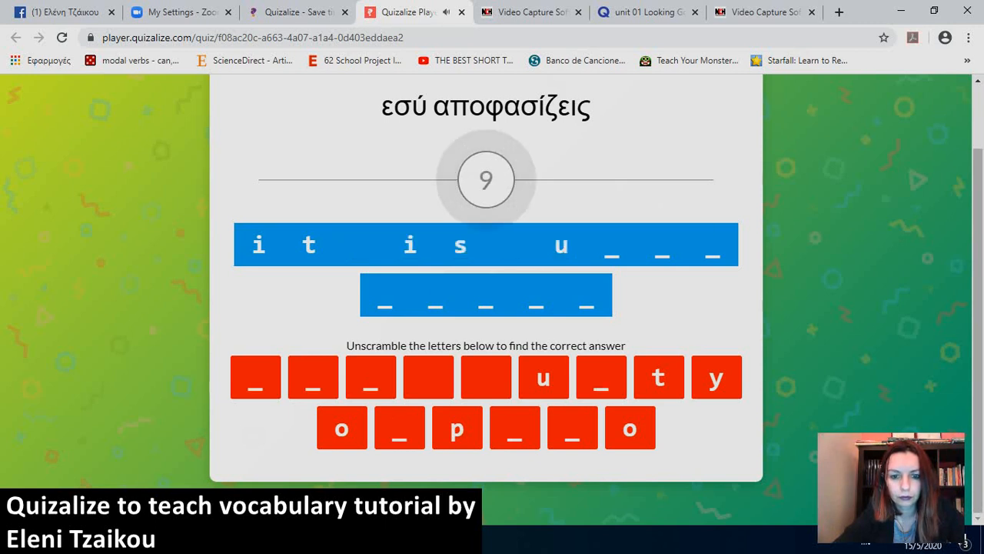
left_click(457, 428)
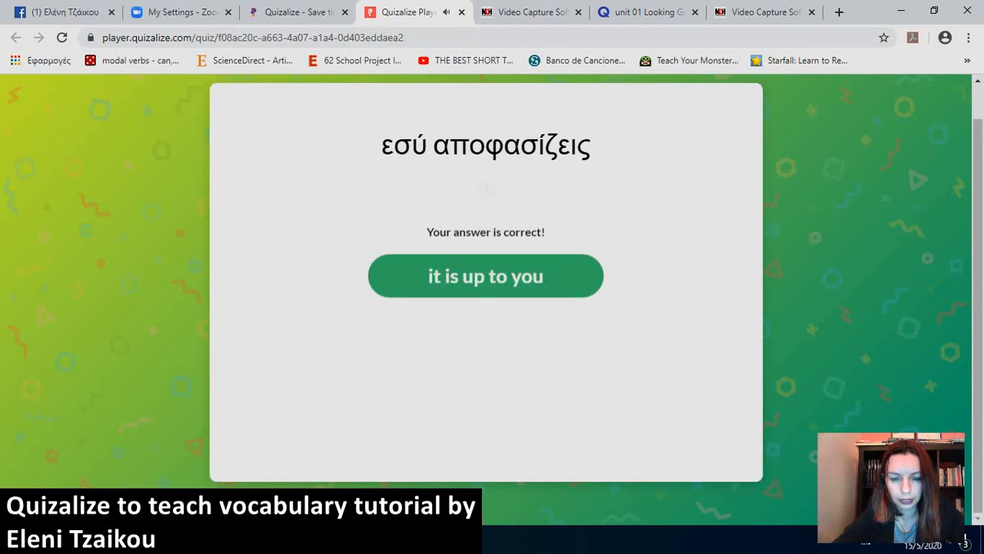
left_click(485, 275)
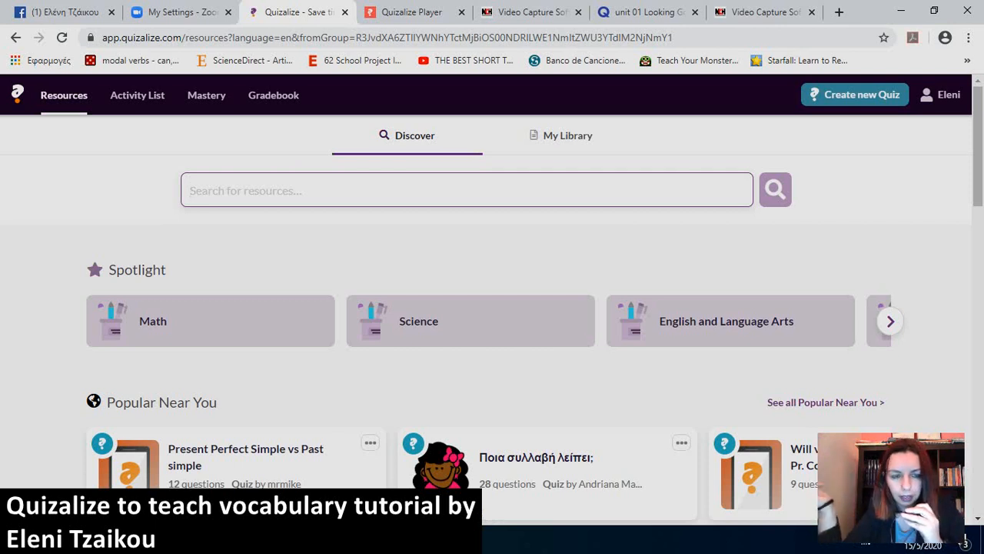
Search Discover for 'passive voice'.
type("passive voivc")
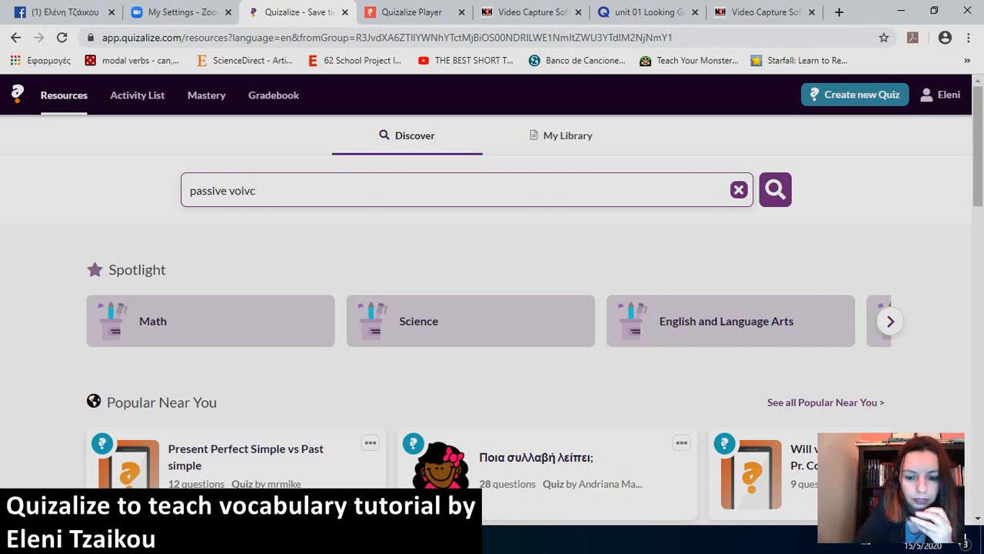
type("passive voice")
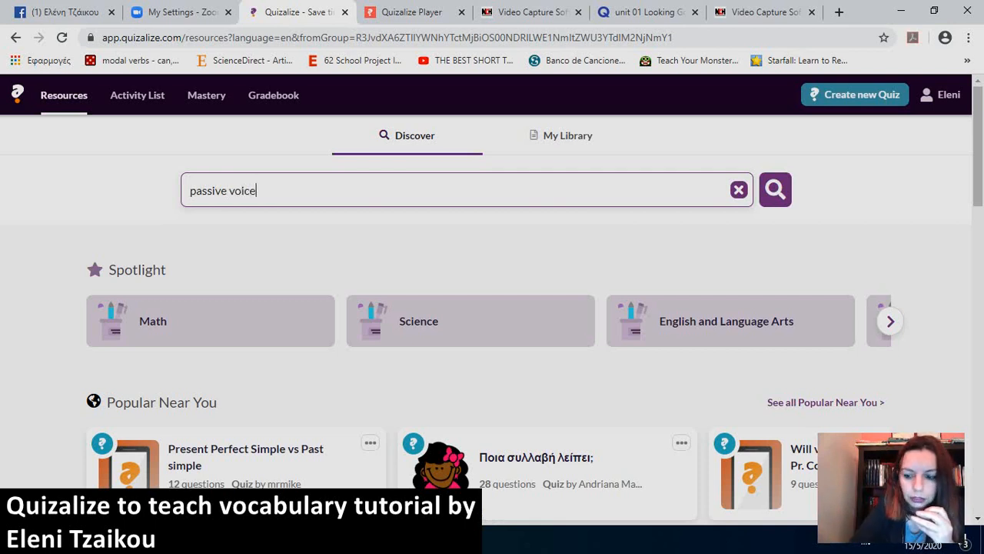
left_click(775, 189)
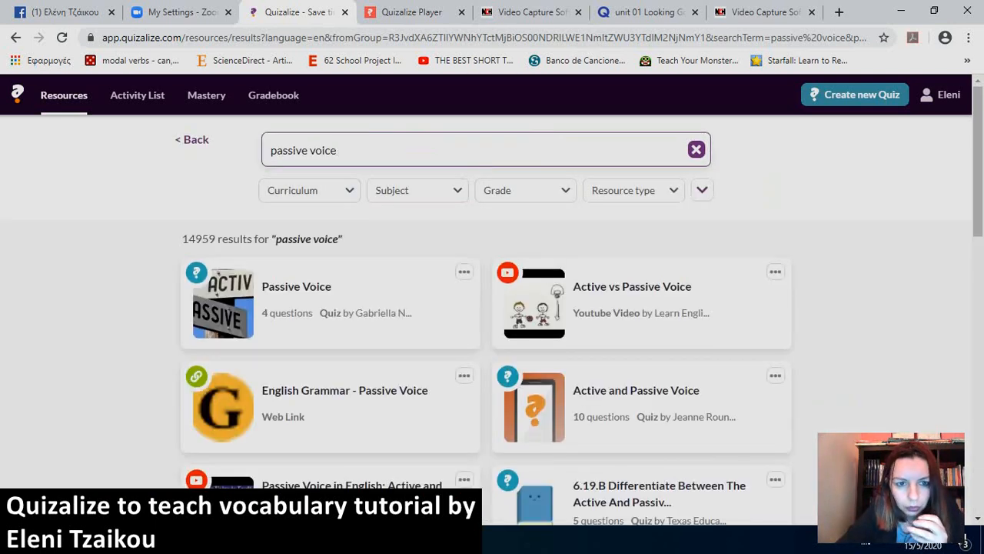
Browse curriculum options, then filter the subject to English and Language Arts.
left_click(309, 190)
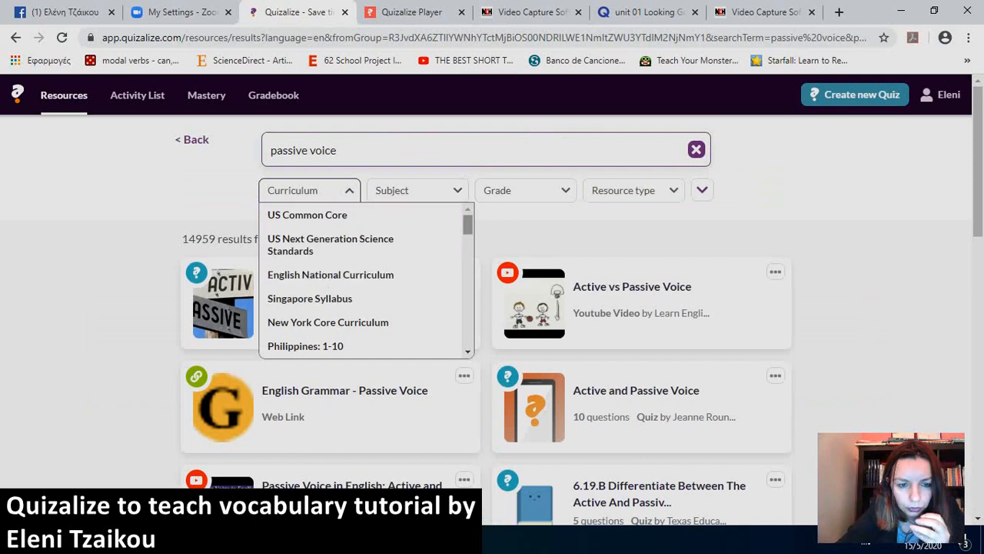
scroll("down", 3)
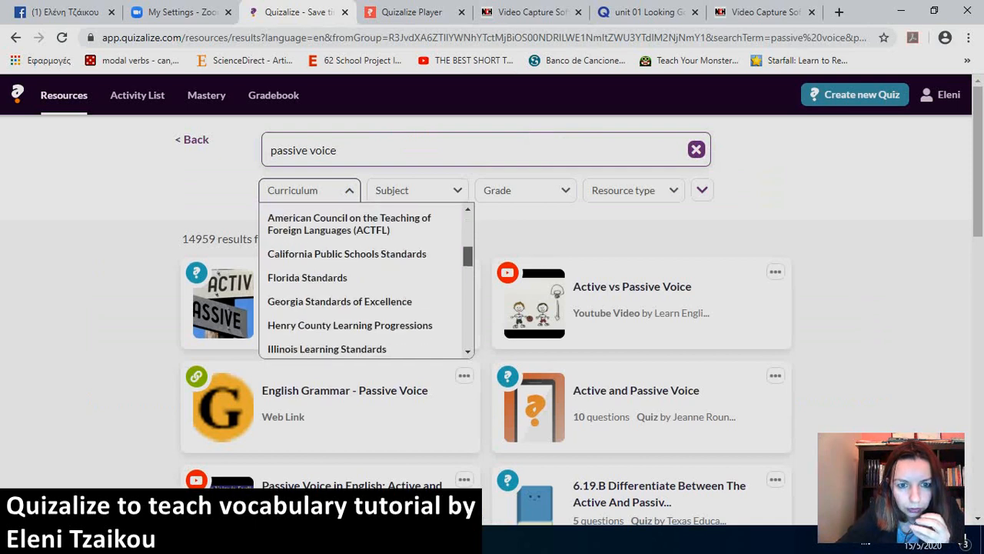
scroll("down", 3)
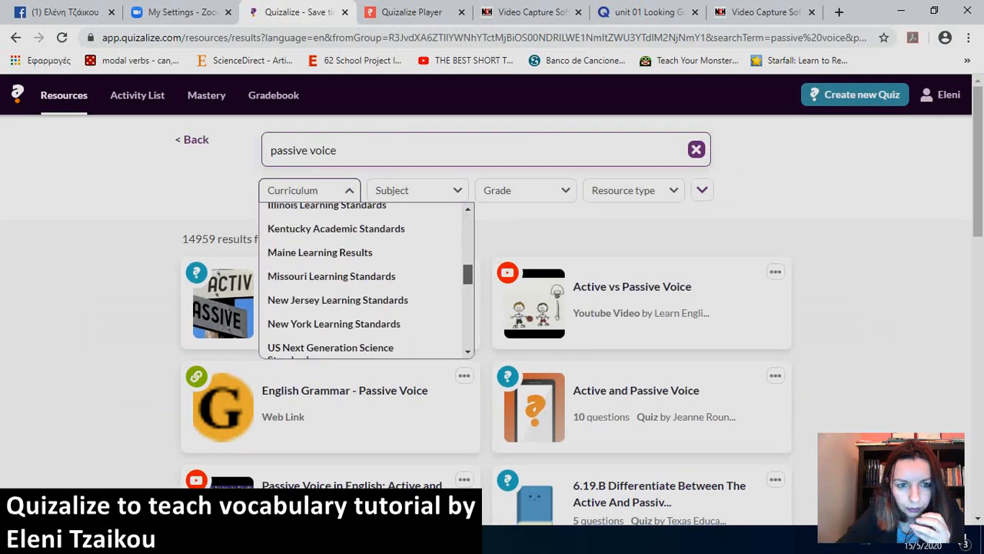
scroll("down", 3)
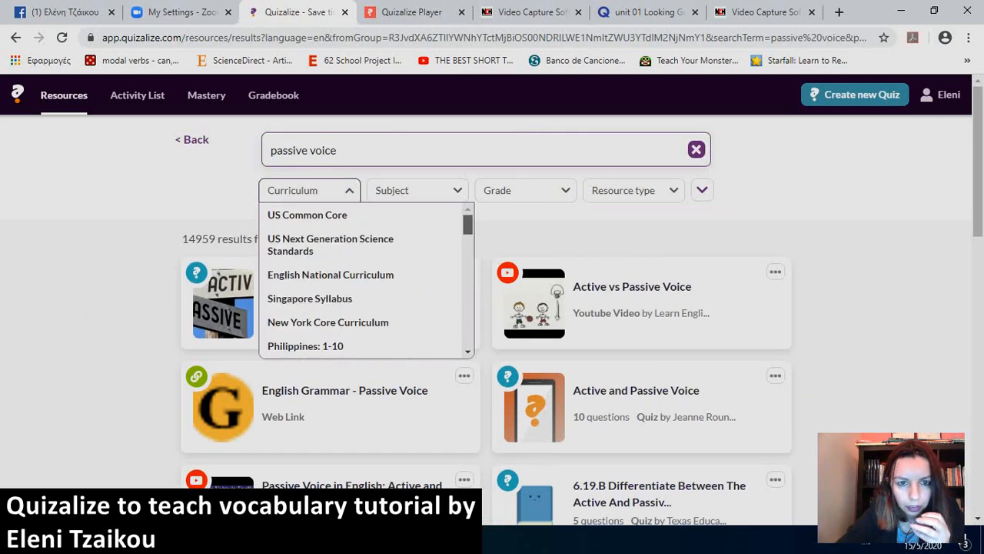
left_click(309, 190)
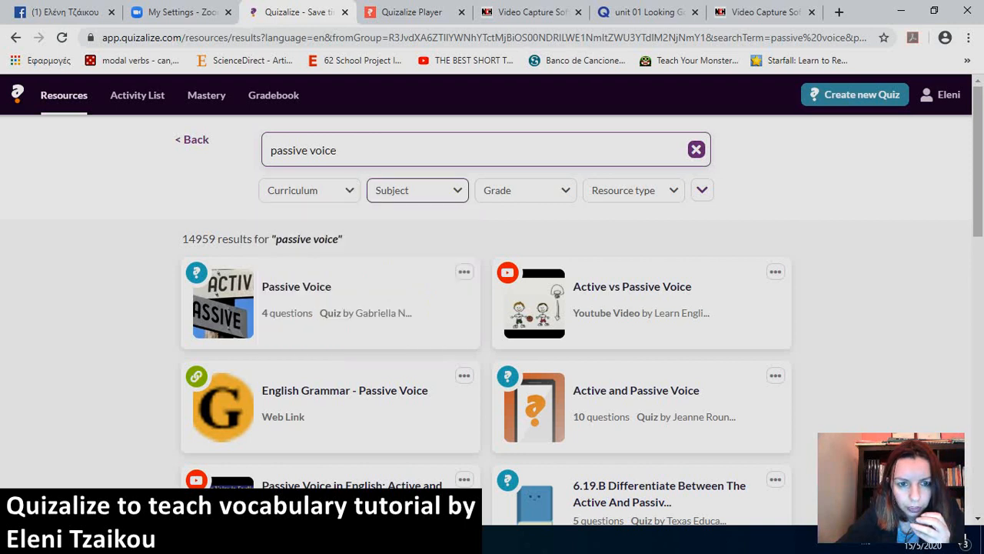
left_click(417, 190)
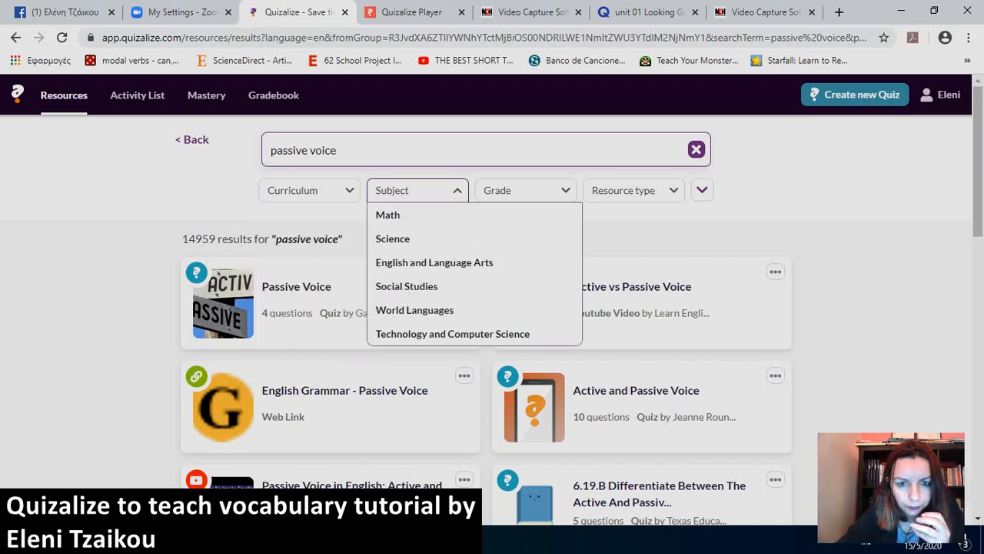
left_click(434, 262)
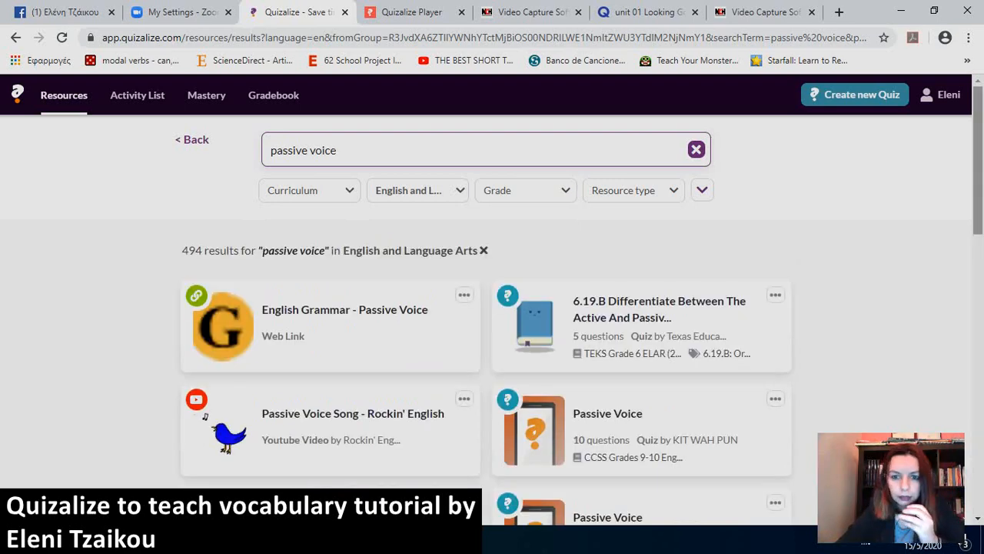
scroll("down", 3)
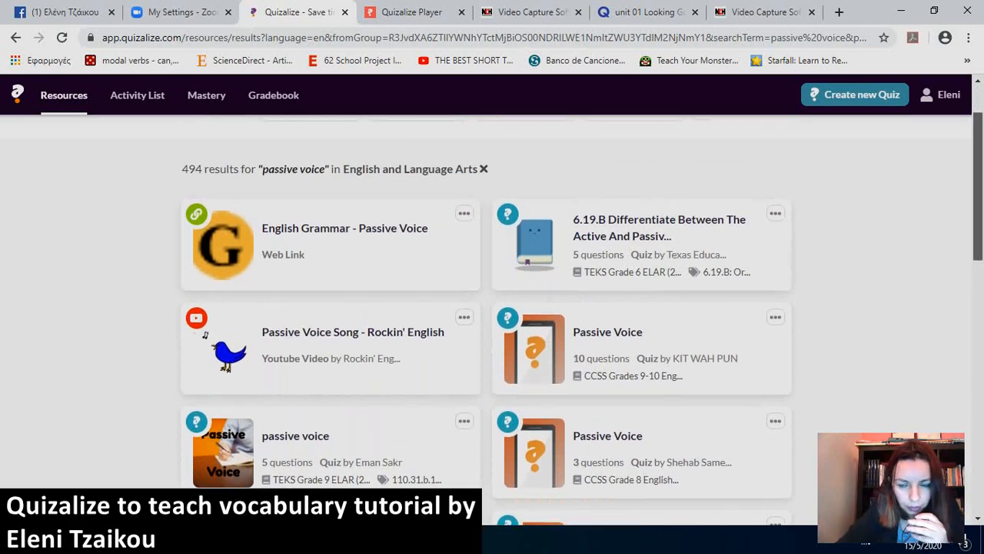
scroll("down", 3)
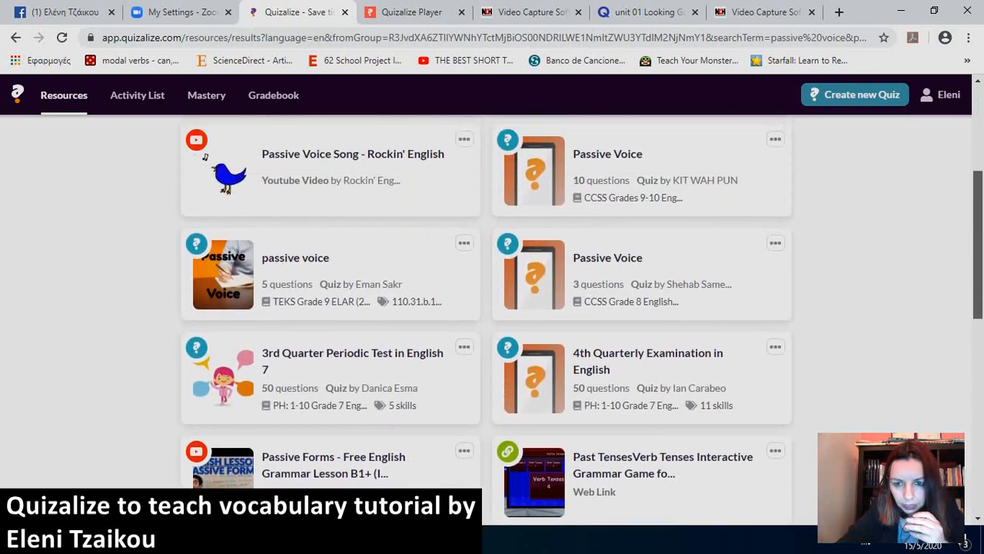
scroll("up", 3)
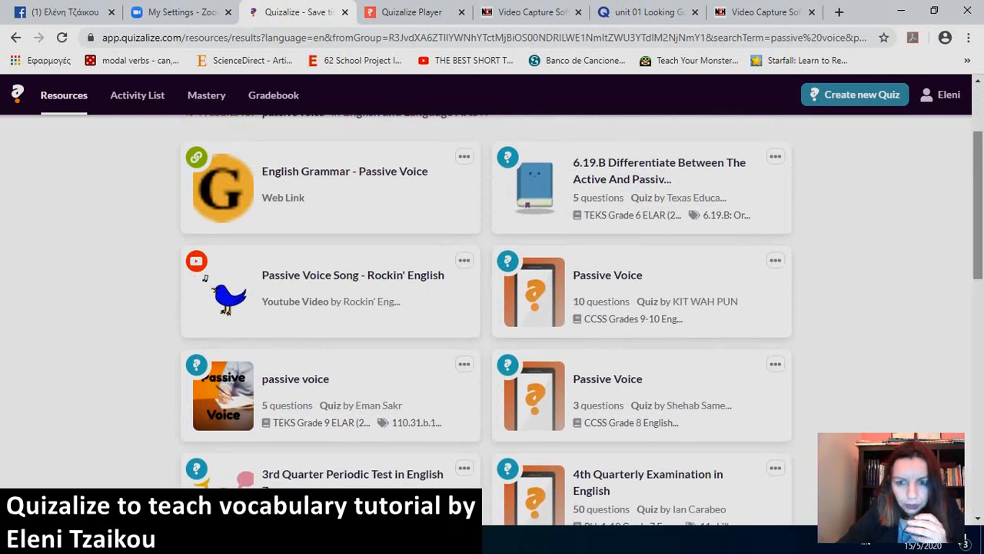
scroll("down", 3)
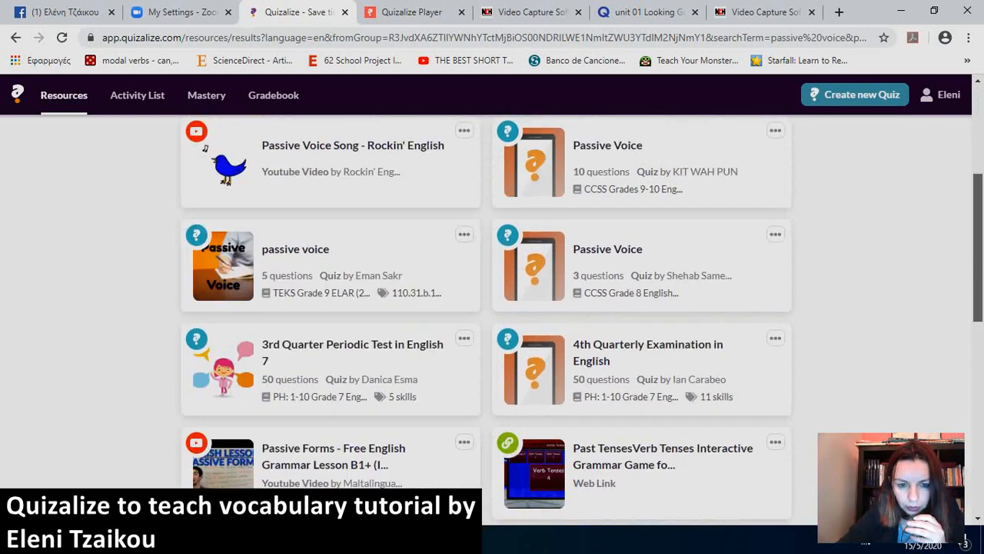
scroll("down", 3)
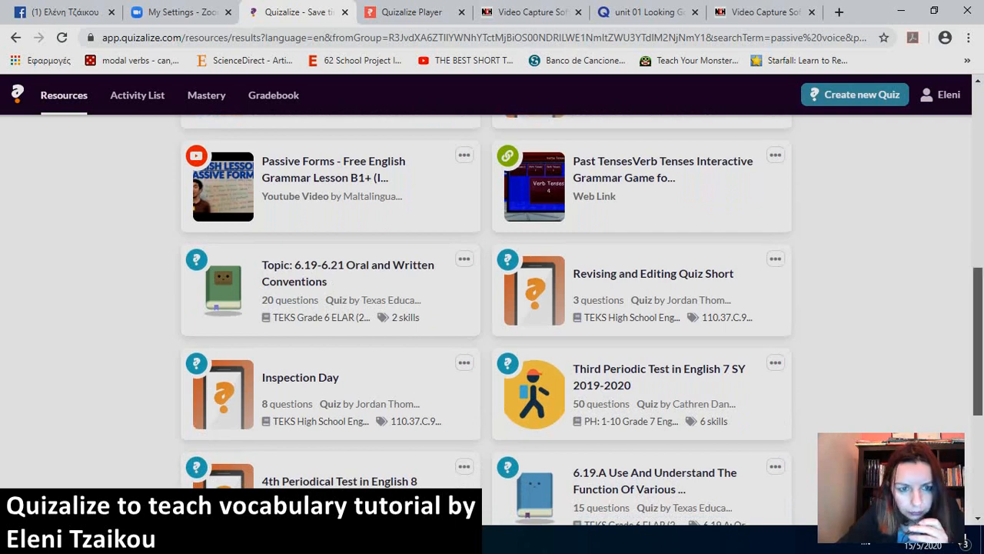
scroll("down", 3)
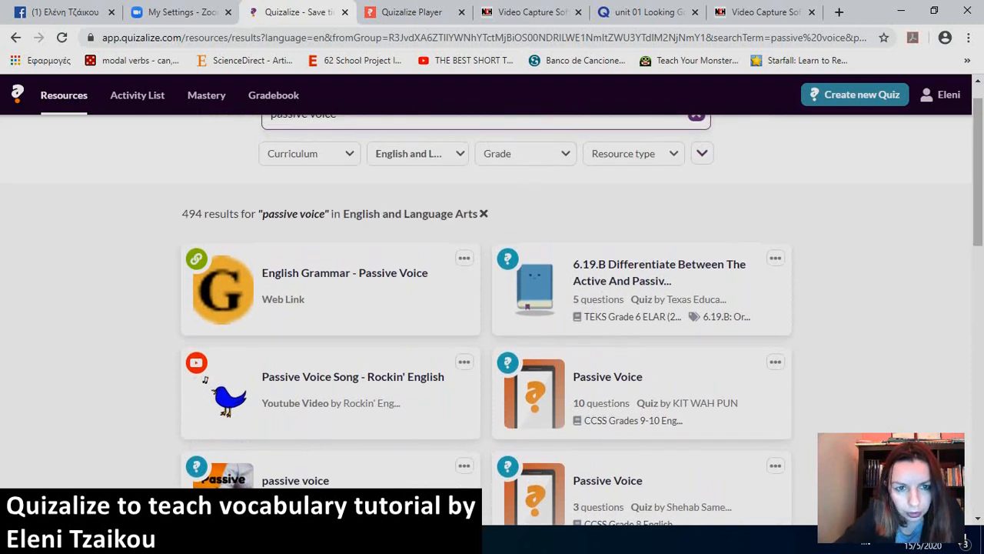
left_click(309, 153)
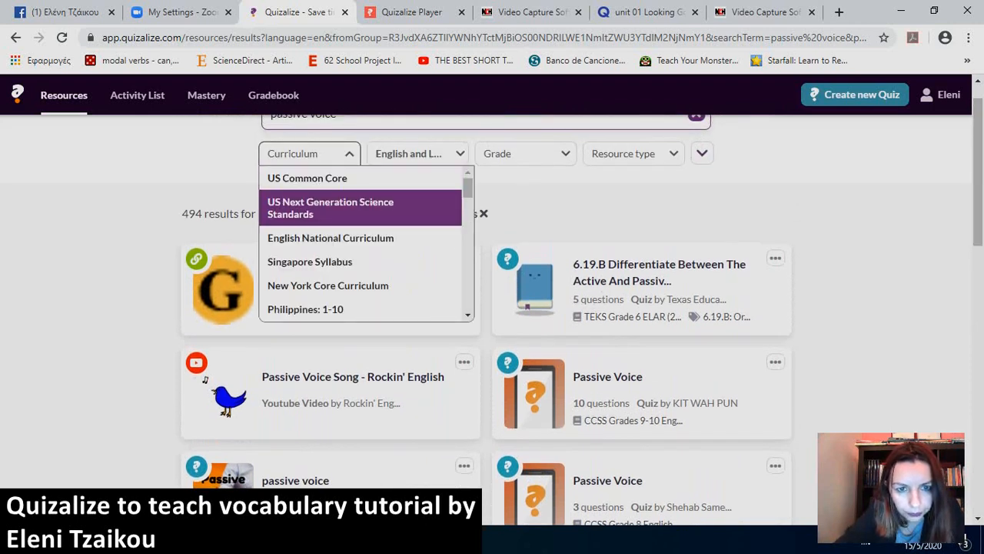
Filter the passive voice results to World Languages and High School.
scroll("down", 3)
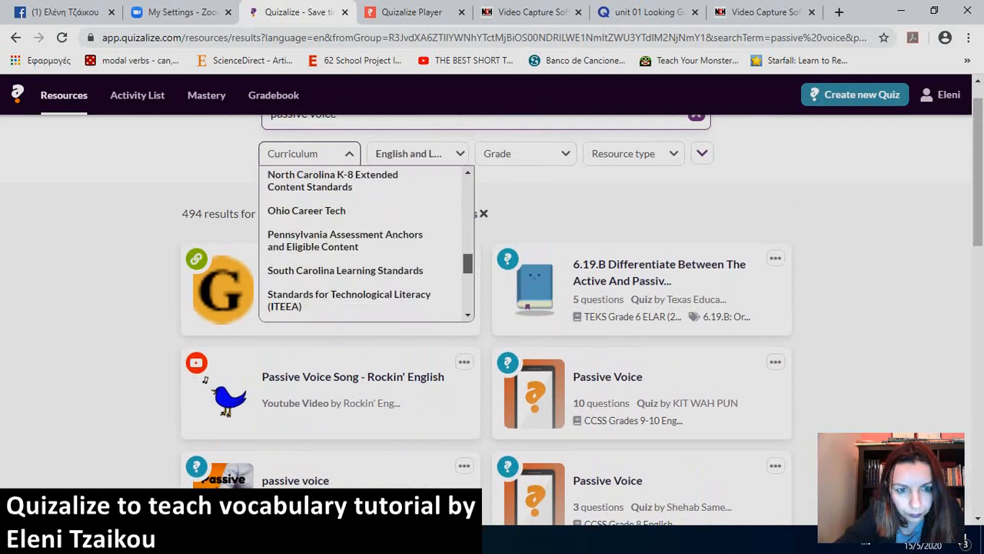
scroll("down", 3)
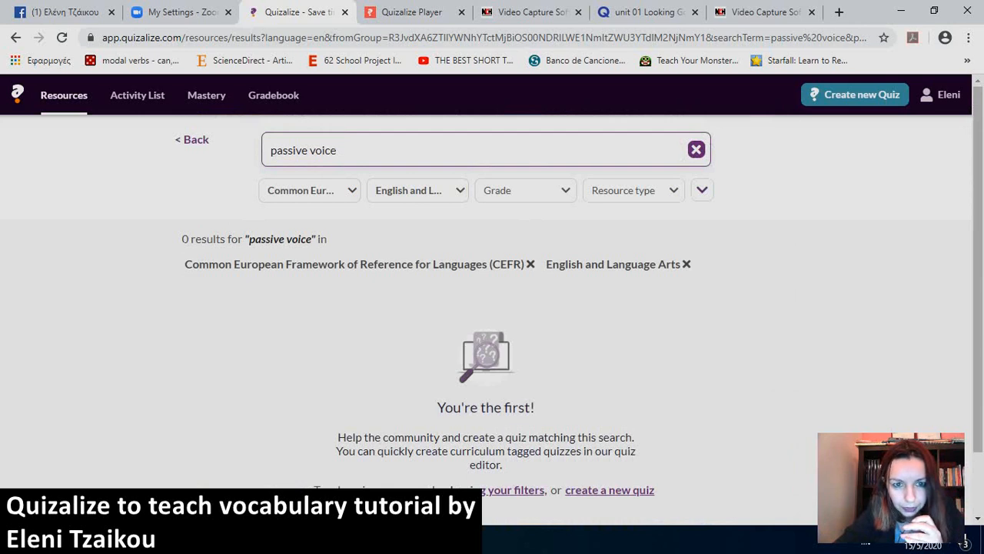
left_click(418, 190)
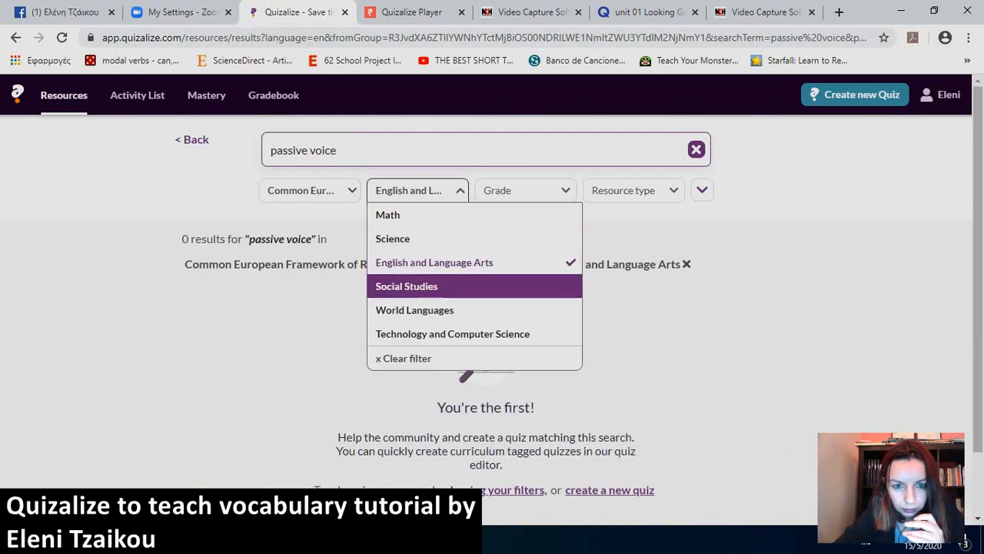
left_click(415, 310)
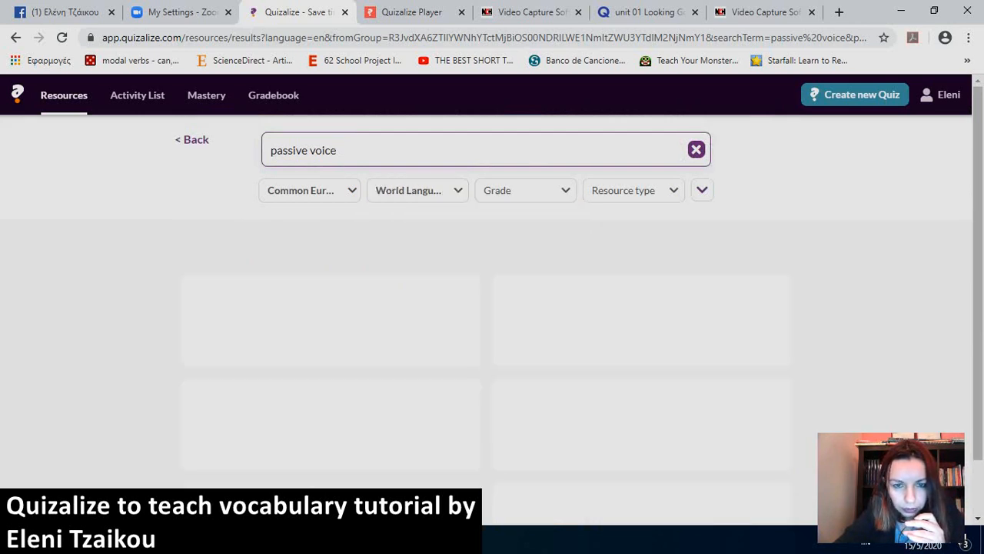
left_click(526, 190)
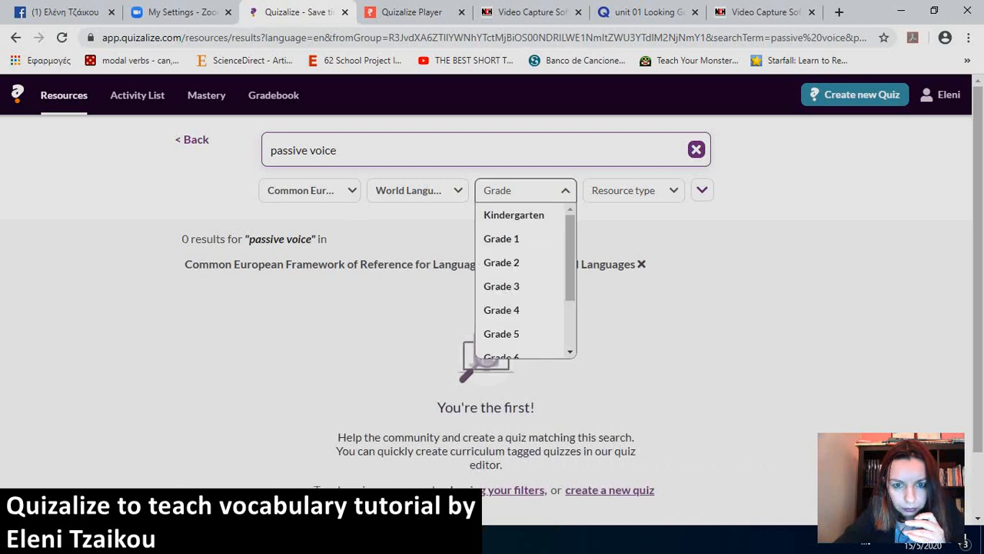
scroll("down", 3)
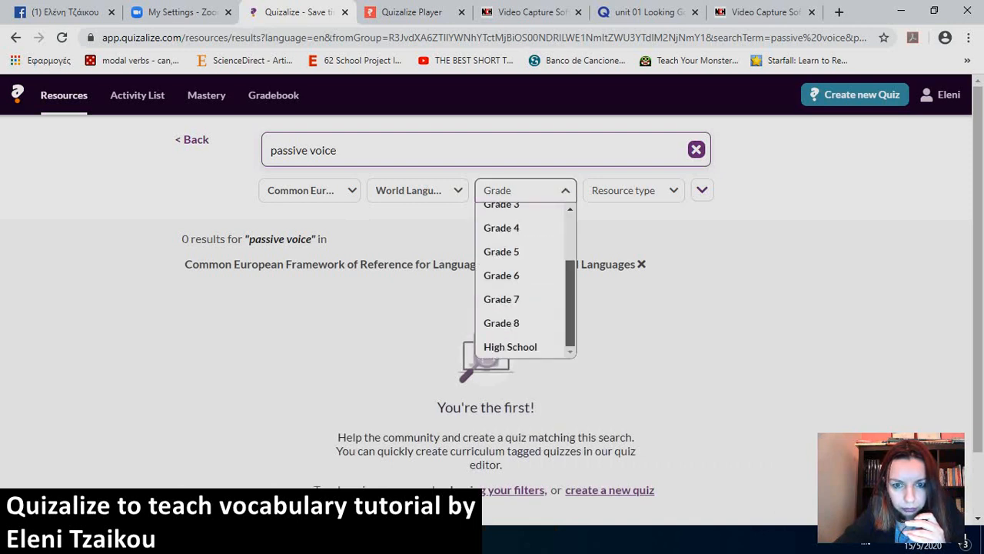
left_click(510, 346)
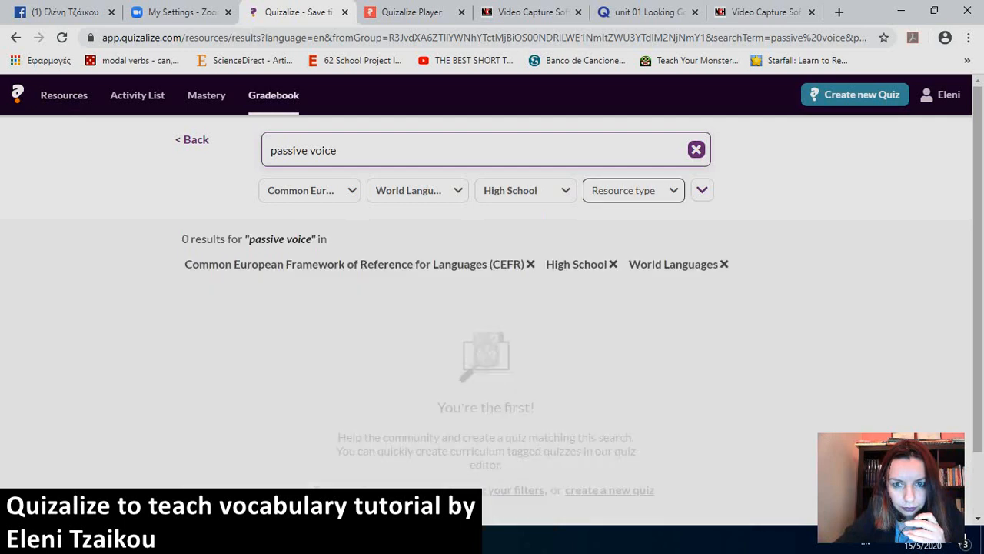
Restrict results to quizzes, then return to the Discover search page.
left_click(630, 190)
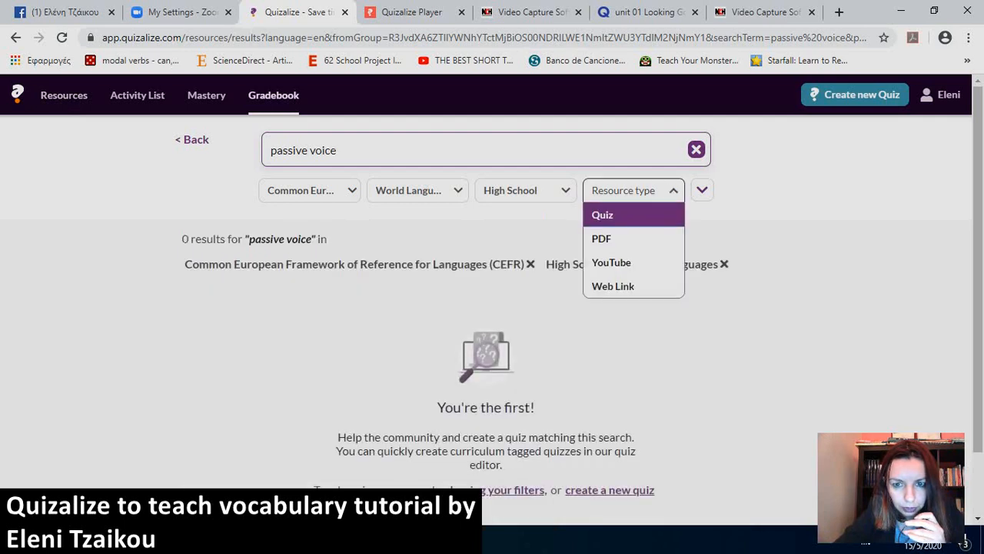
left_click(603, 214)
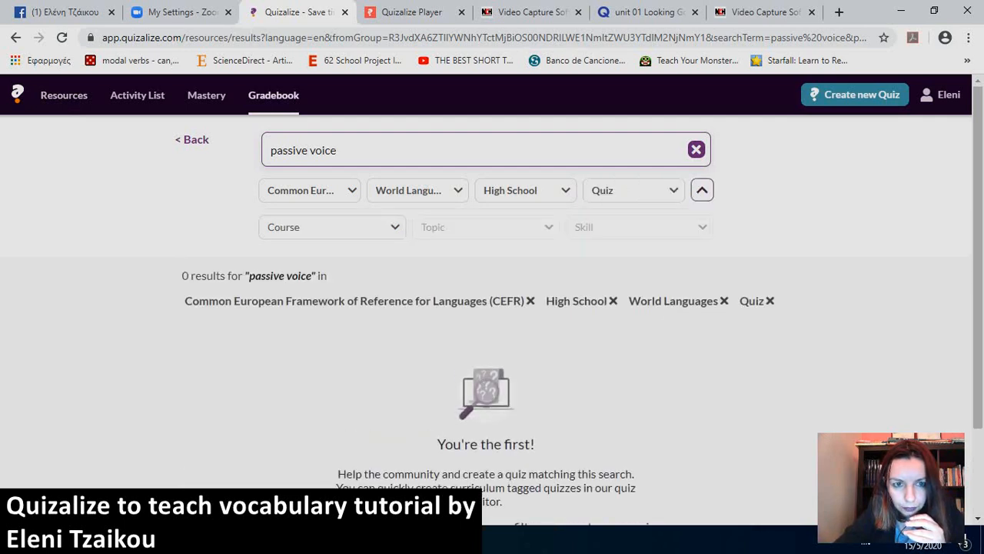
left_click(310, 190)
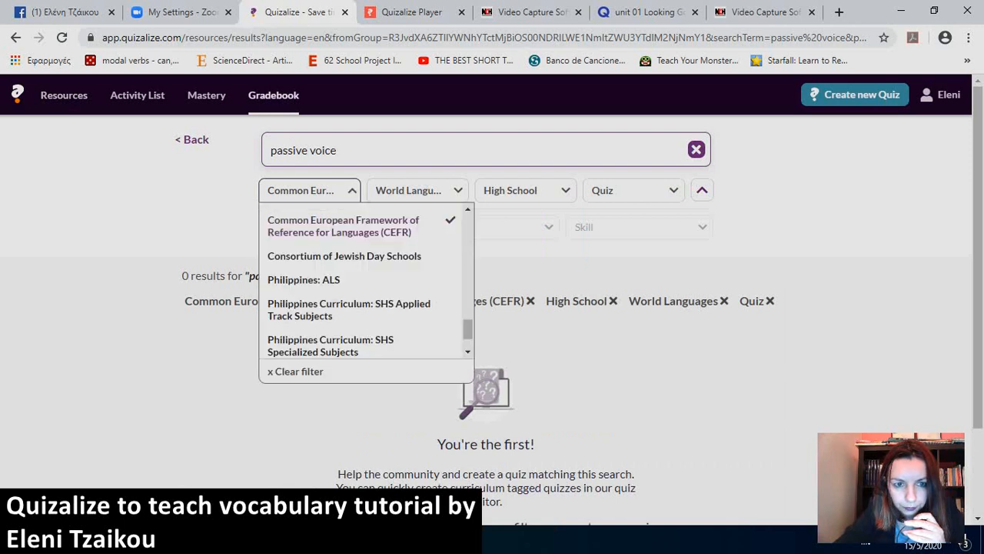
left_click(310, 190)
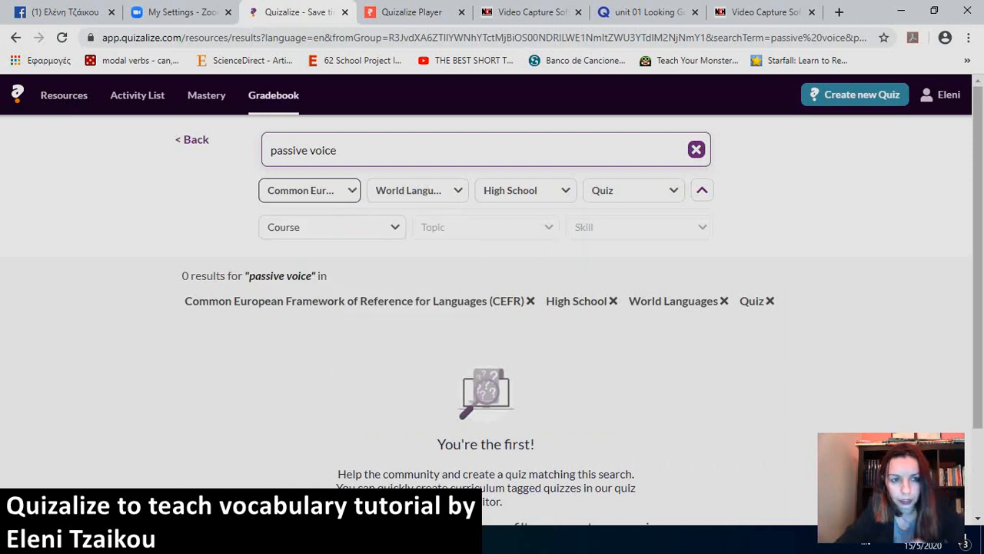
left_click(191, 139)
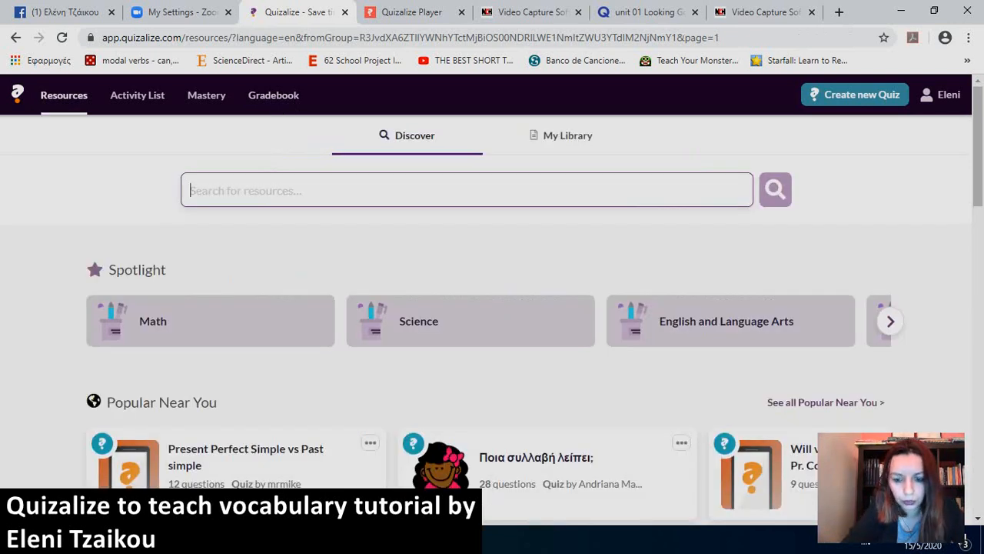
Search Discover for 'passive voice active voice' and scroll through the results.
type("passive")
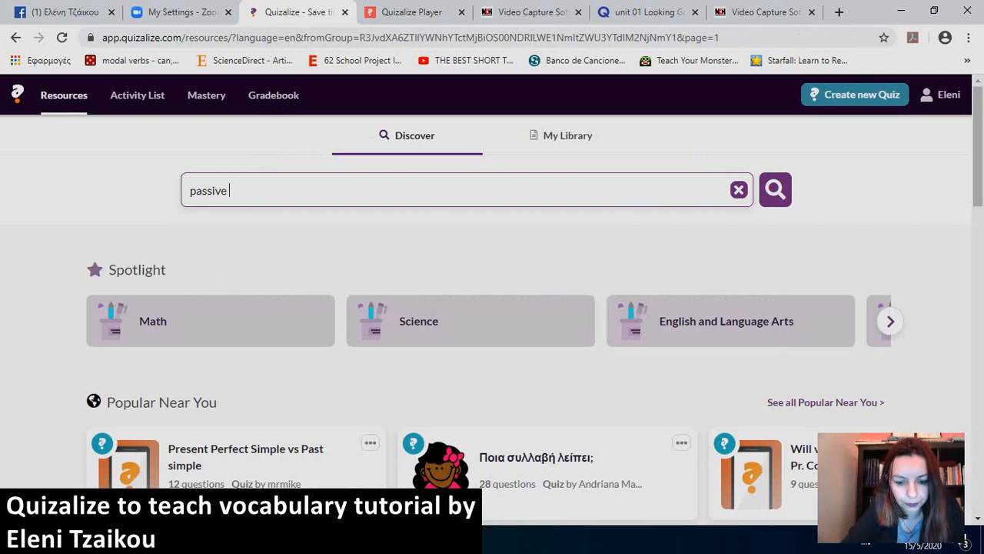
type("voice")
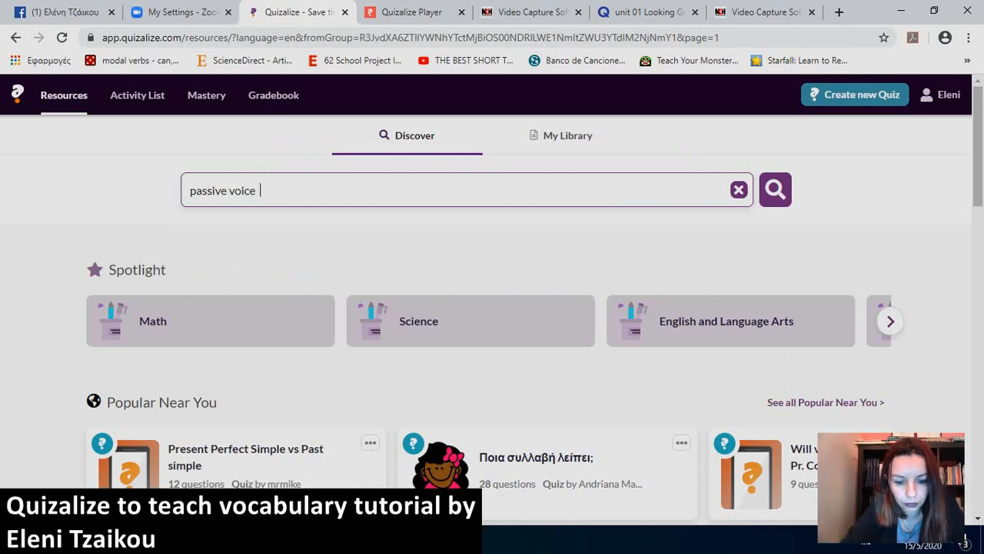
type("active voice")
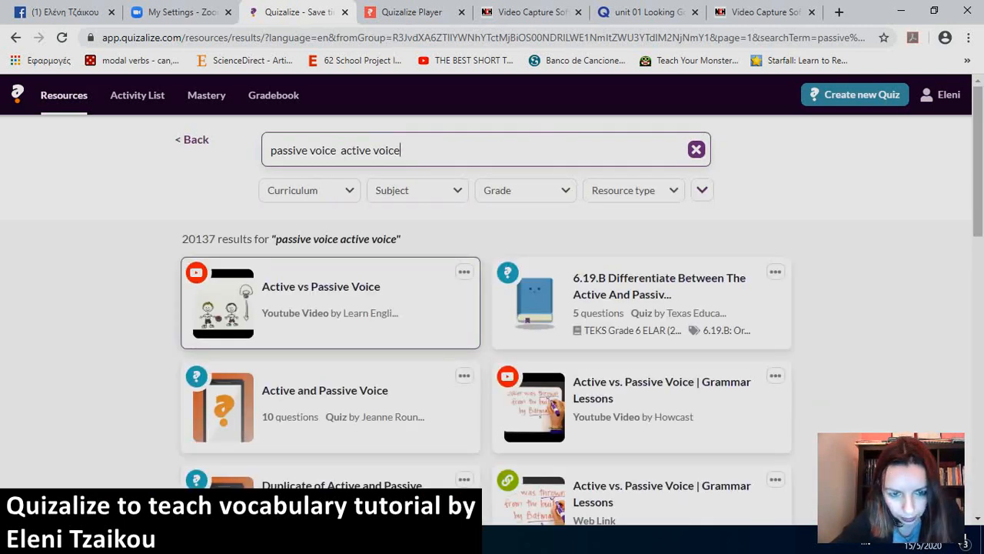
scroll("down", 3)
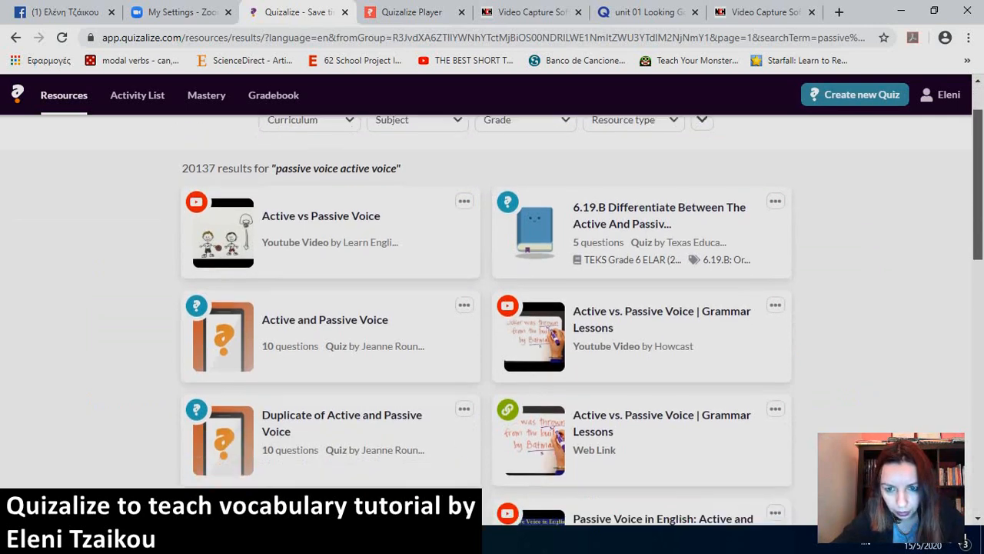
scroll("down", 3)
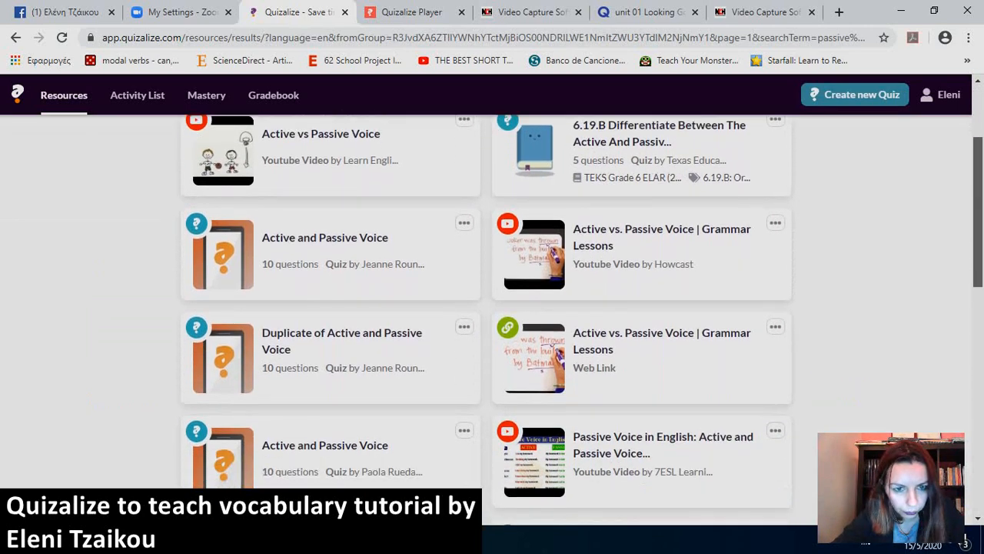
scroll("down", 3)
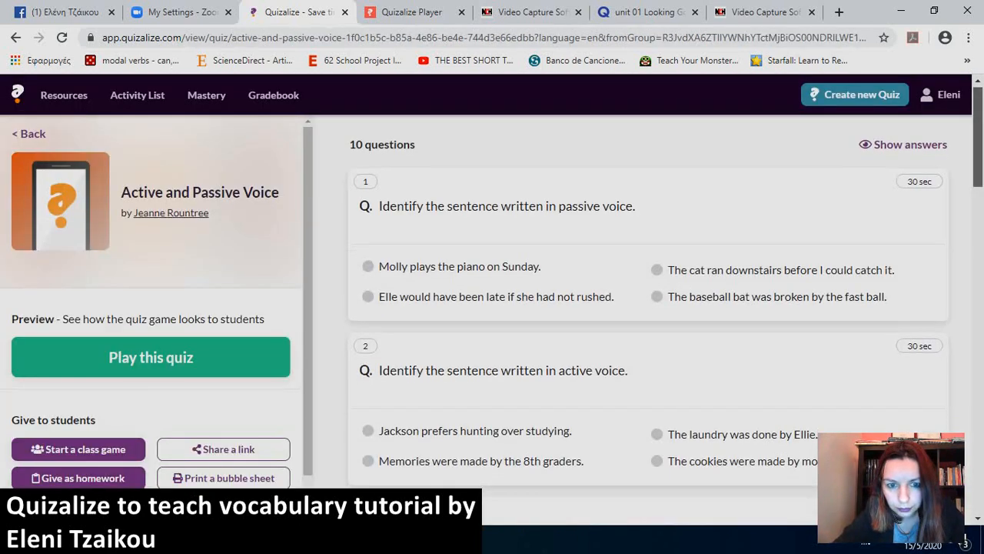
scroll("down", 3)
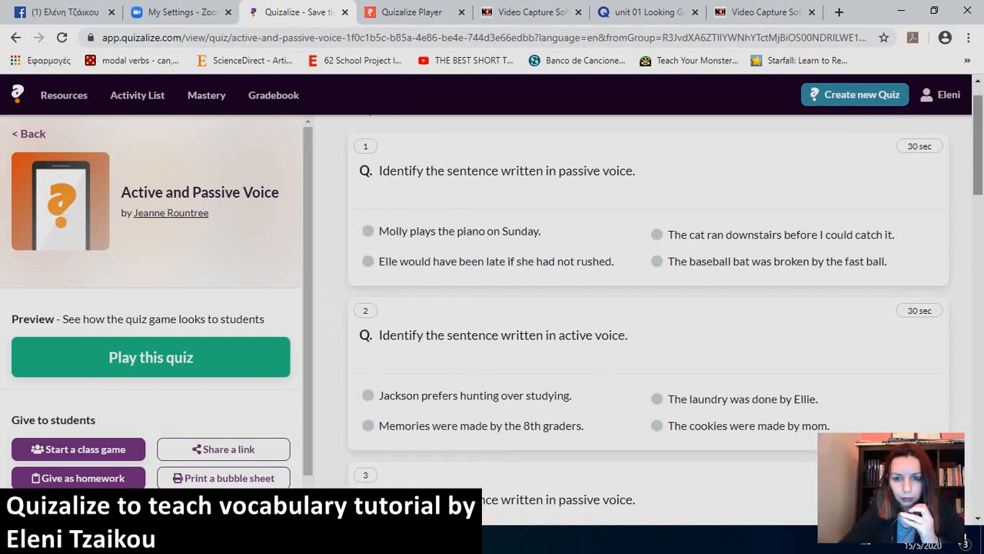
scroll("down", 3)
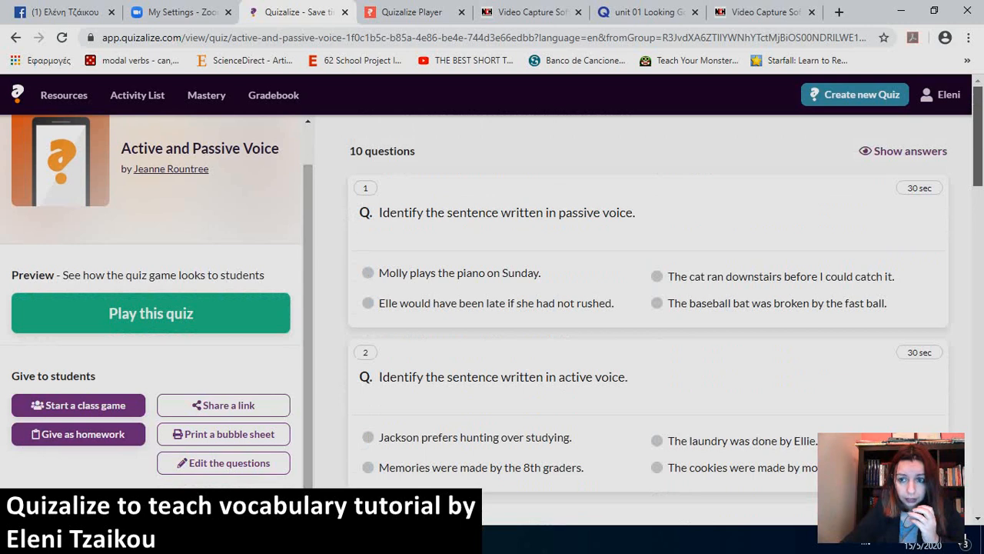
Reveal the preview's correct answers, scroll through them, then go back to the B2 activity list.
left_click(911, 151)
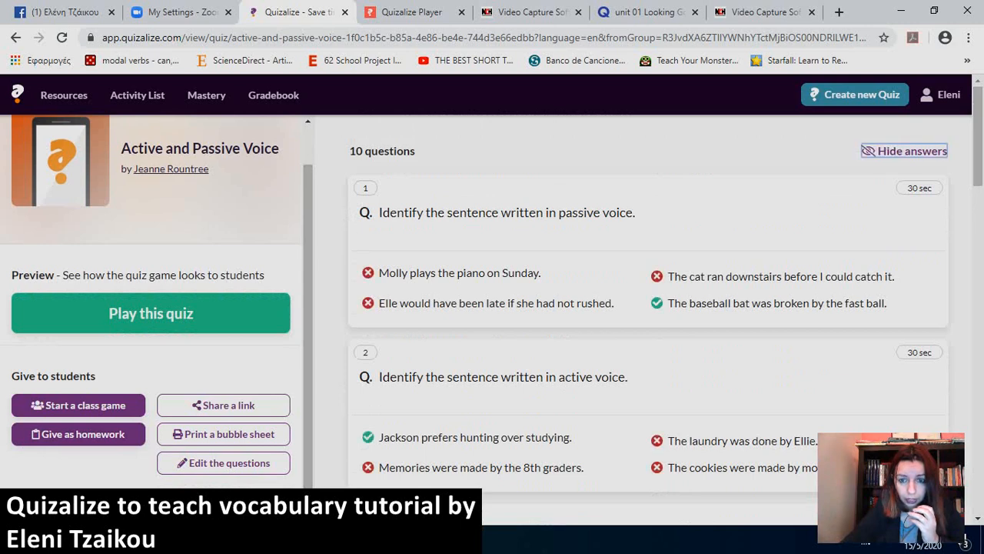
scroll("down", 3)
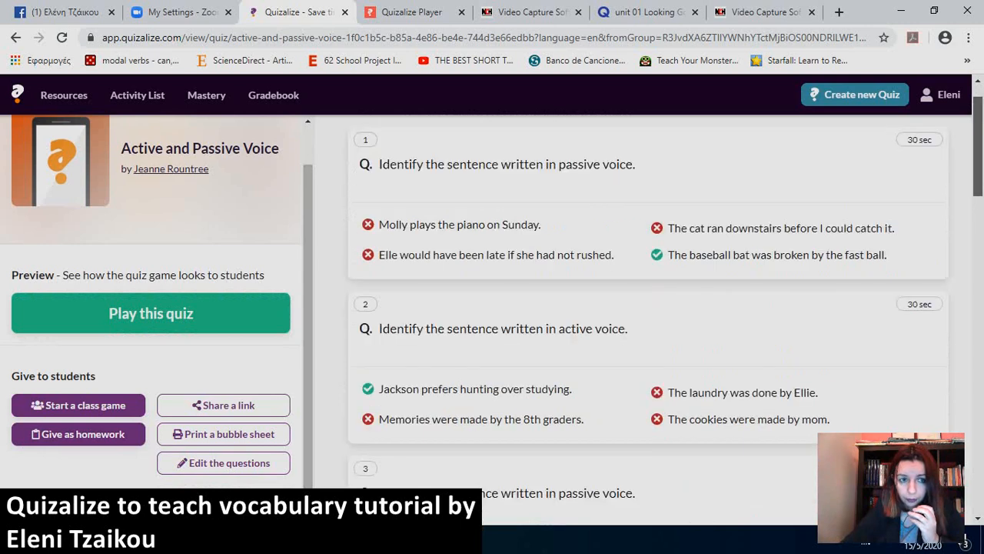
scroll("down", 3)
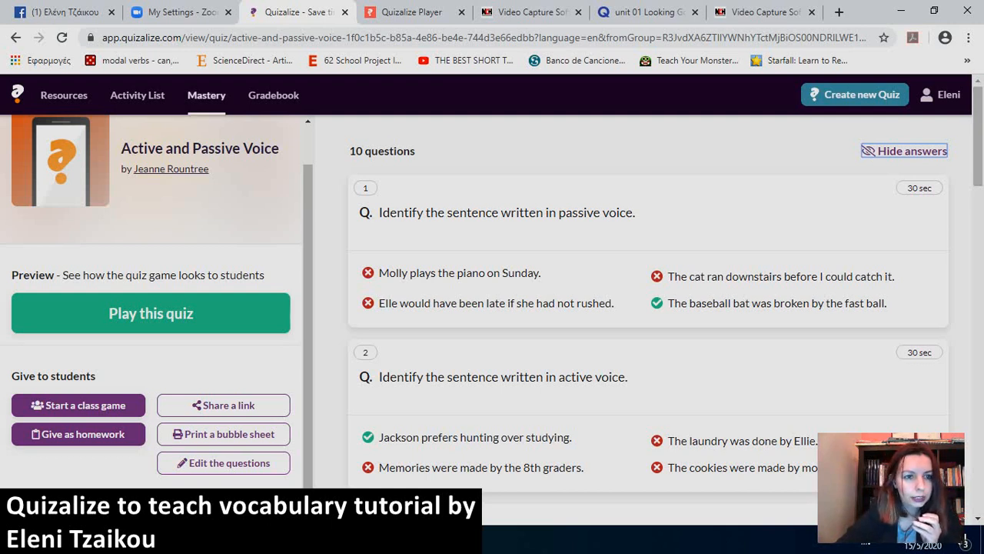
left_click(64, 95)
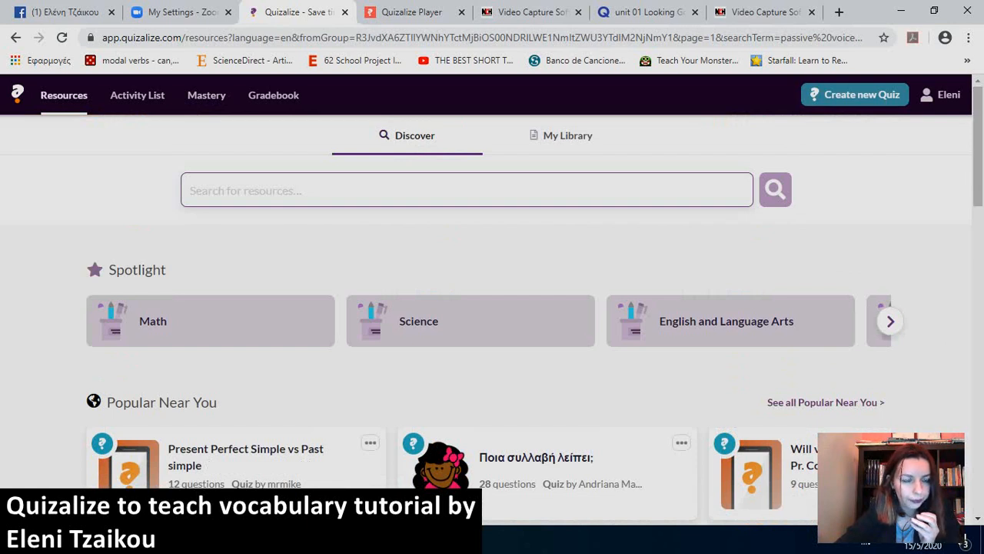
left_click(137, 95)
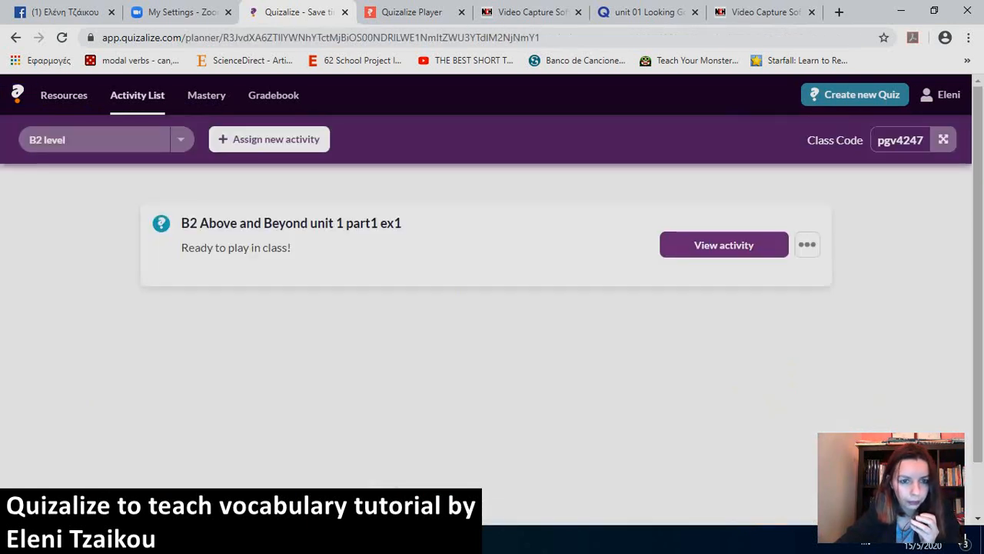